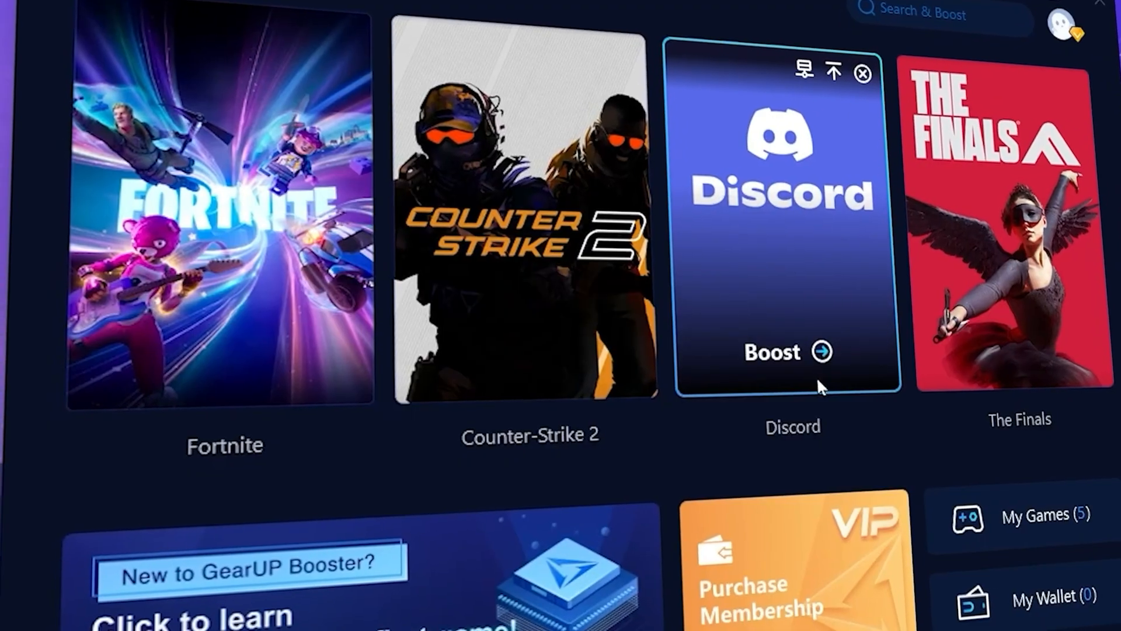
# Review the Local Machine tab's privacy settings, scrolling through app privacy options.
pyautogui.click(224, 214)
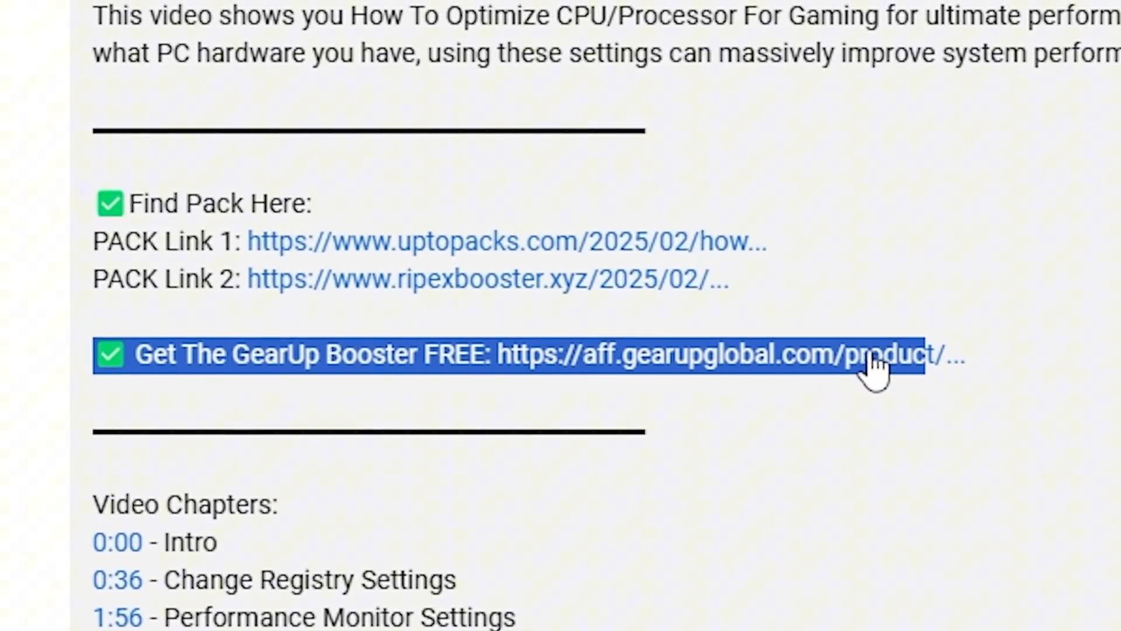
pyautogui.click(515, 355)
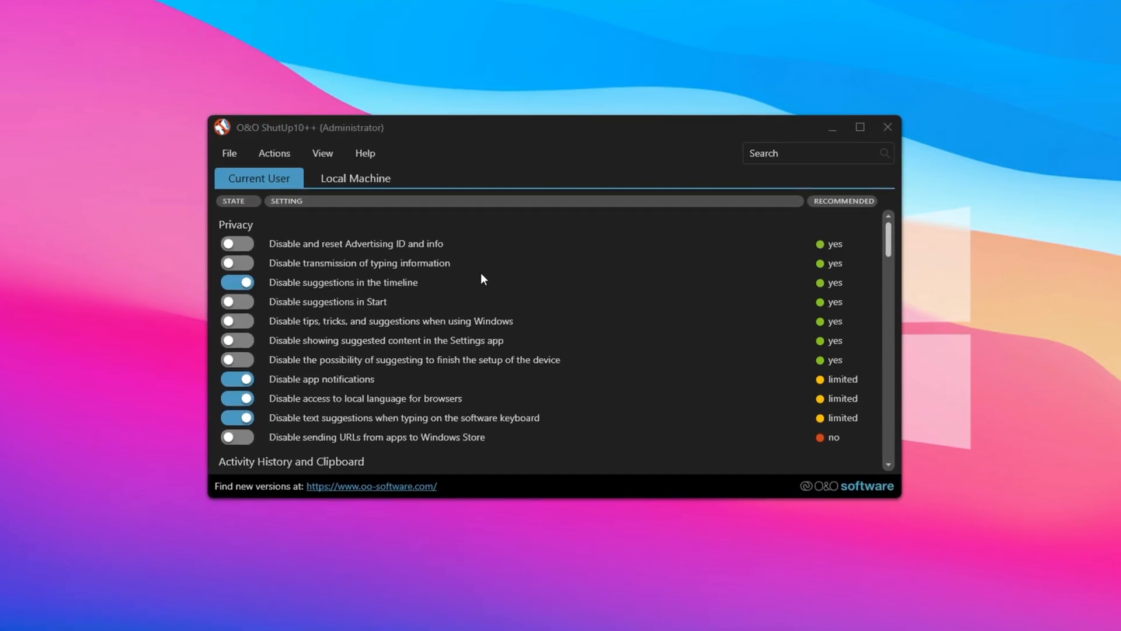
pyautogui.scroll(-3)
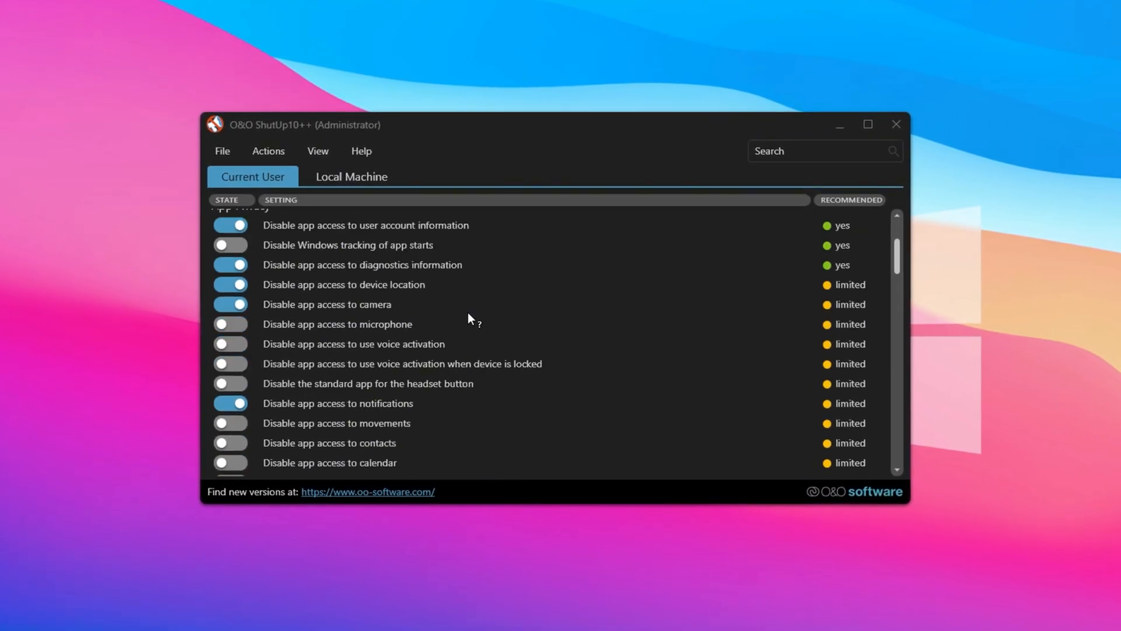
pyautogui.scroll(-3)
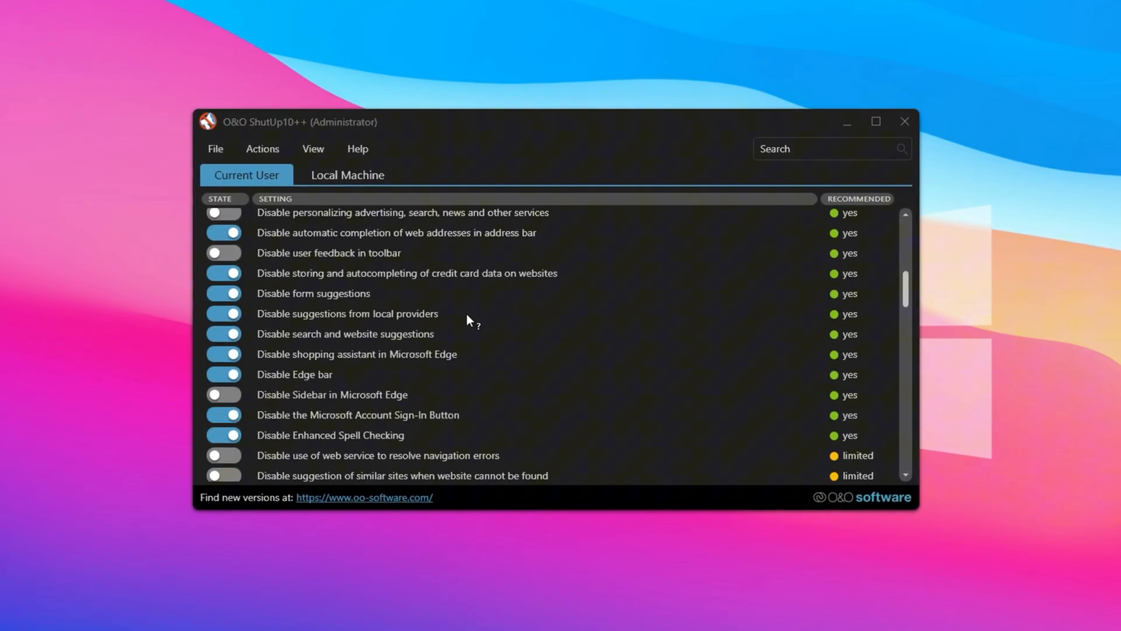
pyautogui.scroll(-3)
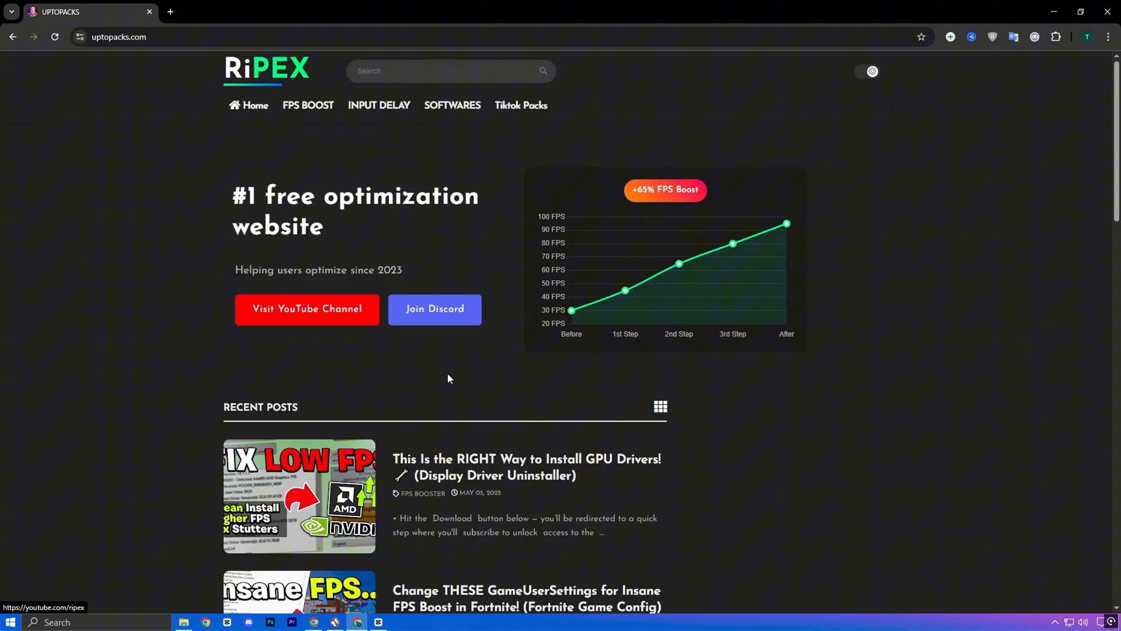
pyautogui.scroll(-3)
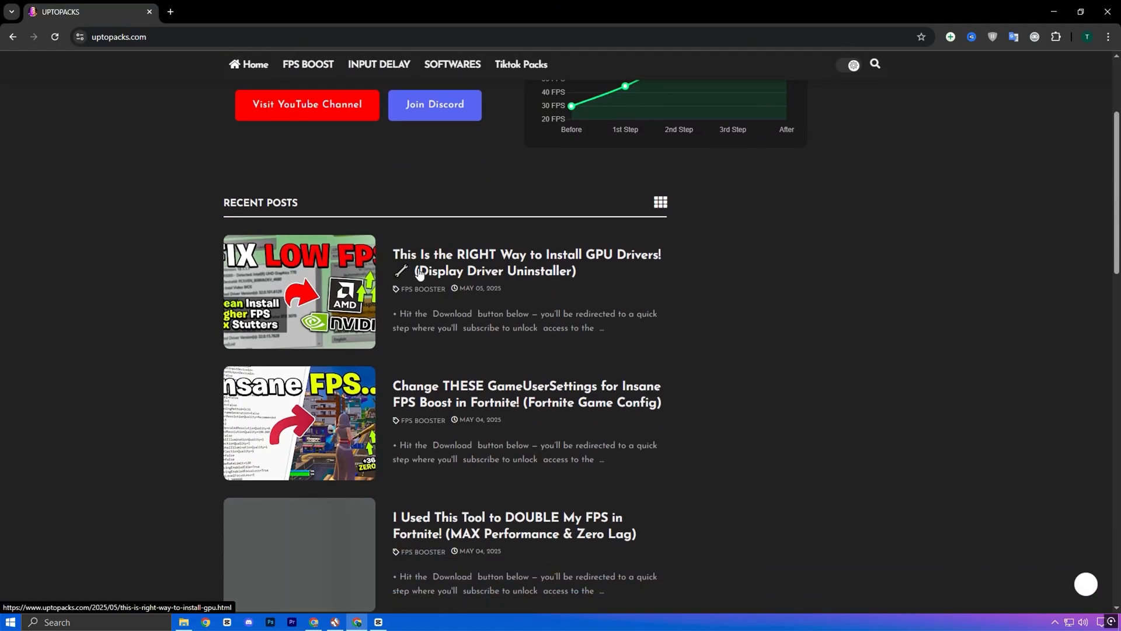
pyautogui.click(527, 254)
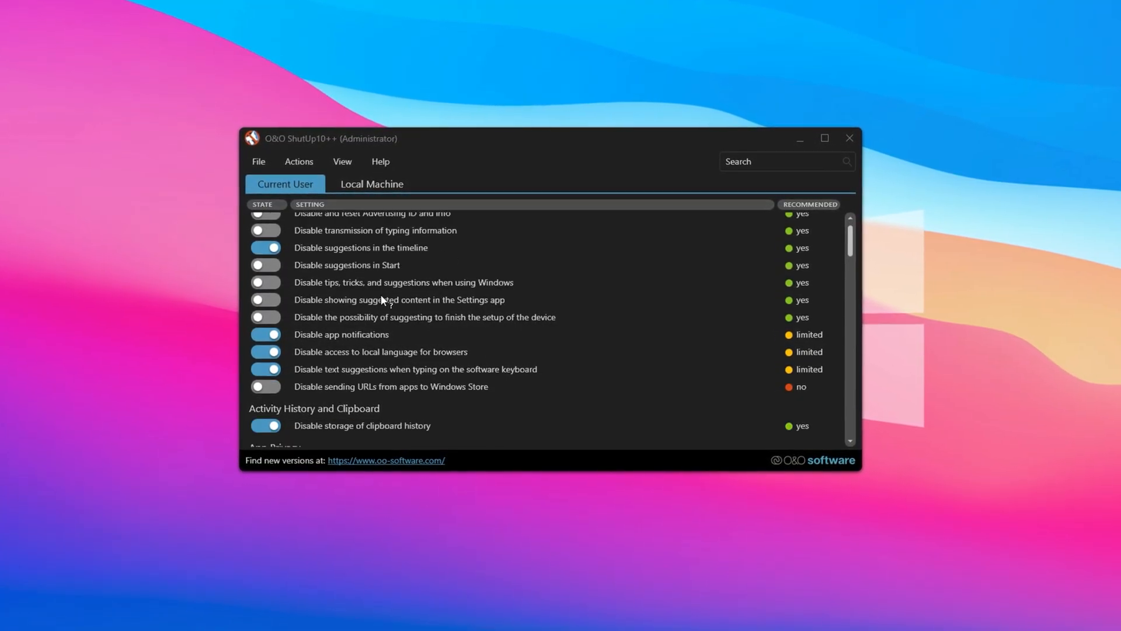
# Scroll through the remaining Local Machine and Edge options, then return to Current User settings.
pyautogui.scroll(-3)
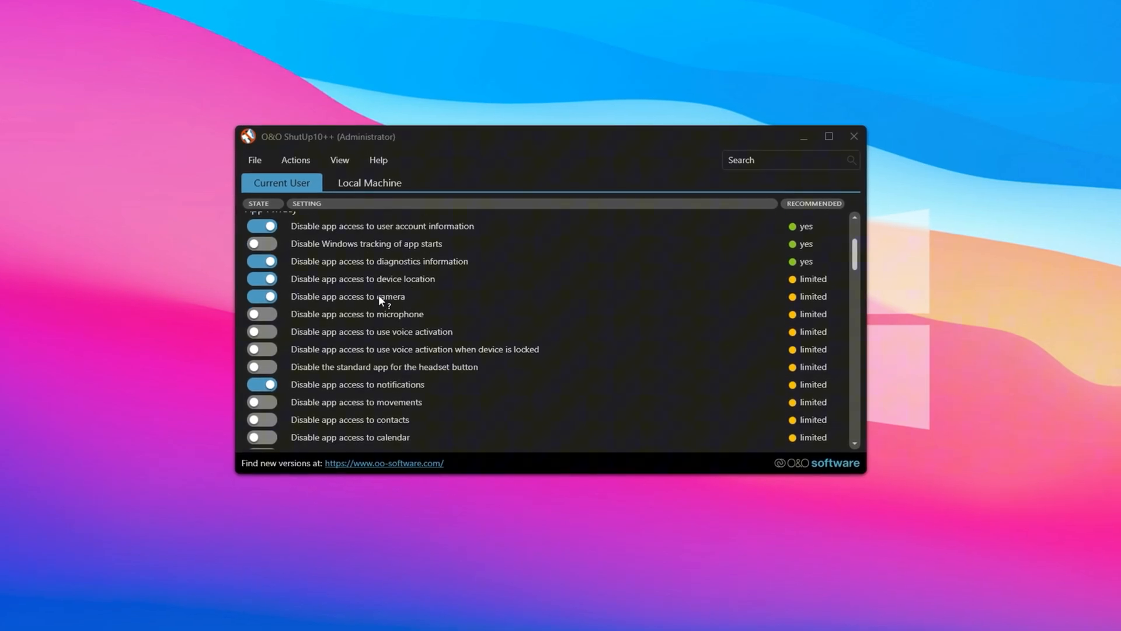
pyautogui.scroll(-3)
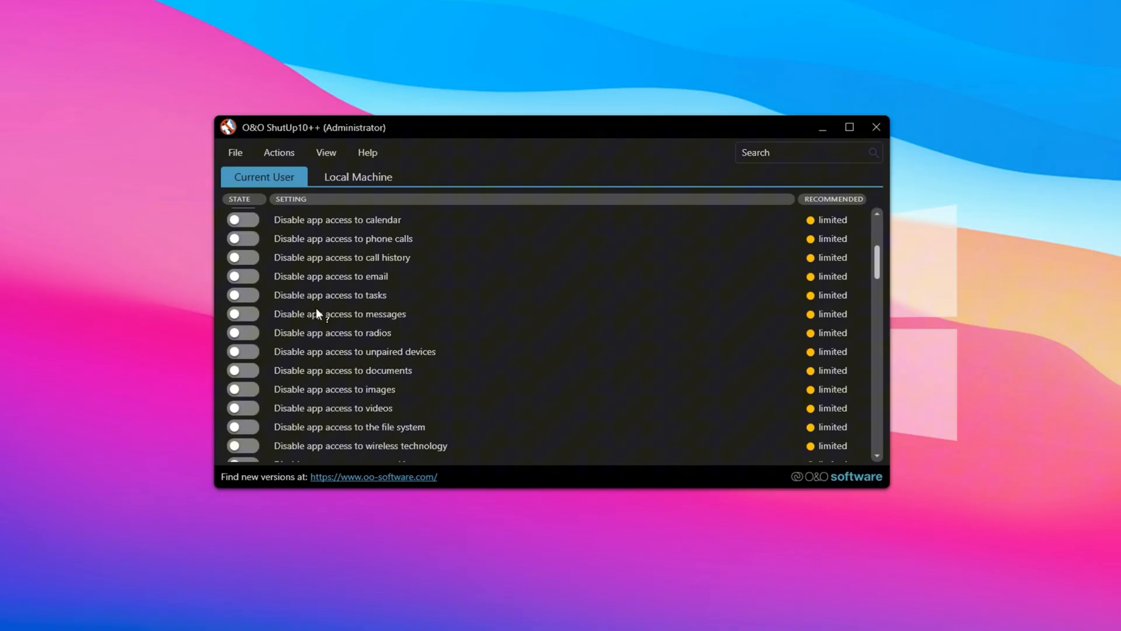
pyautogui.scroll(-3)
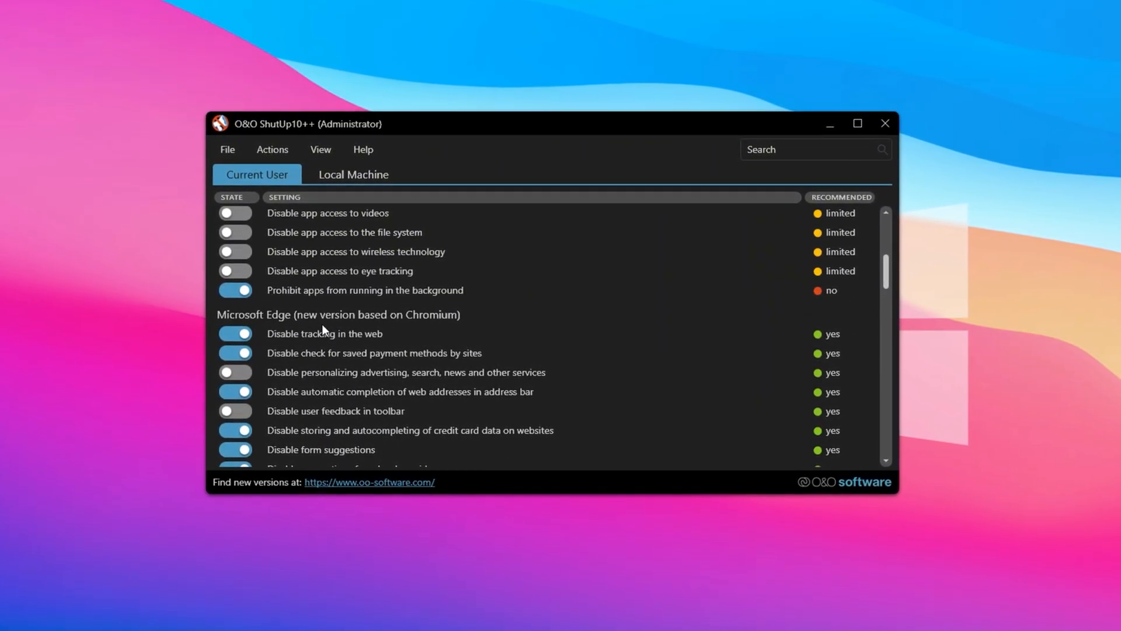
pyautogui.scroll(-3)
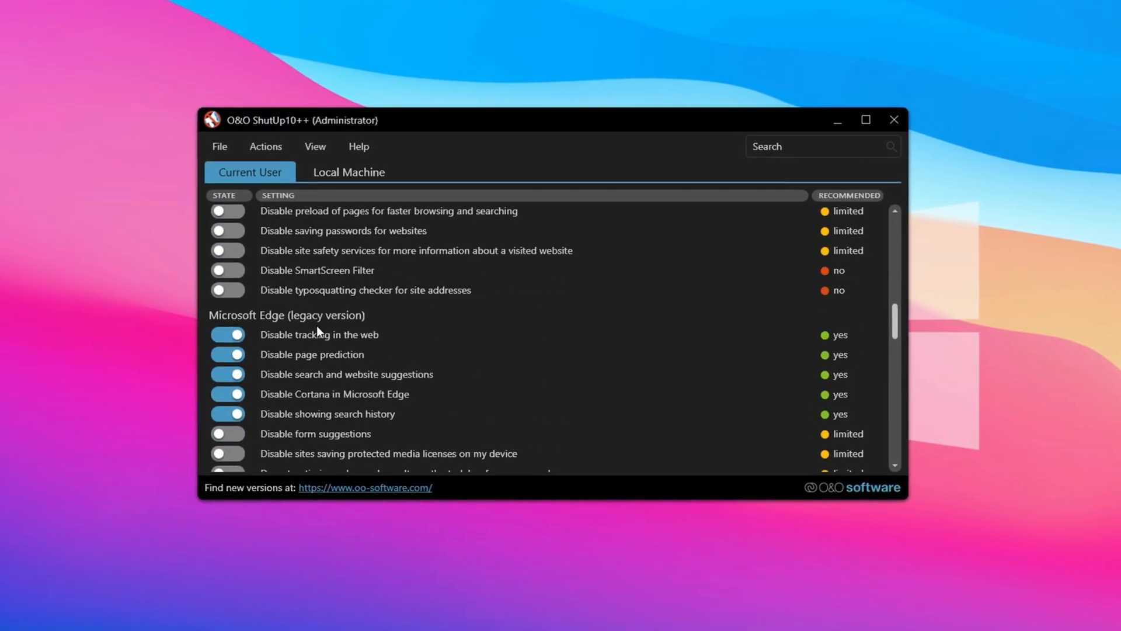
pyautogui.scroll(-3)
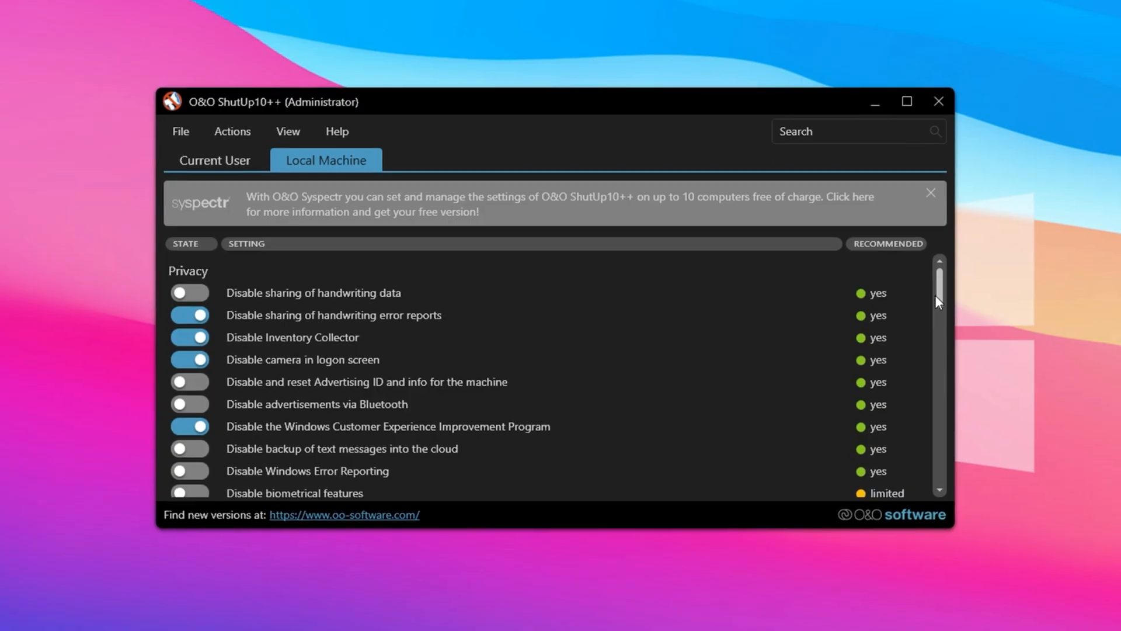
pyautogui.scroll(-3)
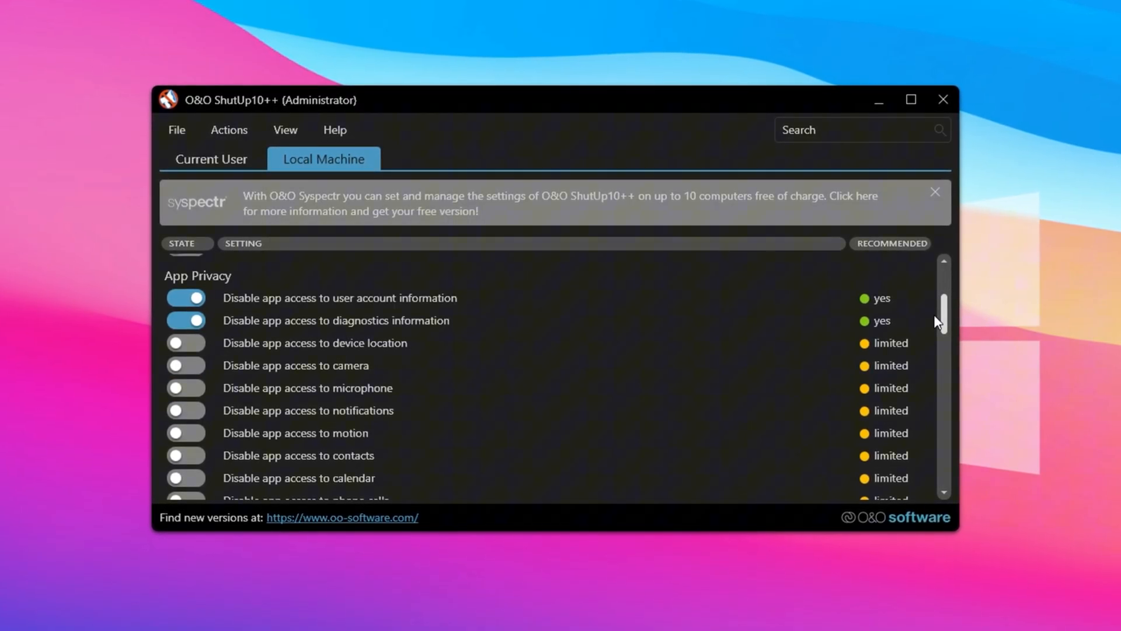
pyautogui.scroll(-3)
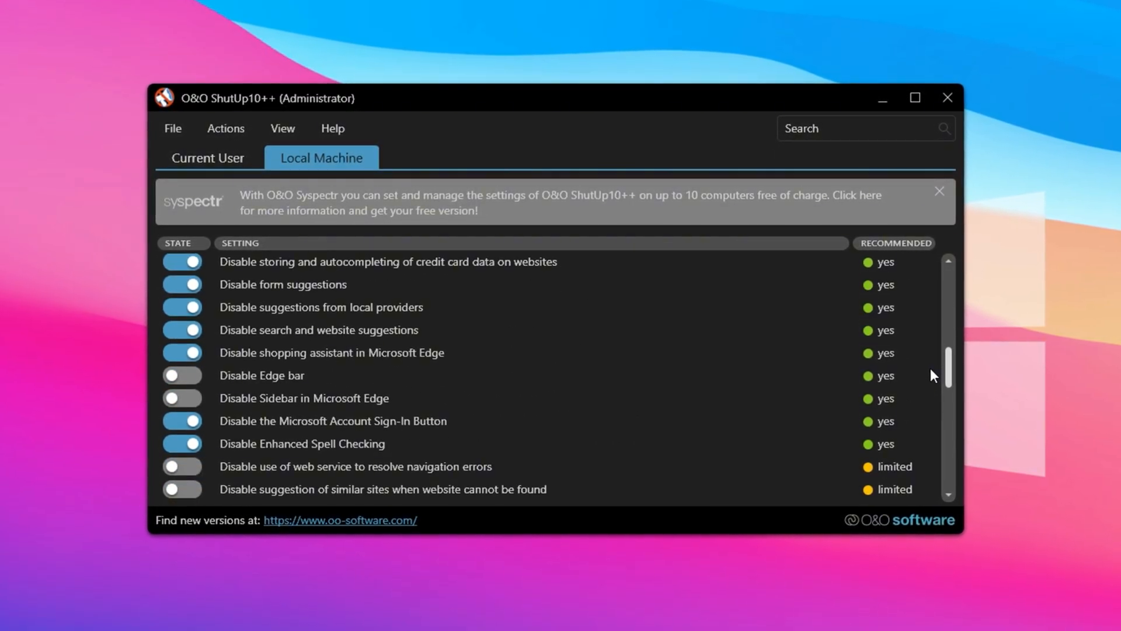
pyautogui.scroll(-3)
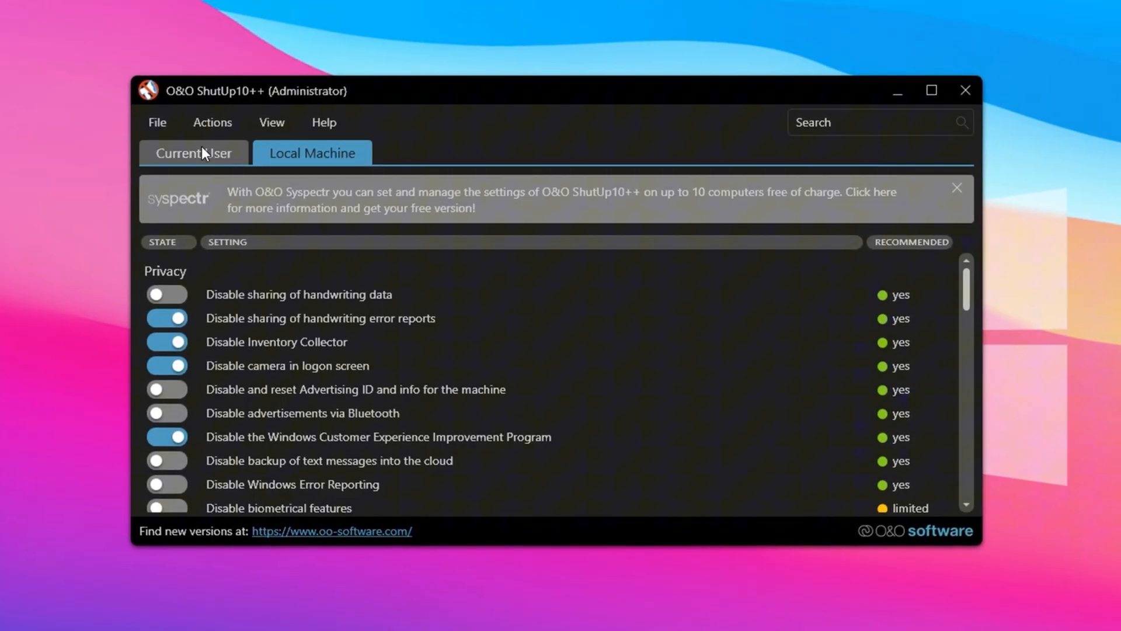
pyautogui.click(192, 152)
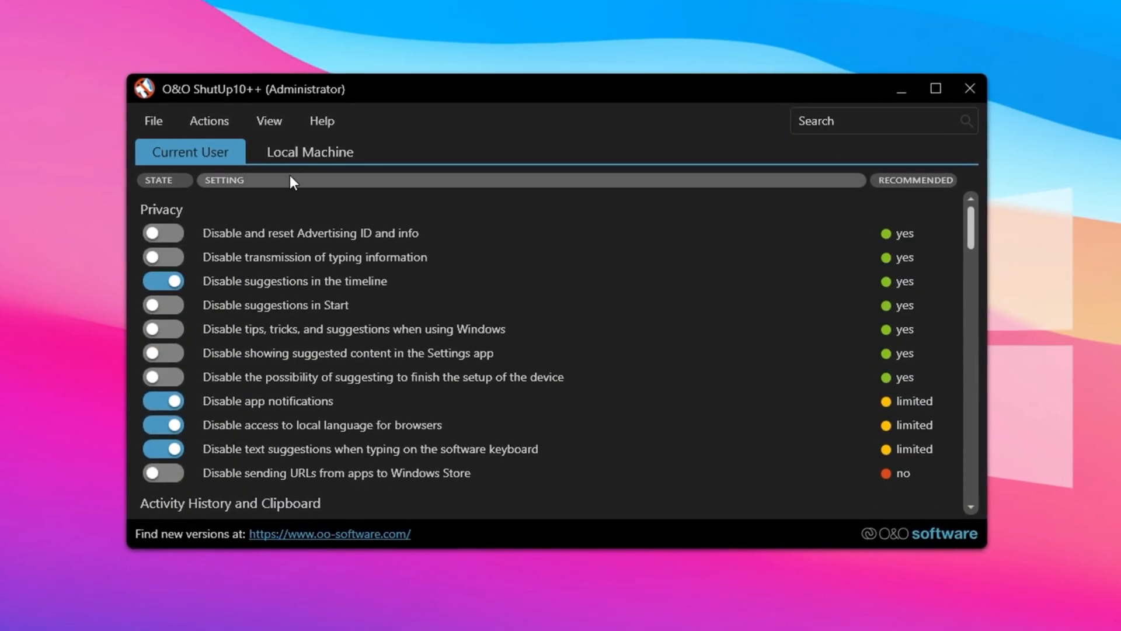
# Show the Actions menu with its bulk recommended-settings, undo and restore-point options.
pyautogui.click(206, 120)
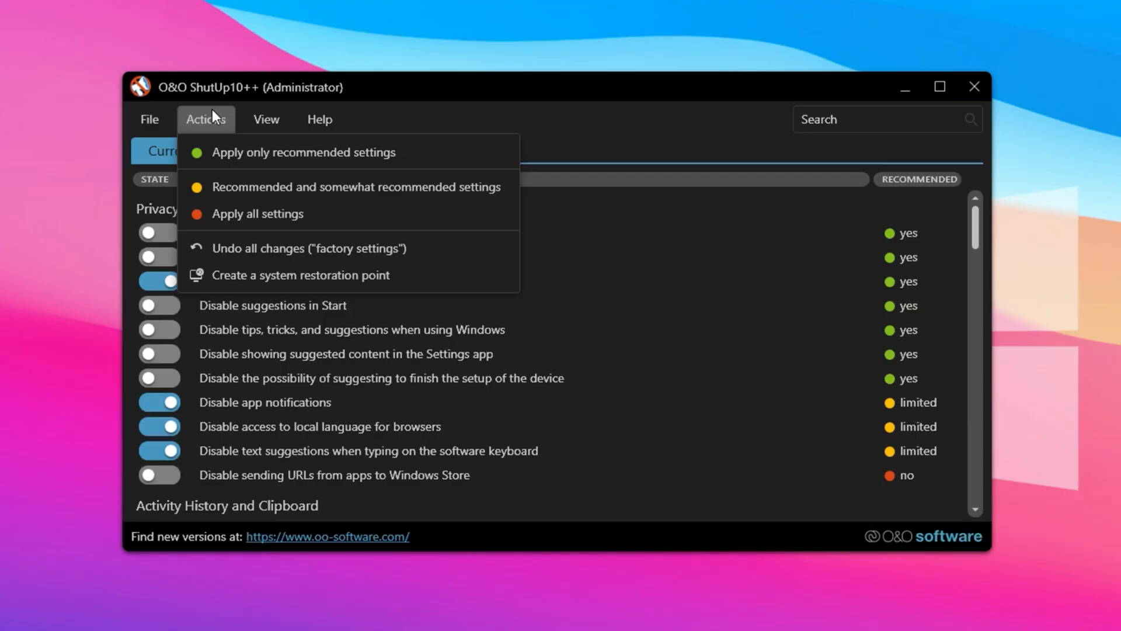
pyautogui.moveTo(307, 248)
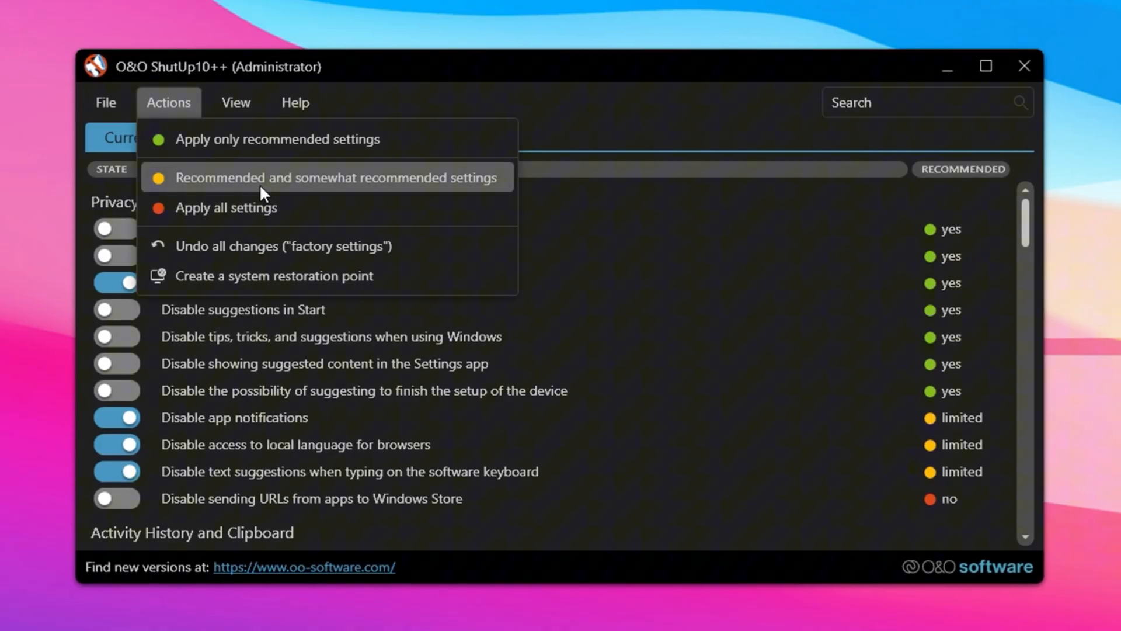
pyautogui.moveTo(241, 208)
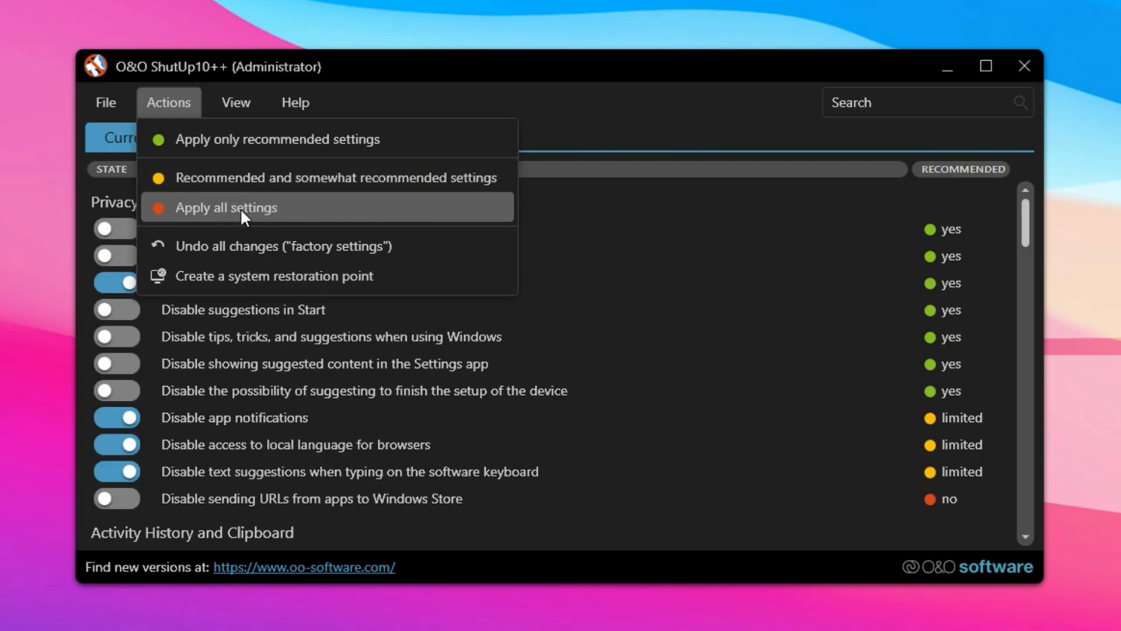
pyautogui.moveTo(280, 215)
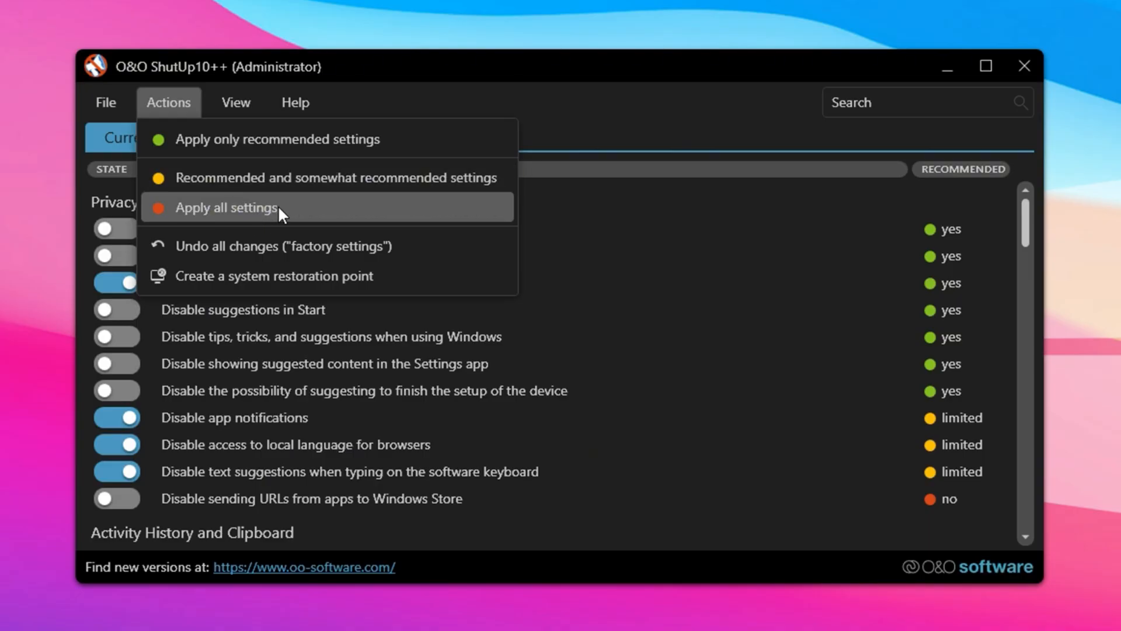
pyautogui.moveTo(249, 245)
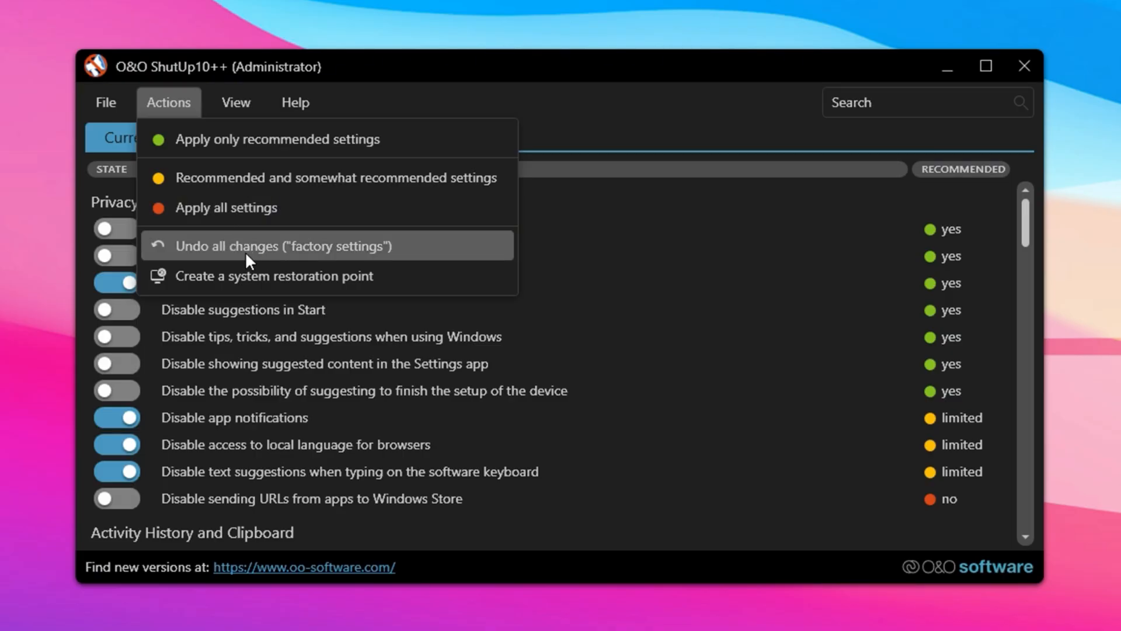
pyautogui.moveTo(286, 259)
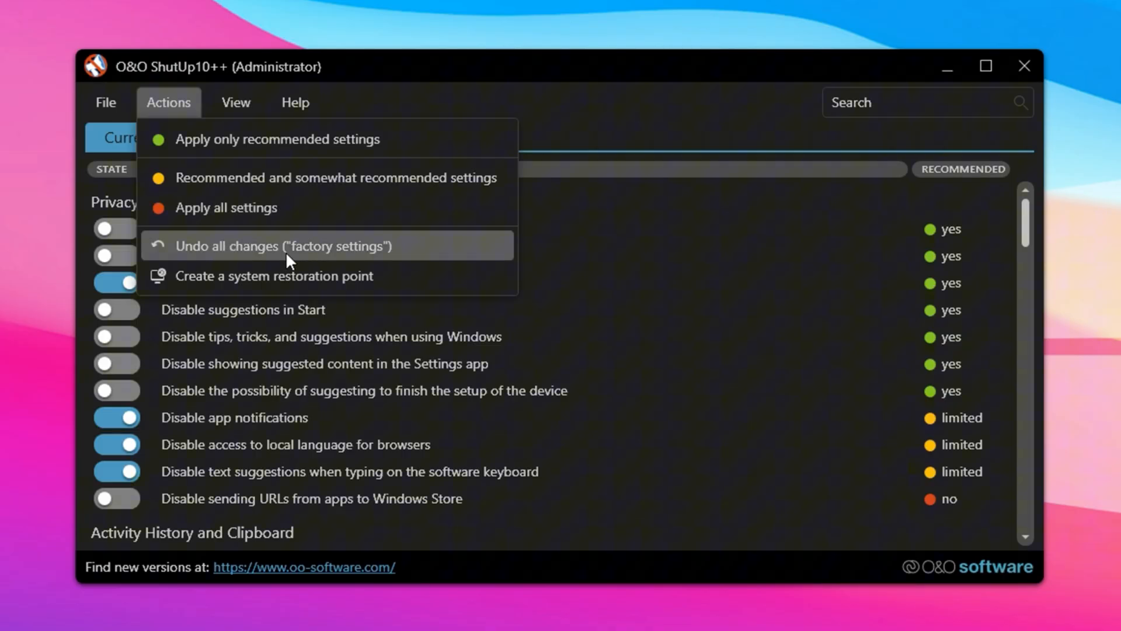
pyautogui.moveTo(280, 286)
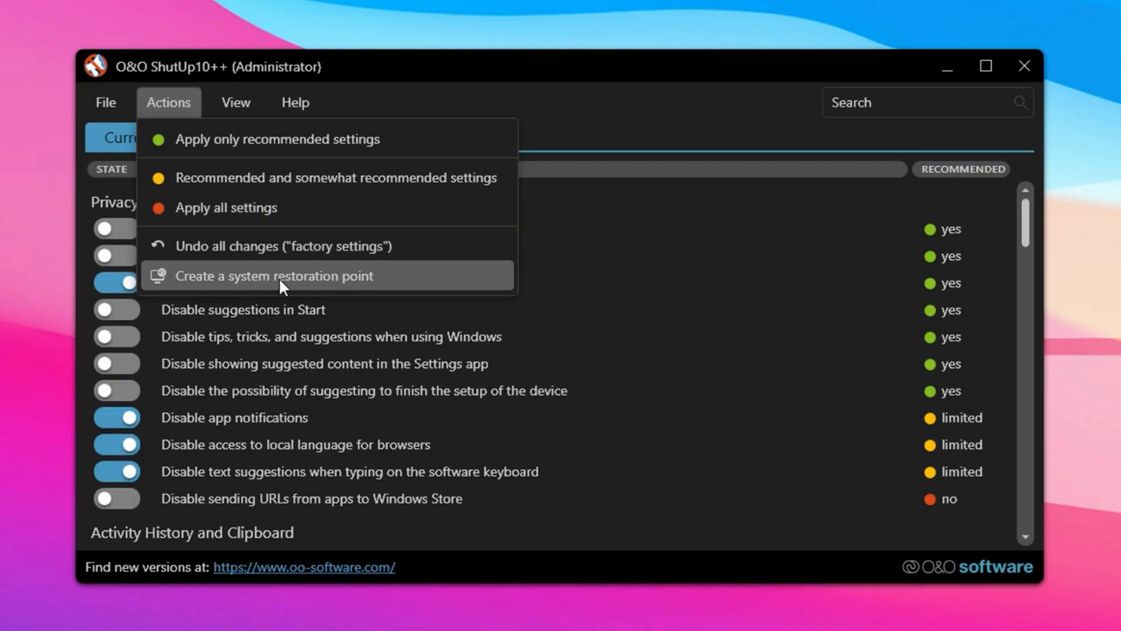
pyautogui.moveTo(304, 289)
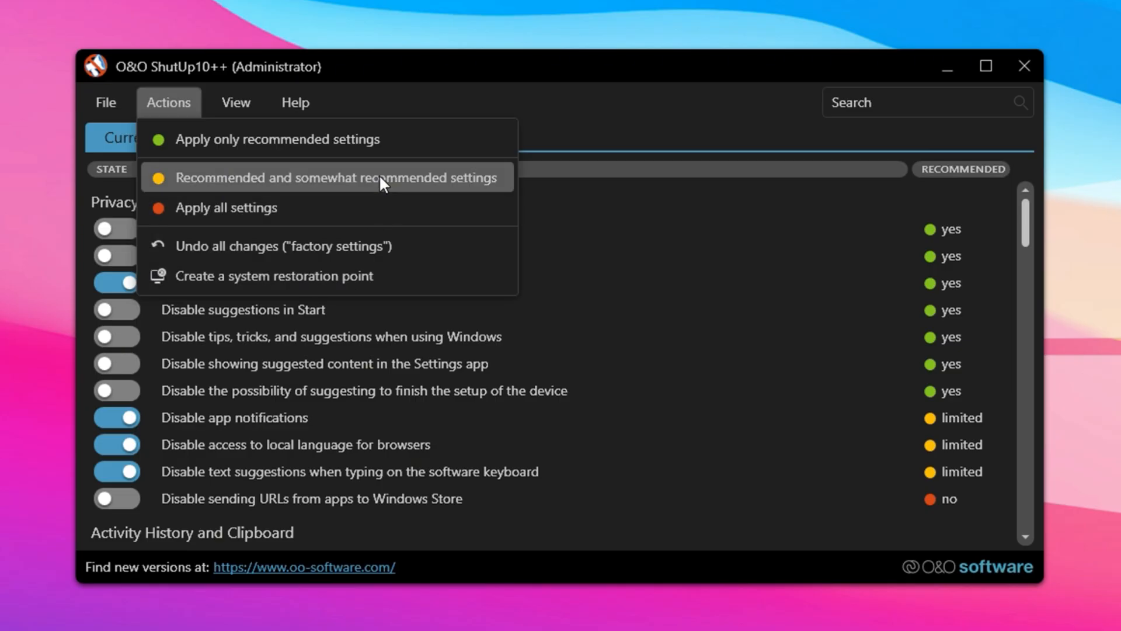
# Apply recommended and somewhat recommended settings with a restore point, confirming 40 settings set.
pyautogui.click(335, 177)
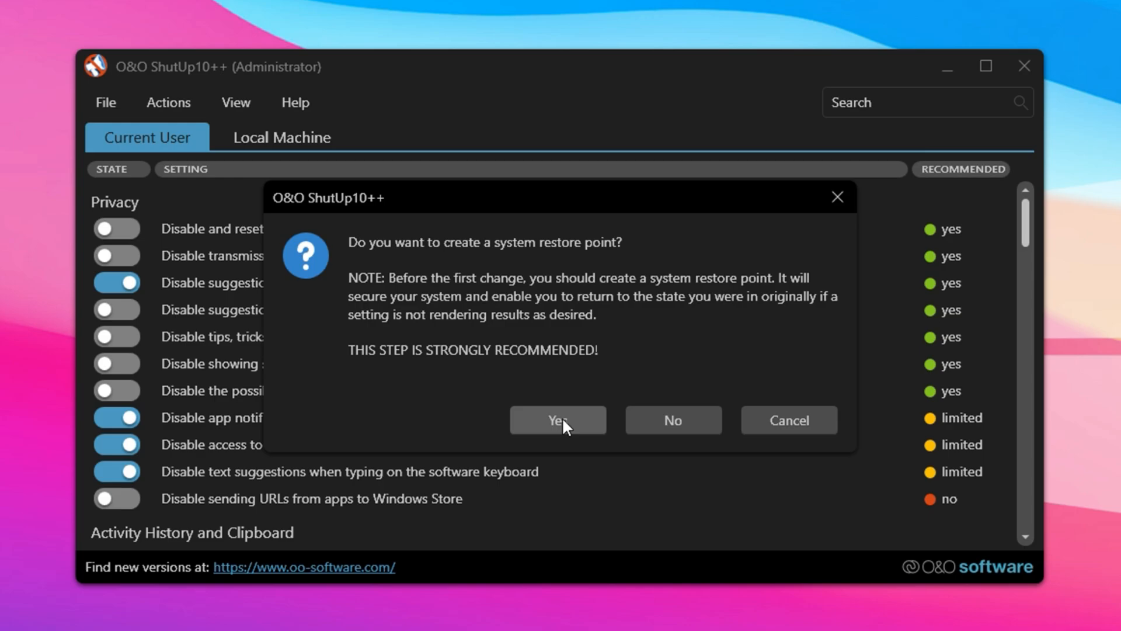
pyautogui.click(557, 419)
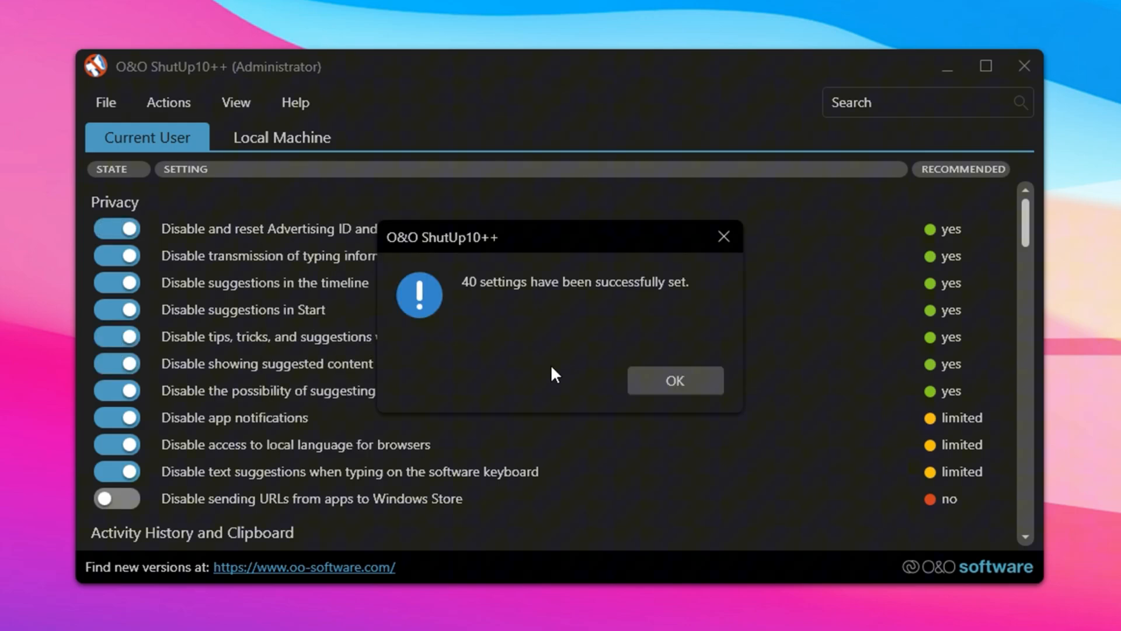
pyautogui.click(673, 380)
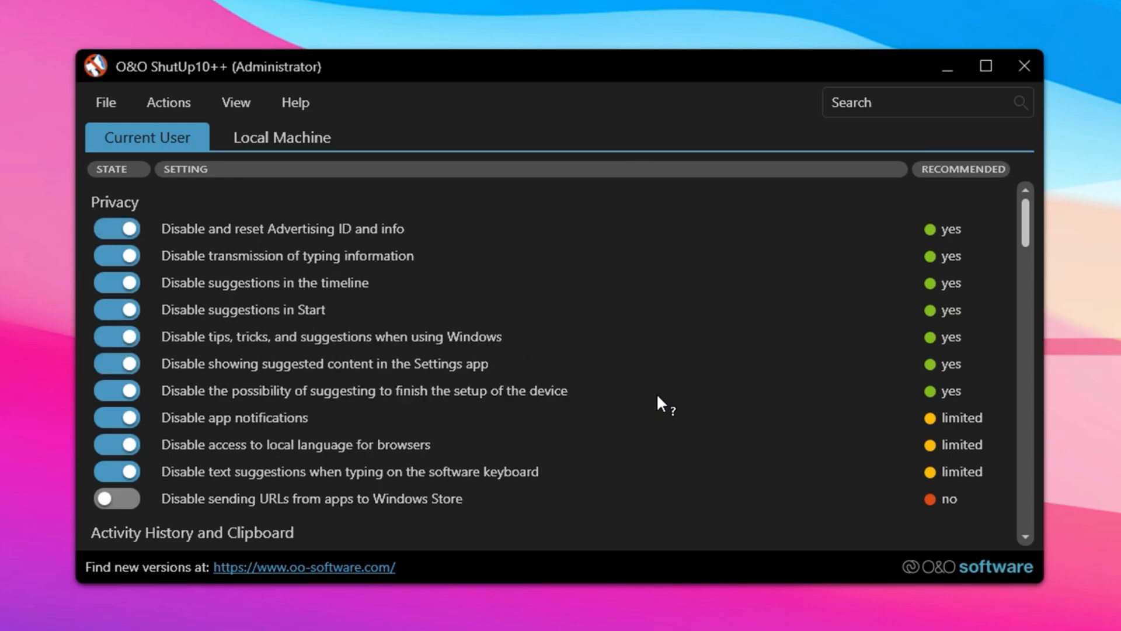
pyautogui.moveTo(572, 318)
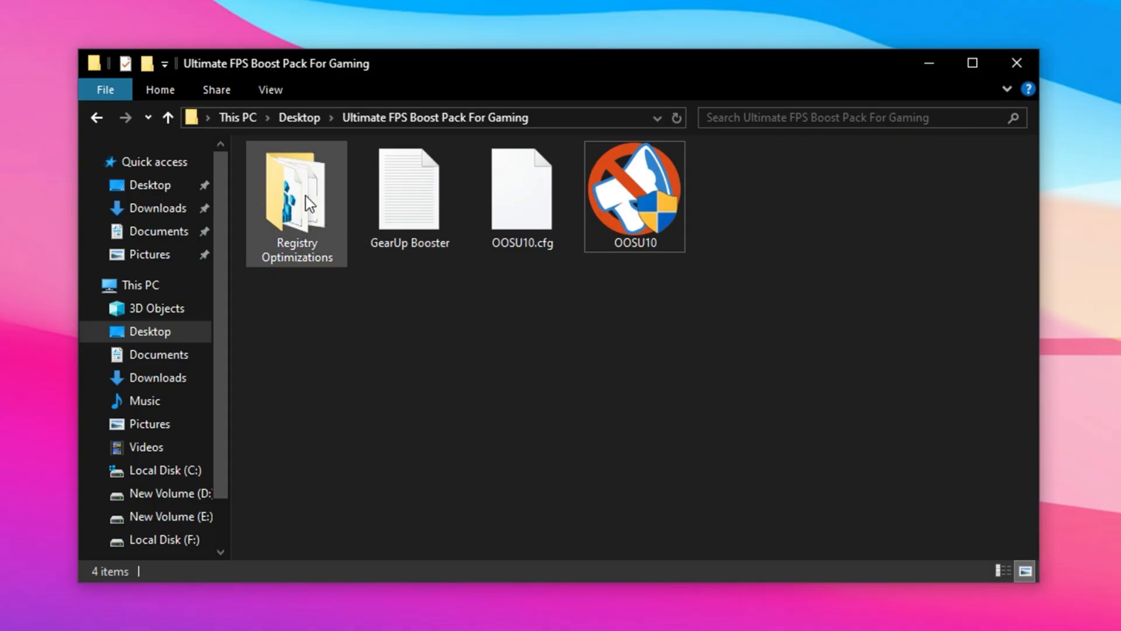
# Browse the Ultimate FPS Boost Pack's Registry Optimizations files, then return to the desktop.
pyautogui.doubleClick(295, 185)
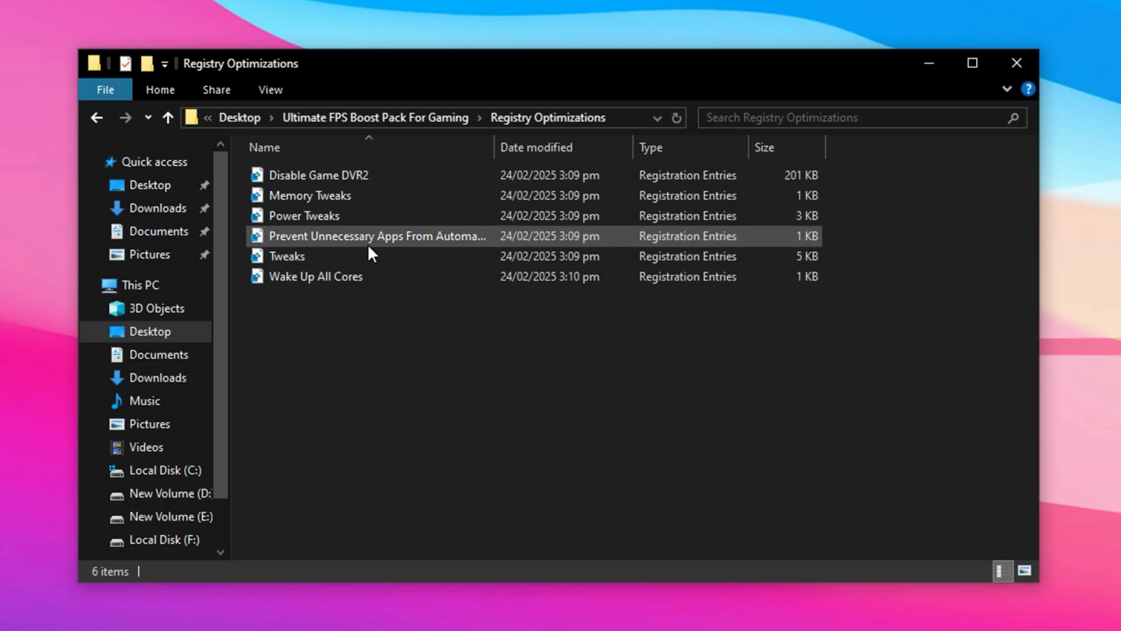
pyautogui.click(315, 275)
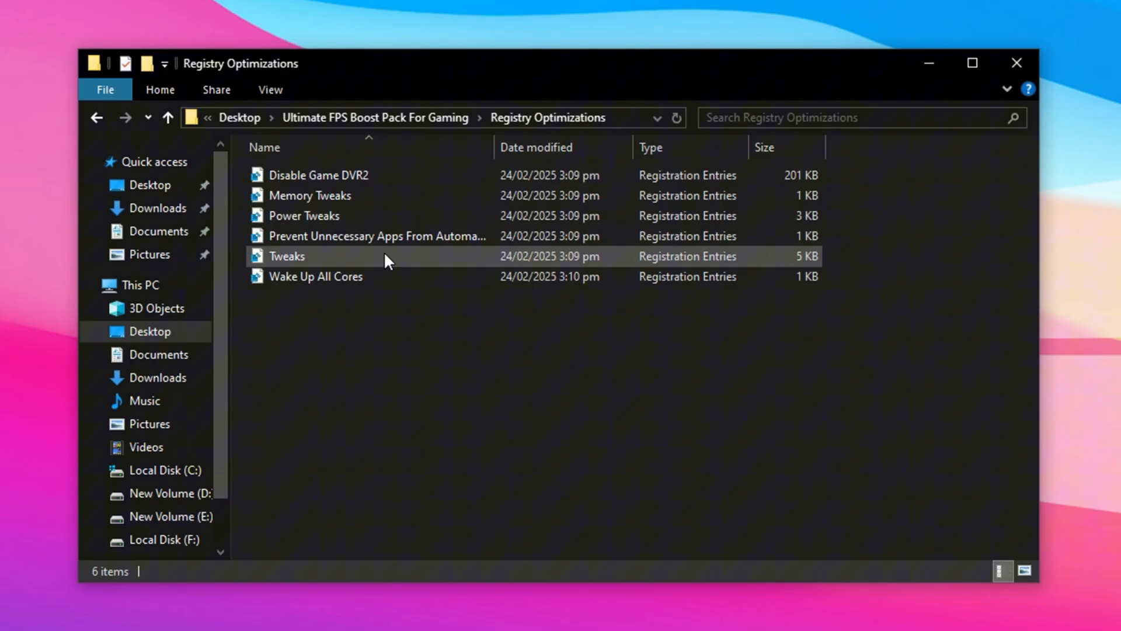
pyautogui.moveTo(359, 276)
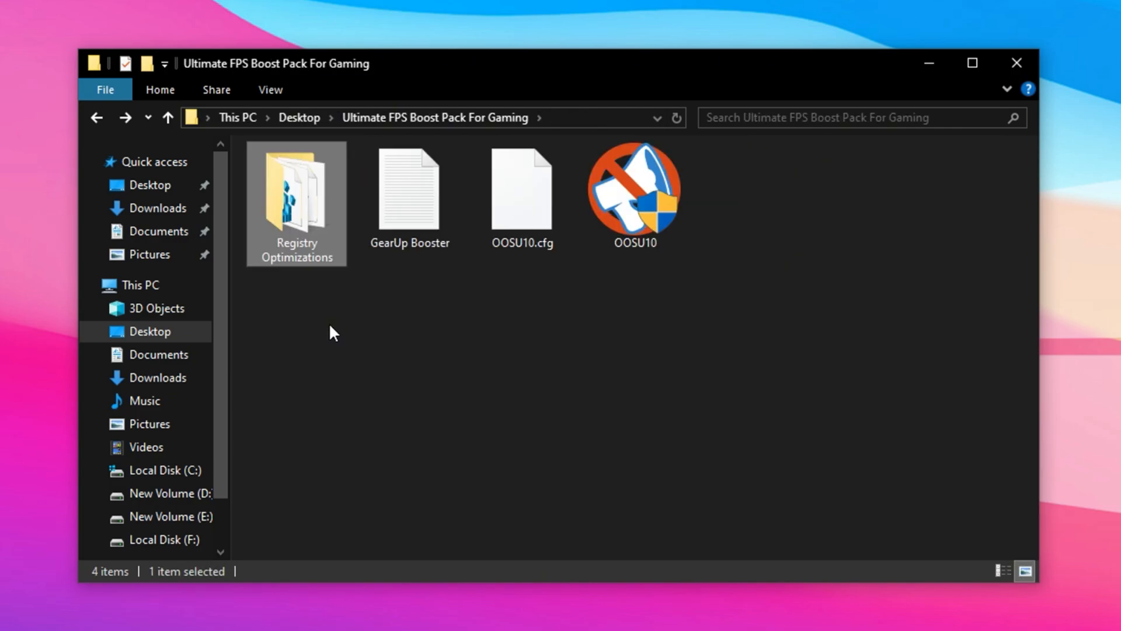
pyautogui.click(435, 311)
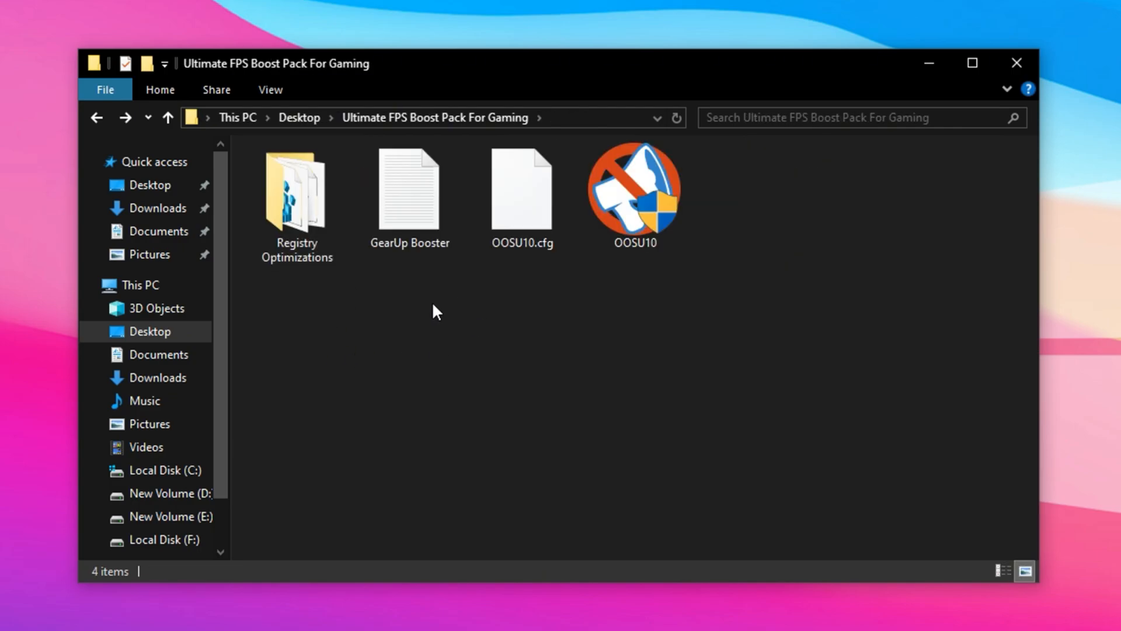
pyautogui.click(409, 189)
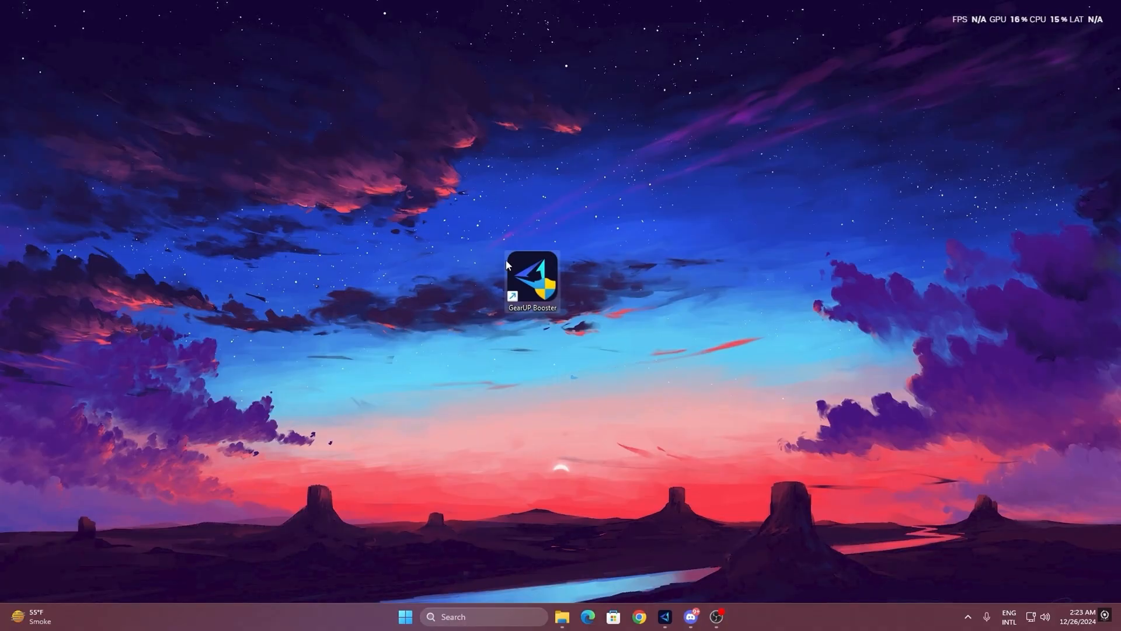
pyautogui.moveTo(533, 285)
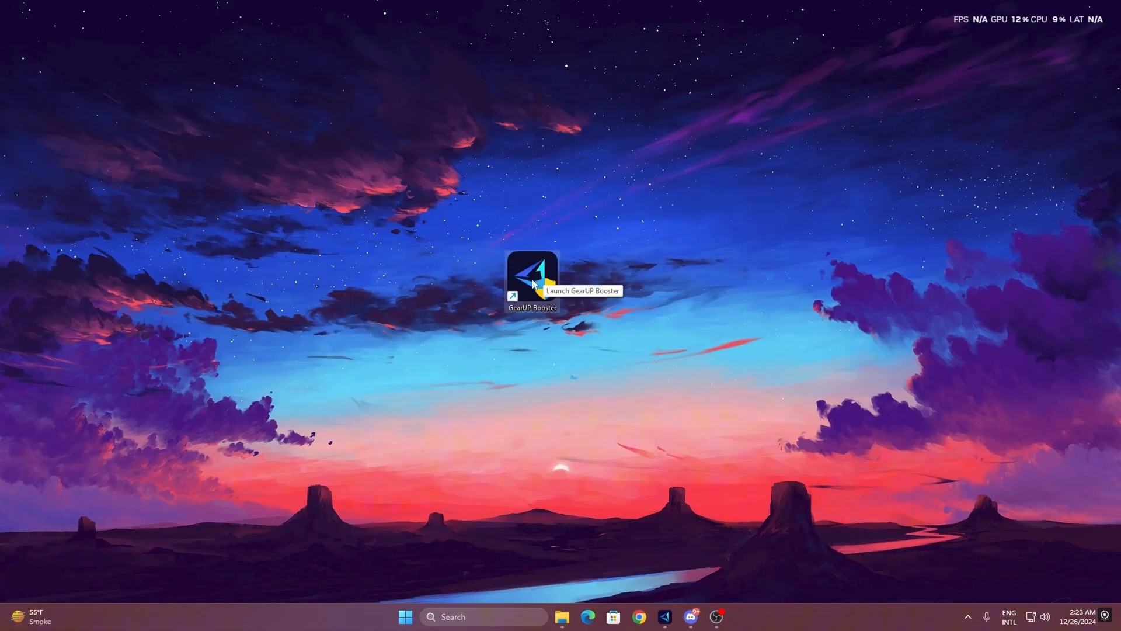
# Launch GearUP Booster from its desktop shortcut.
pyautogui.doubleClick(533, 276)
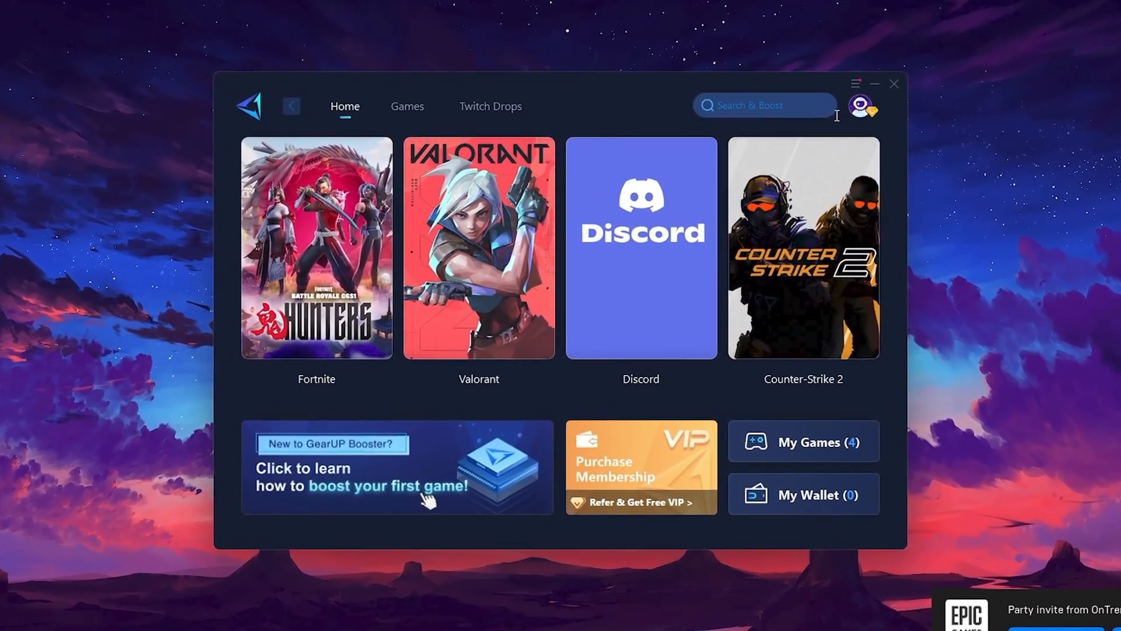
pyautogui.click(862, 106)
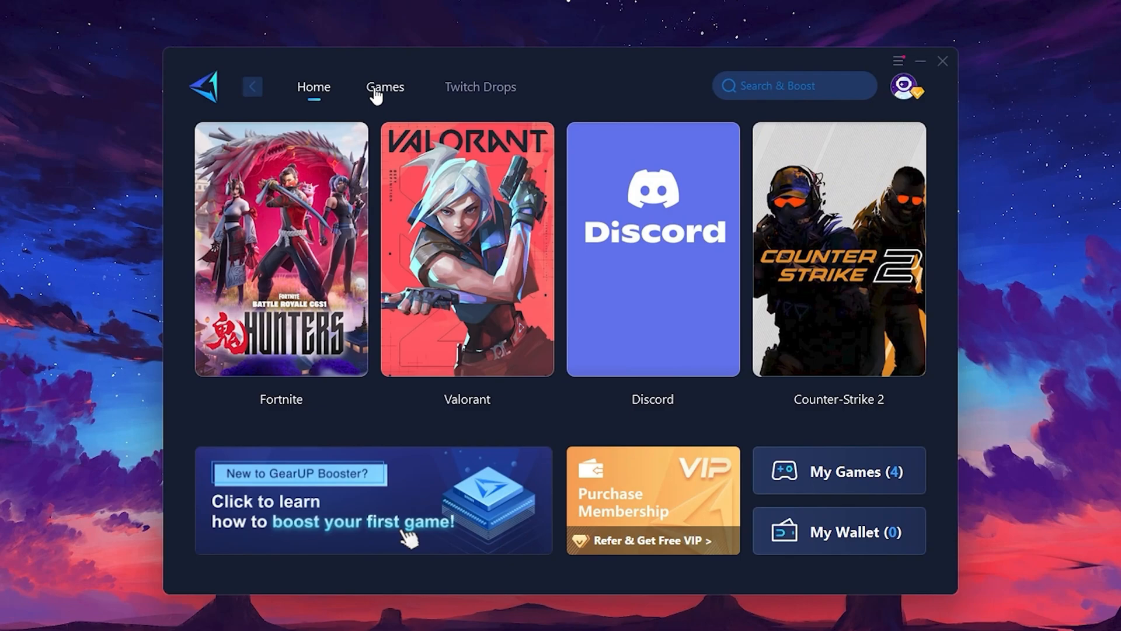
pyautogui.click(385, 87)
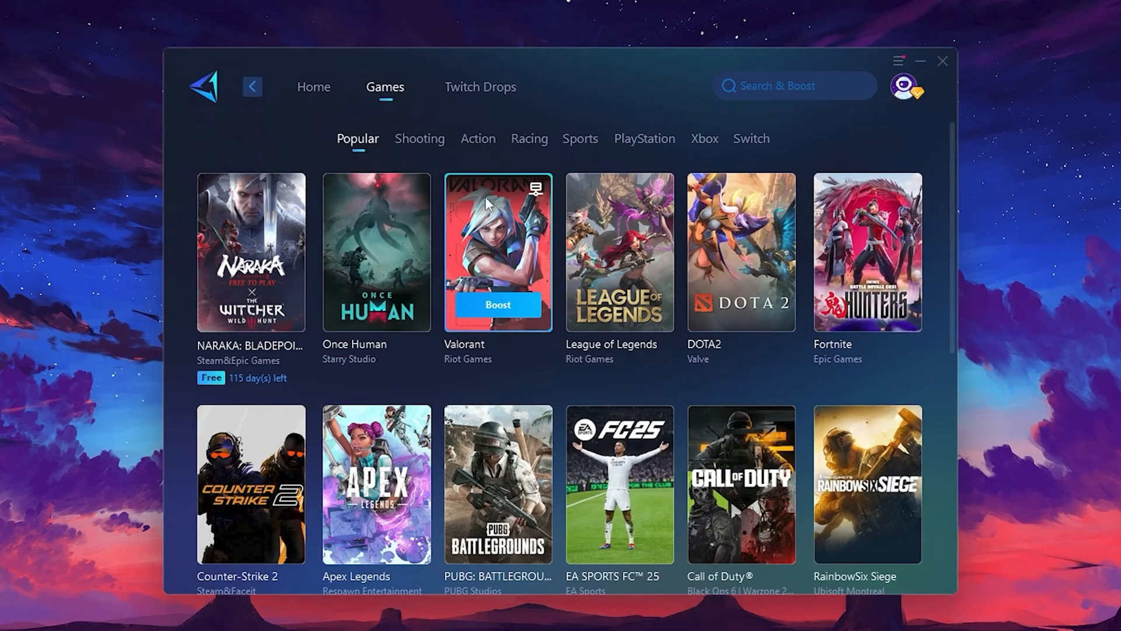
pyautogui.moveTo(771, 216)
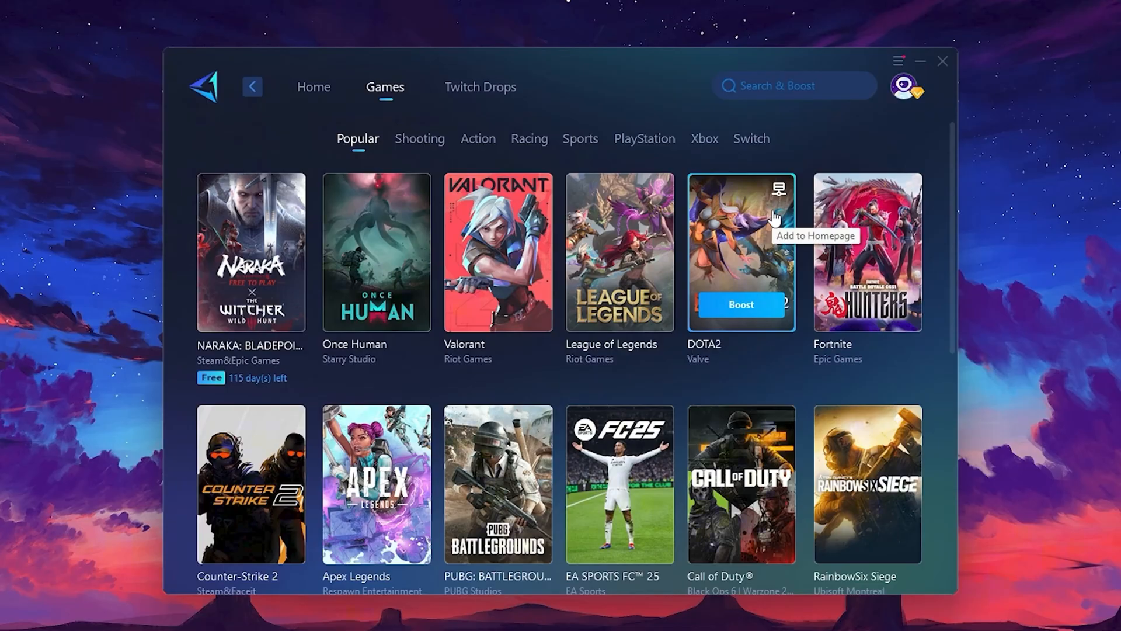
pyautogui.click(313, 86)
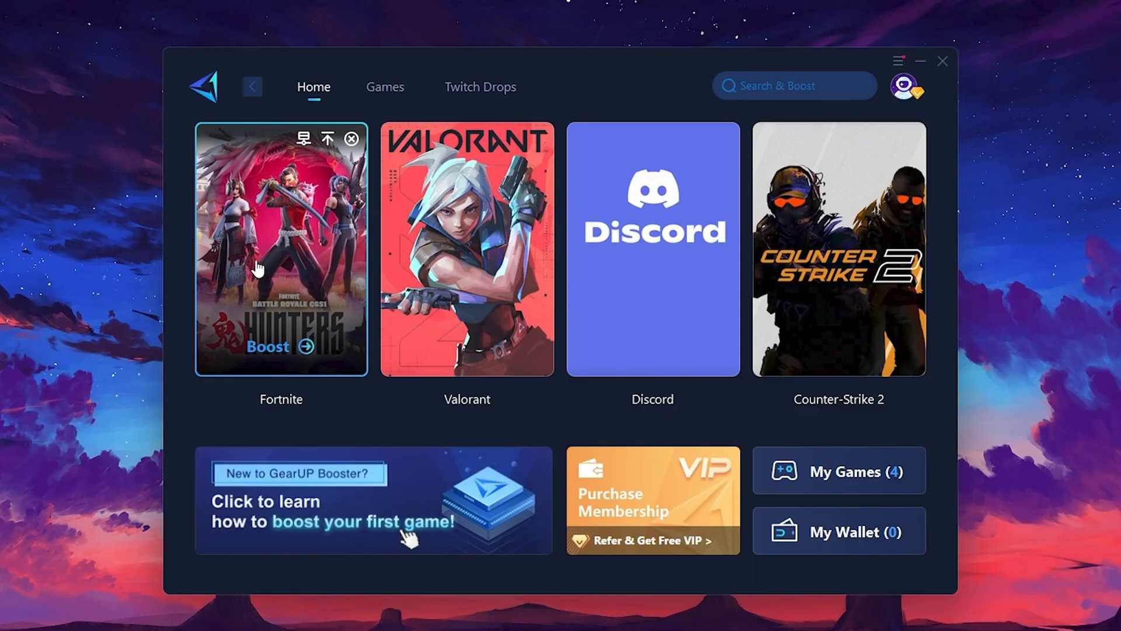
pyautogui.moveTo(272, 357)
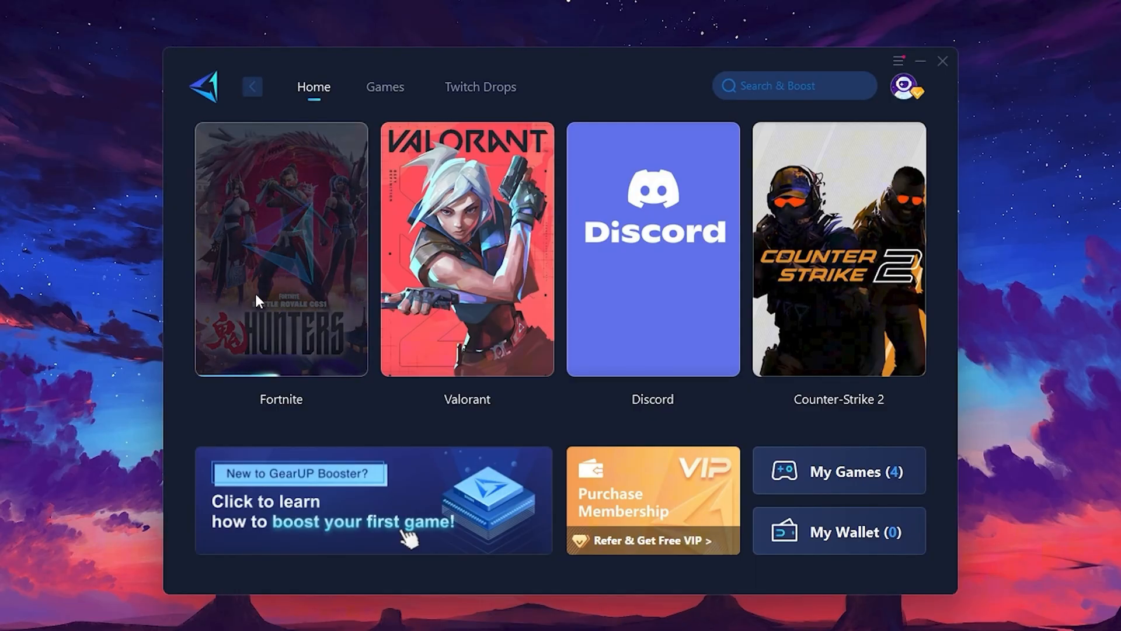
# Start boosting Fortnite from the Home page tile.
pyautogui.click(280, 247)
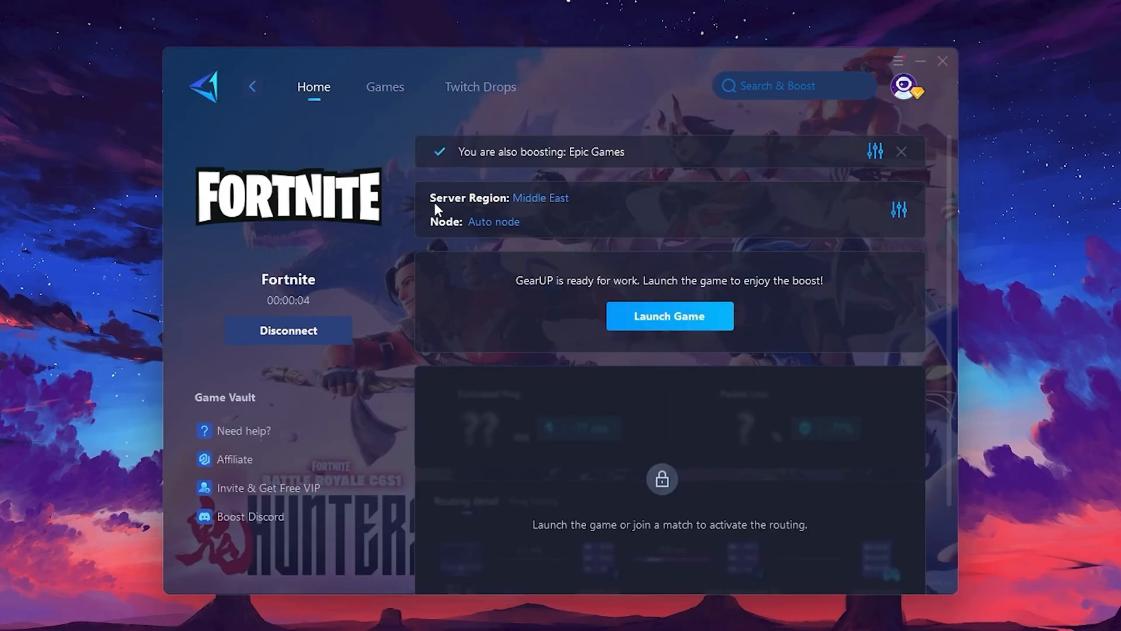
pyautogui.moveTo(493, 222)
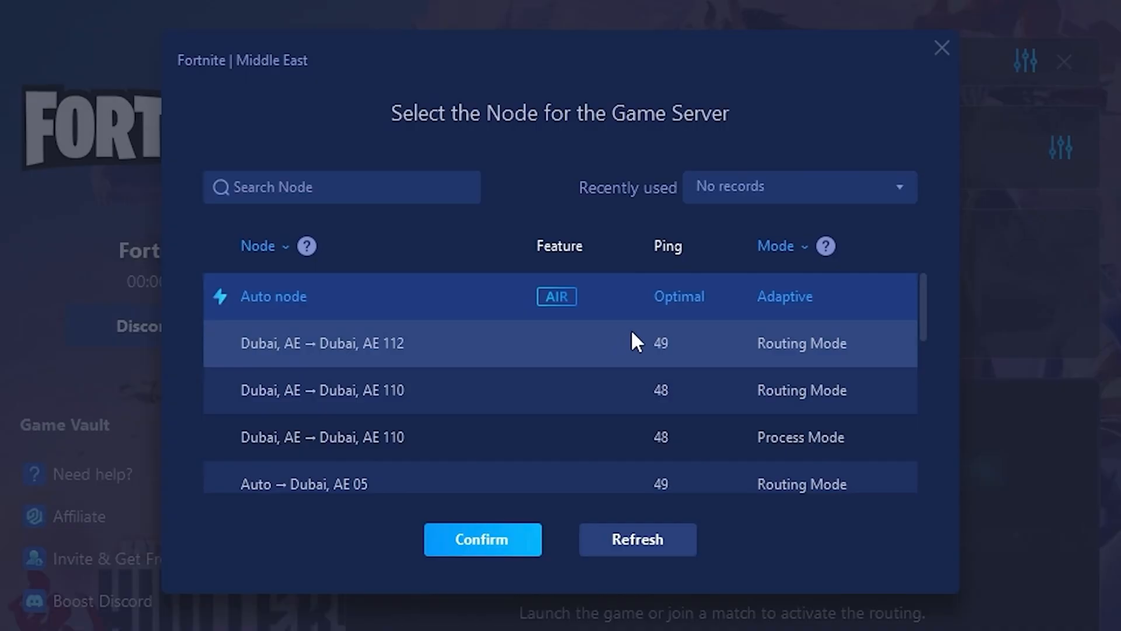
pyautogui.scroll(-3)
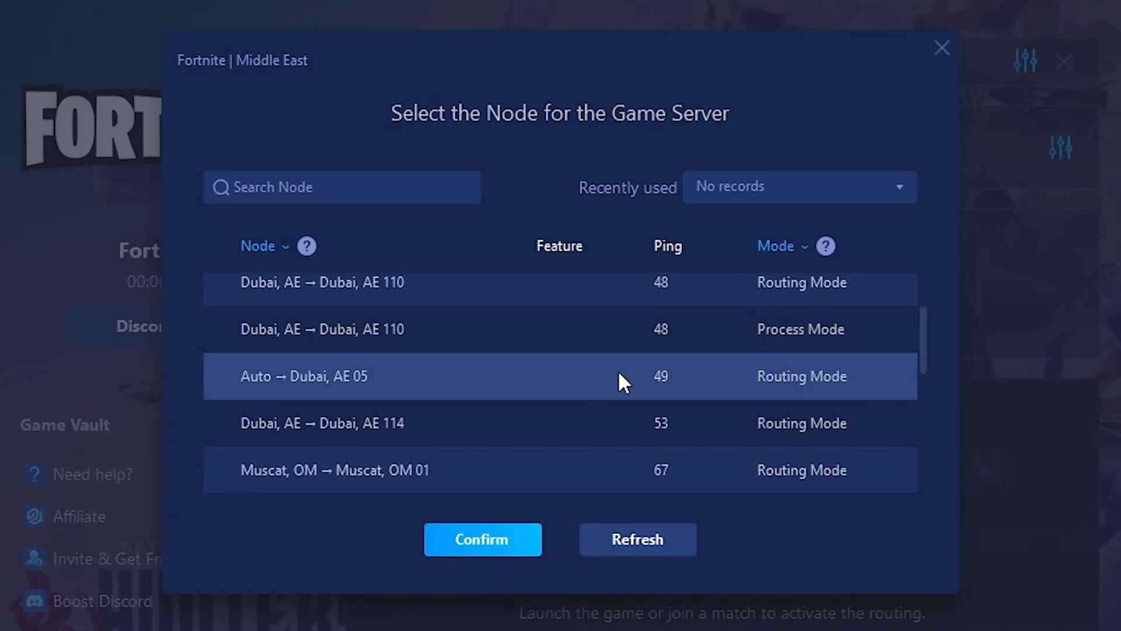
pyautogui.moveTo(421, 377)
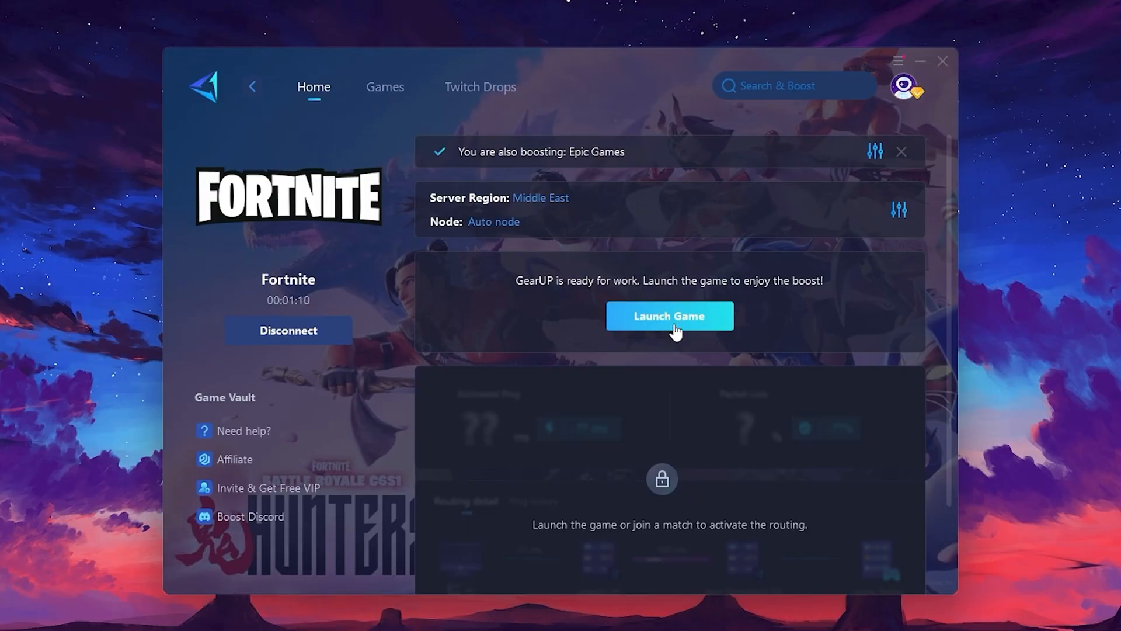
# Launch Fortnite from the boost page with the Auto node boost running.
pyautogui.click(669, 316)
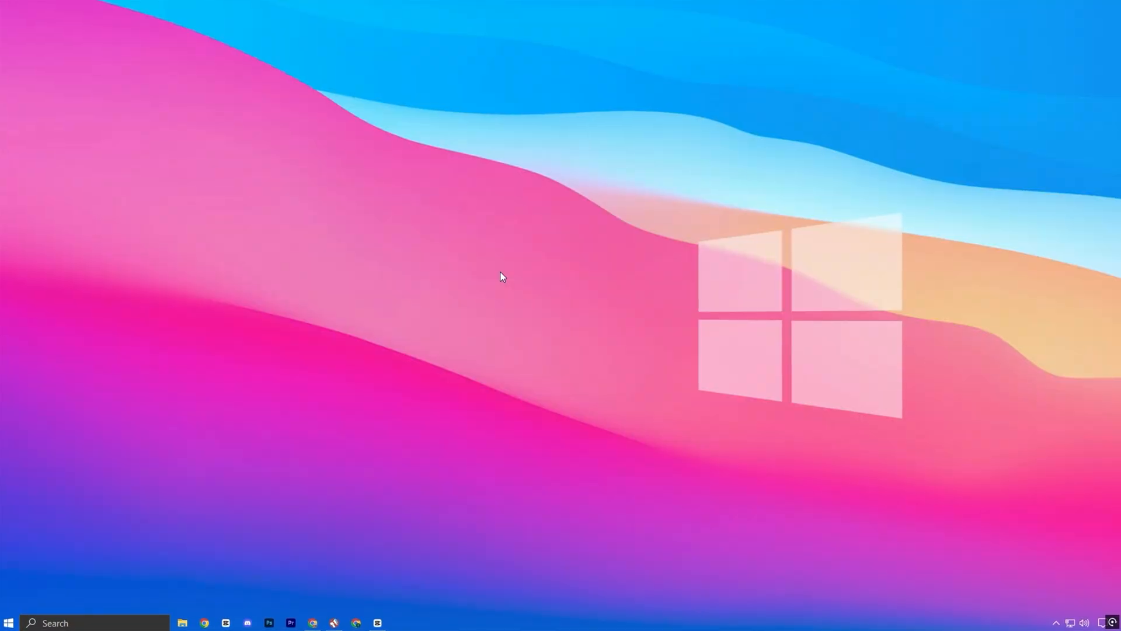
# Run services.msc from the Run dialog to open the Services console.
pyautogui.press('Win+r')
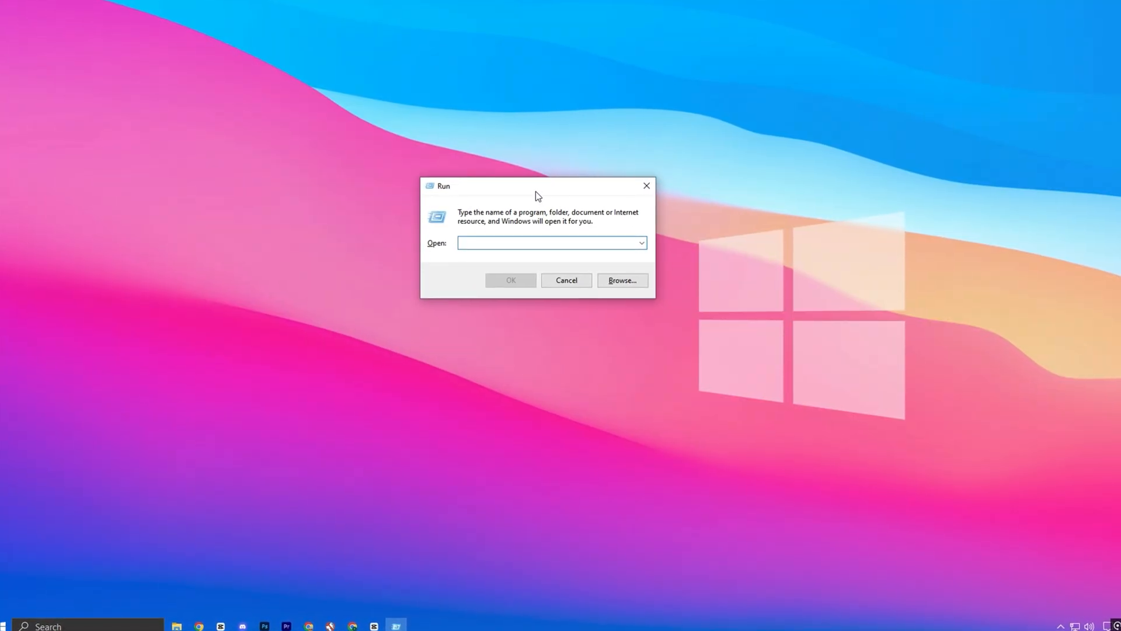
pyautogui.write('services.msc')
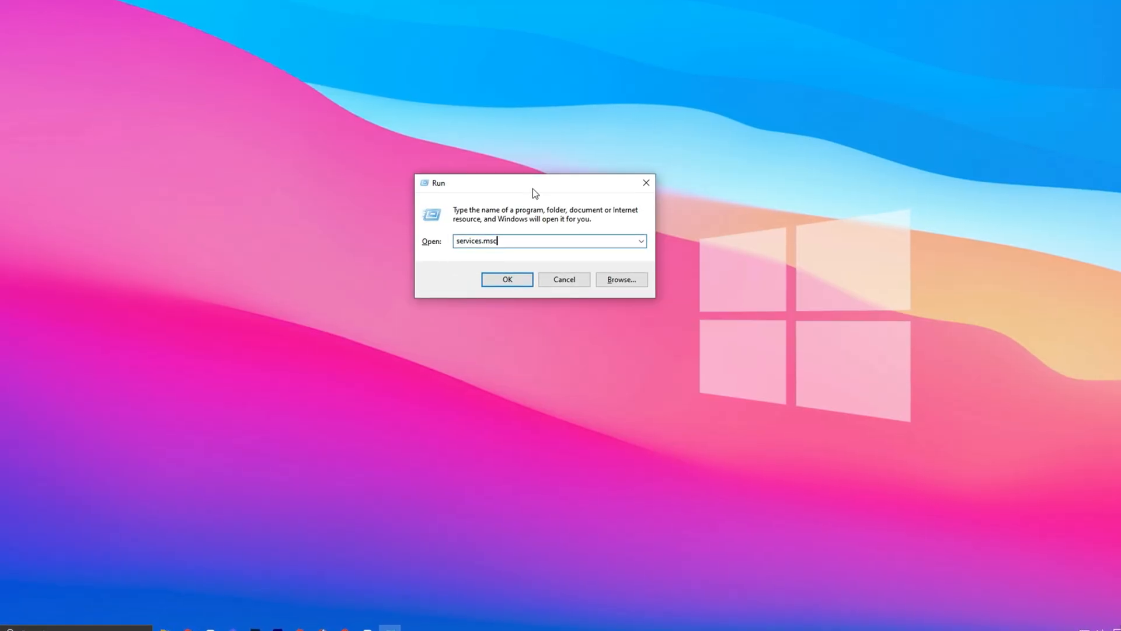
pyautogui.click(505, 279)
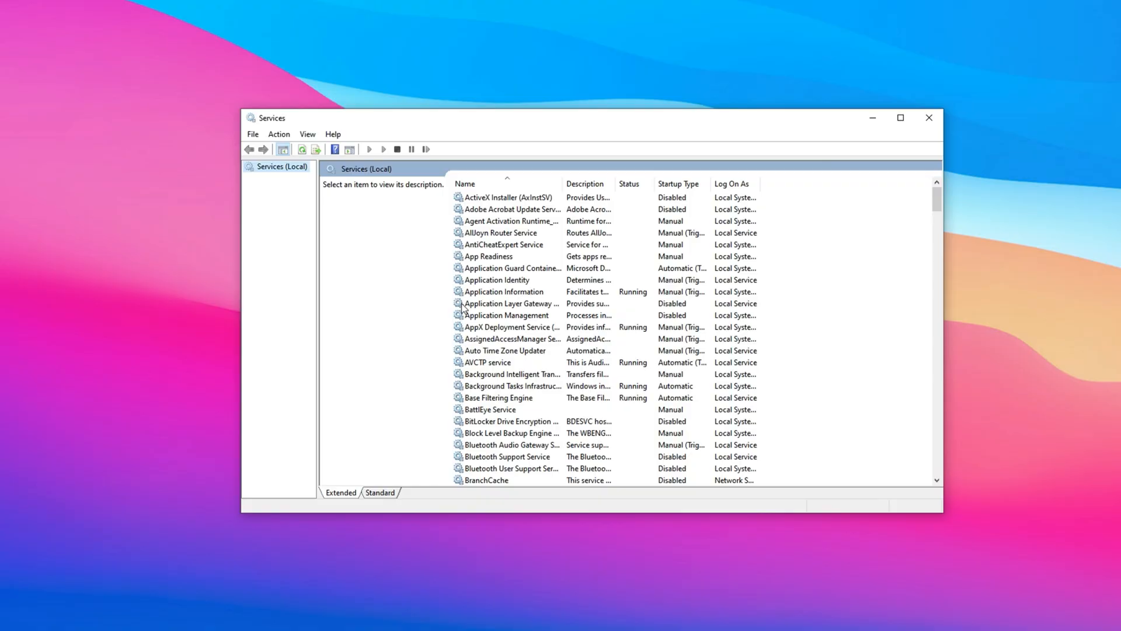
# Locate Connected User Experiences and Telemetry in the list and bring up its context menu.
pyautogui.scroll(-3)
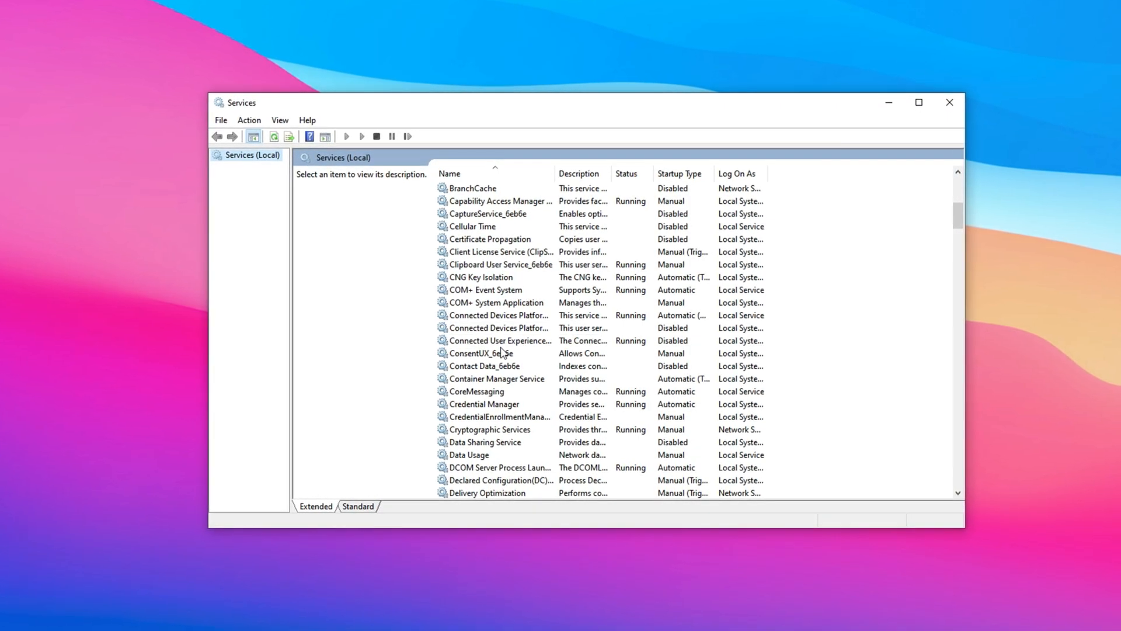
pyautogui.click(498, 340)
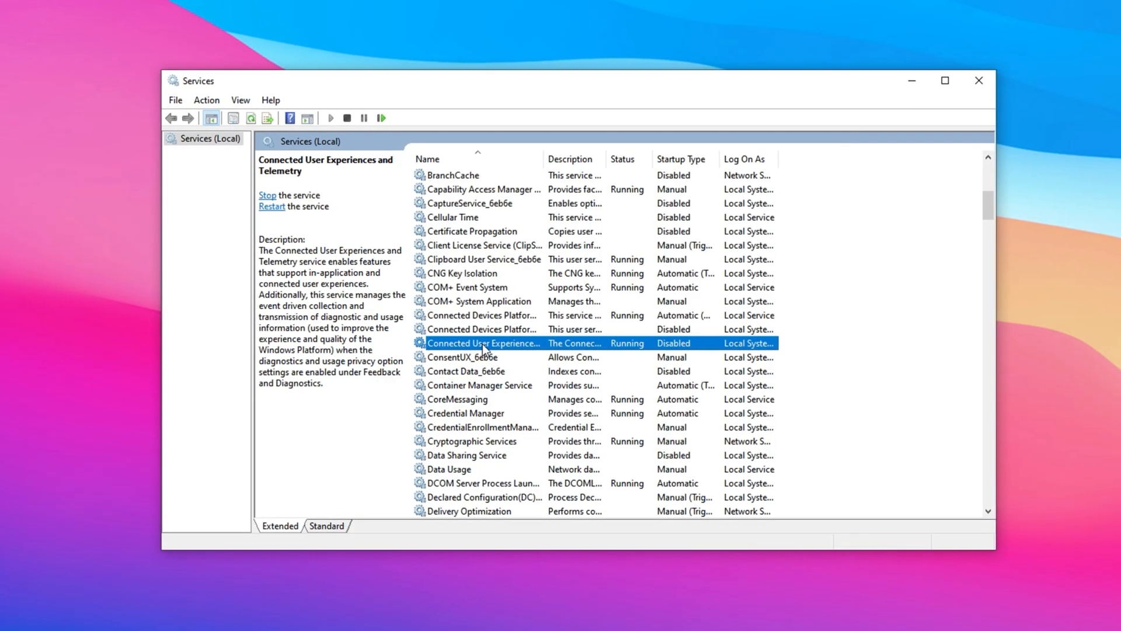
pyautogui.rightClick(482, 344)
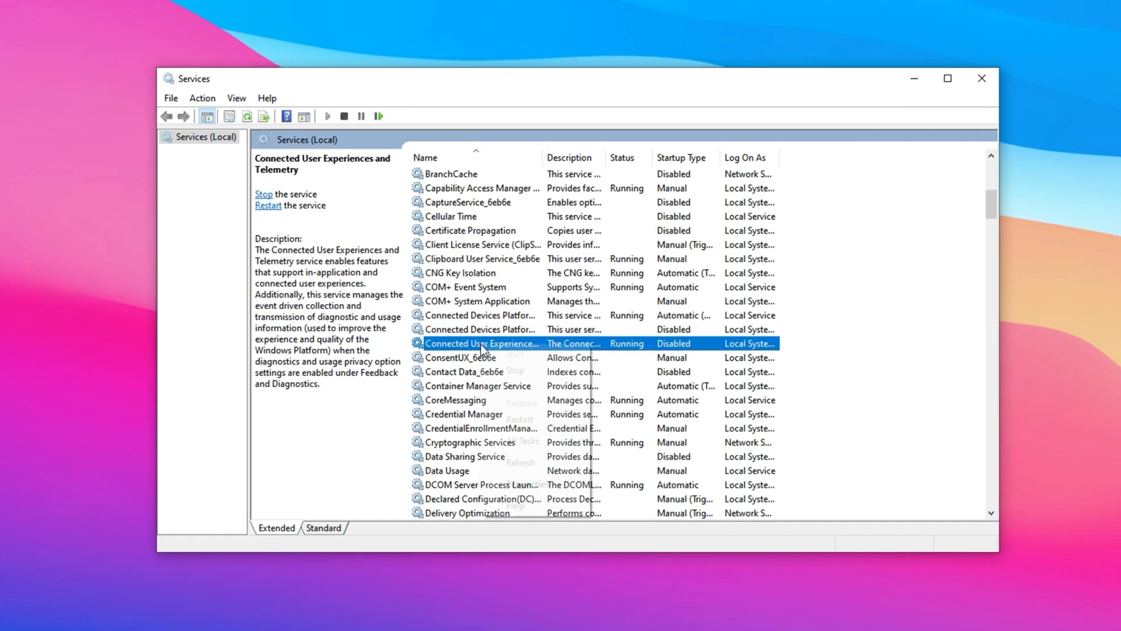
# Set Connected User Experiences and Telemetry to Disabled startup, stop it and confirm.
pyautogui.doubleClick(483, 344)
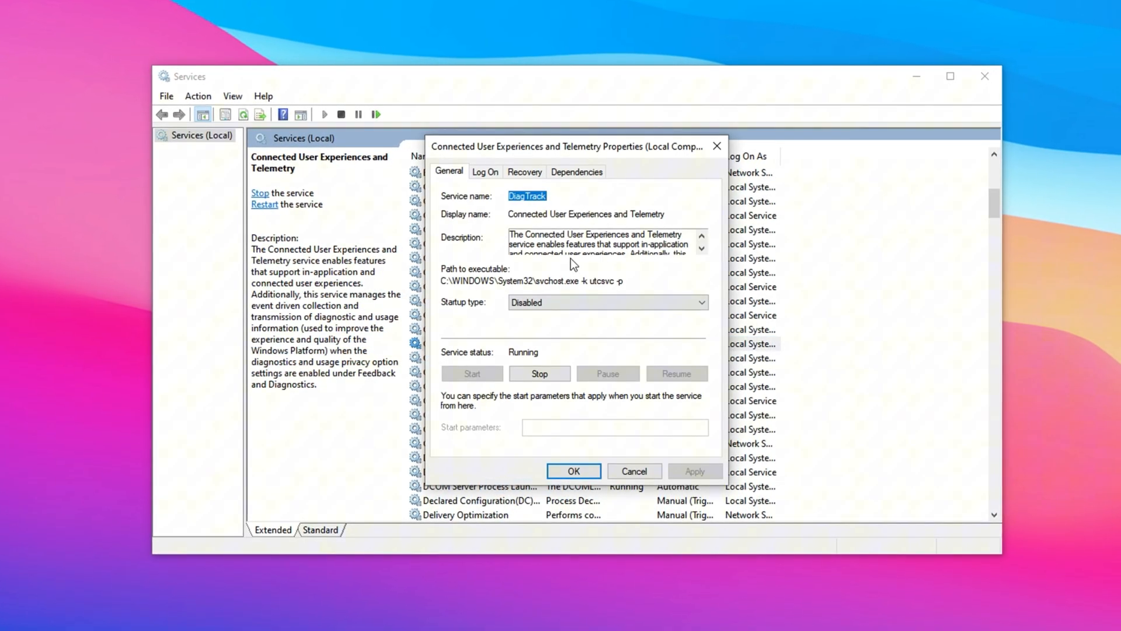
pyautogui.click(700, 301)
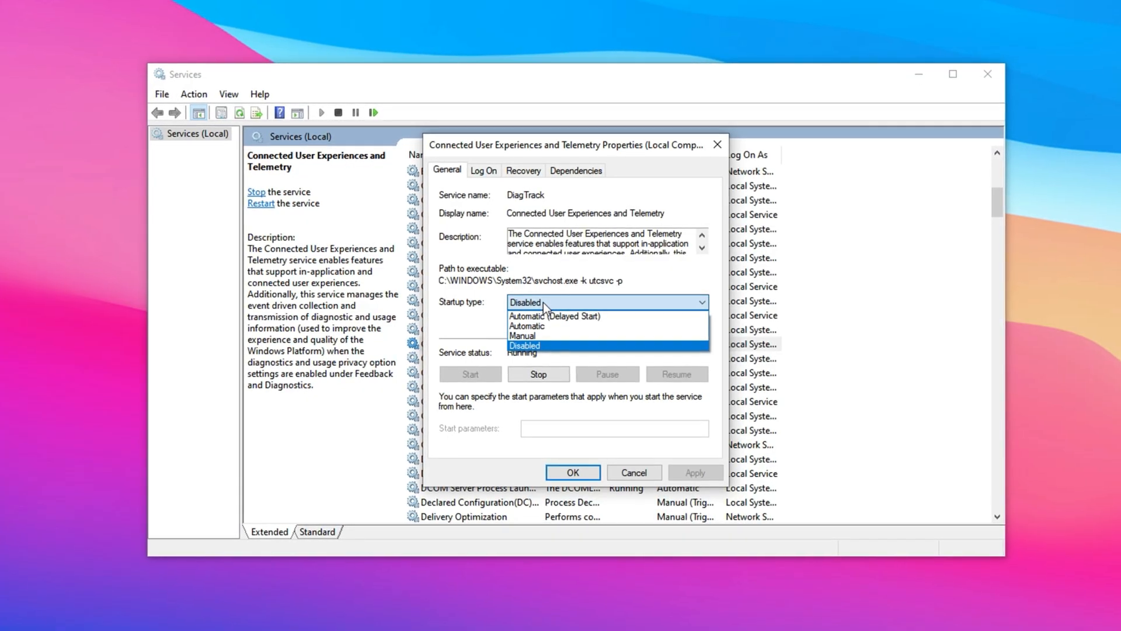
pyautogui.click(524, 346)
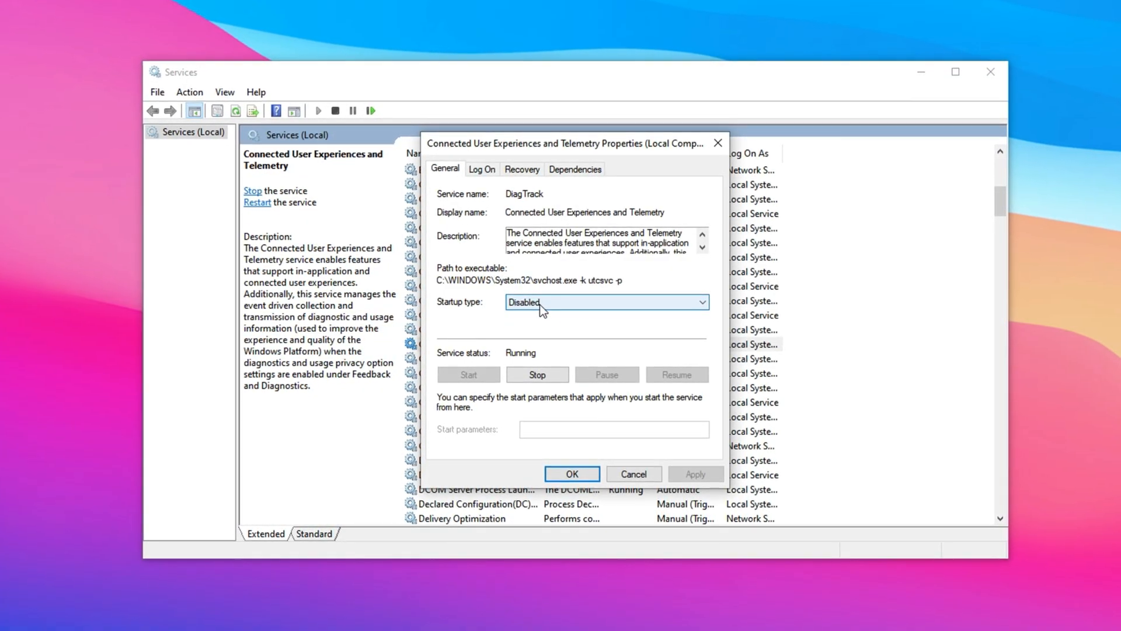
pyautogui.click(536, 374)
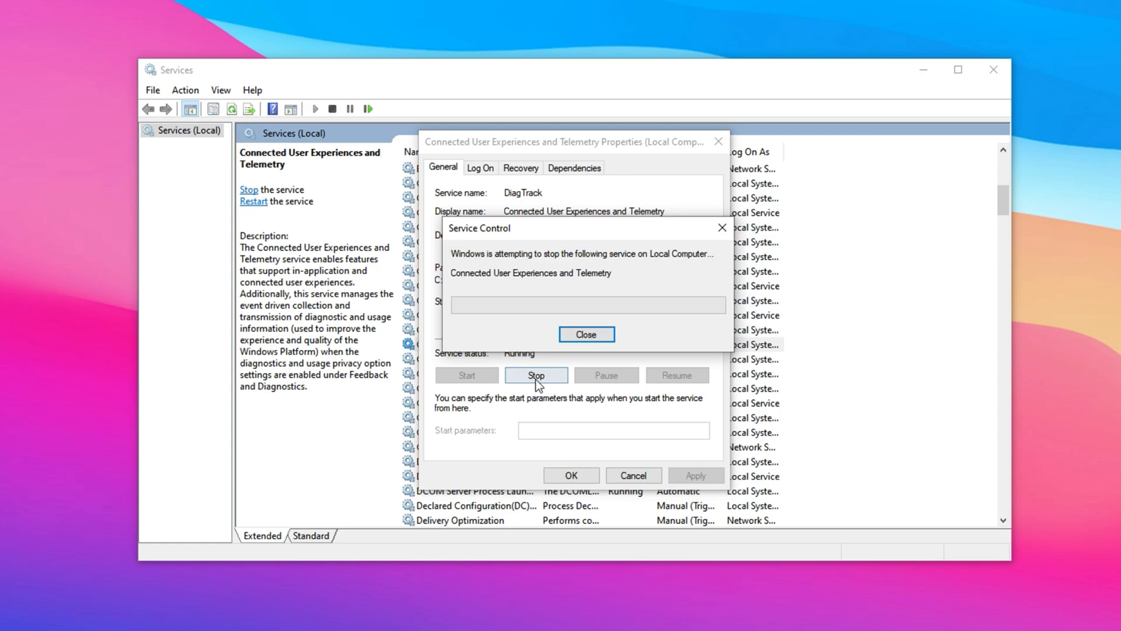
pyautogui.click(585, 333)
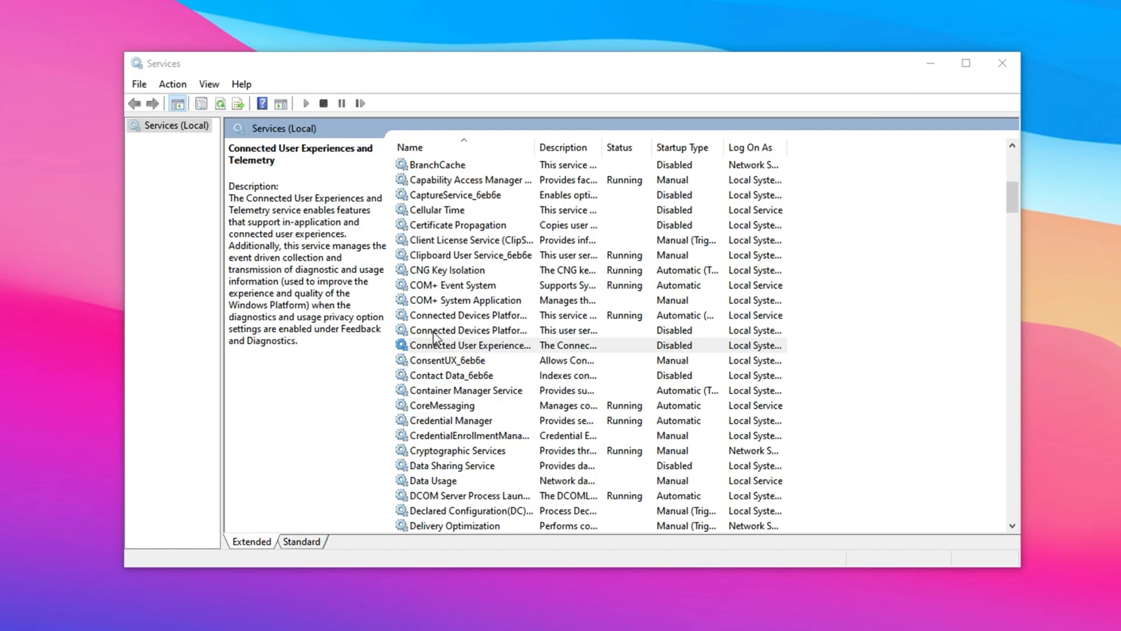
# Reselect the telemetry service and move down the list toward Diagnostic Execution Service.
pyautogui.click(468, 346)
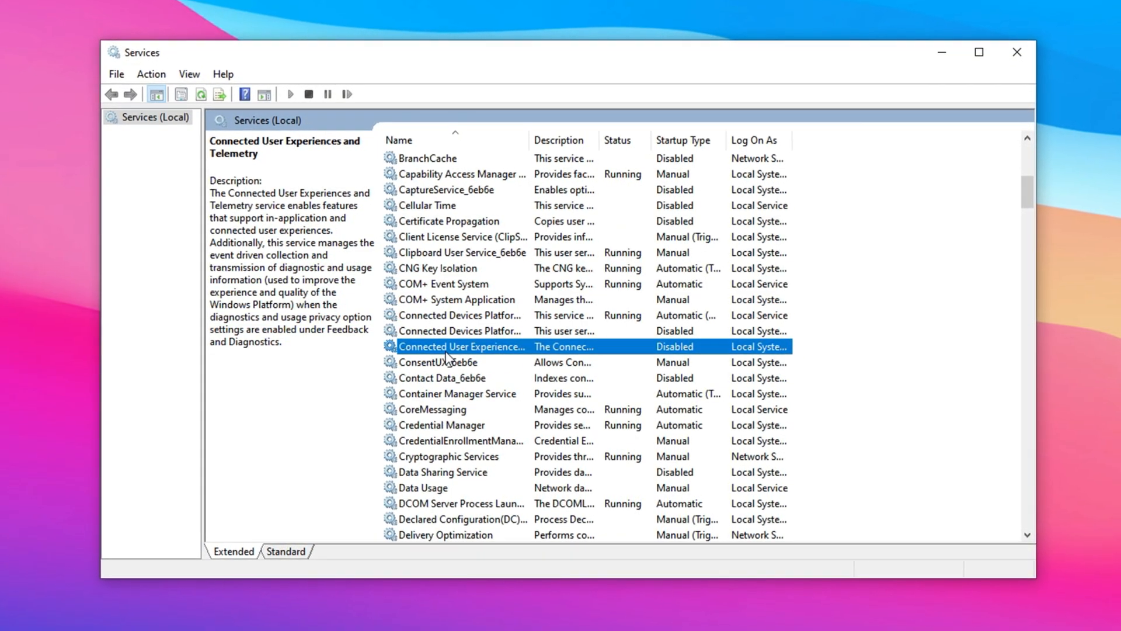
pyautogui.scroll(-3)
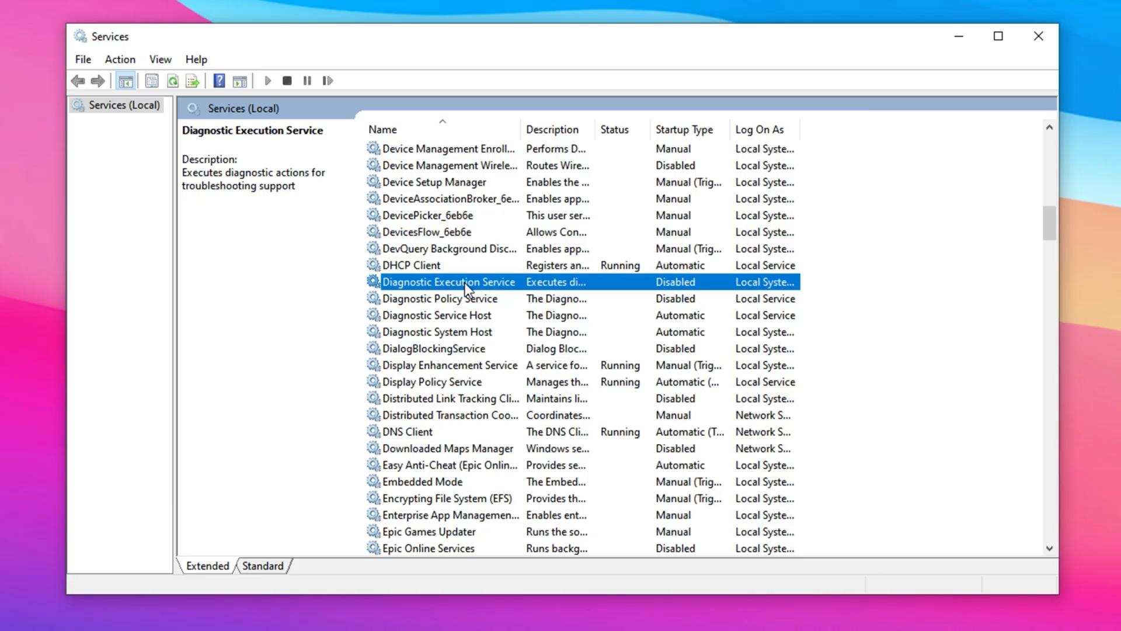
pyautogui.moveTo(466, 289)
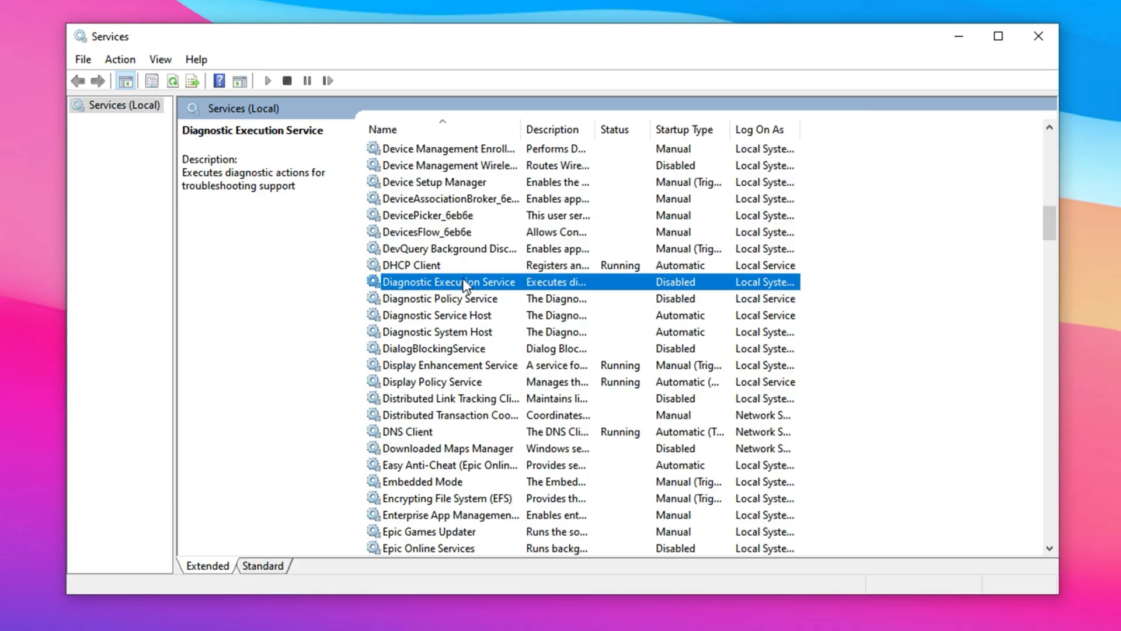
# Bring up the context menu for Diagnostic Execution Service in the Services list.
pyautogui.rightClick(463, 281)
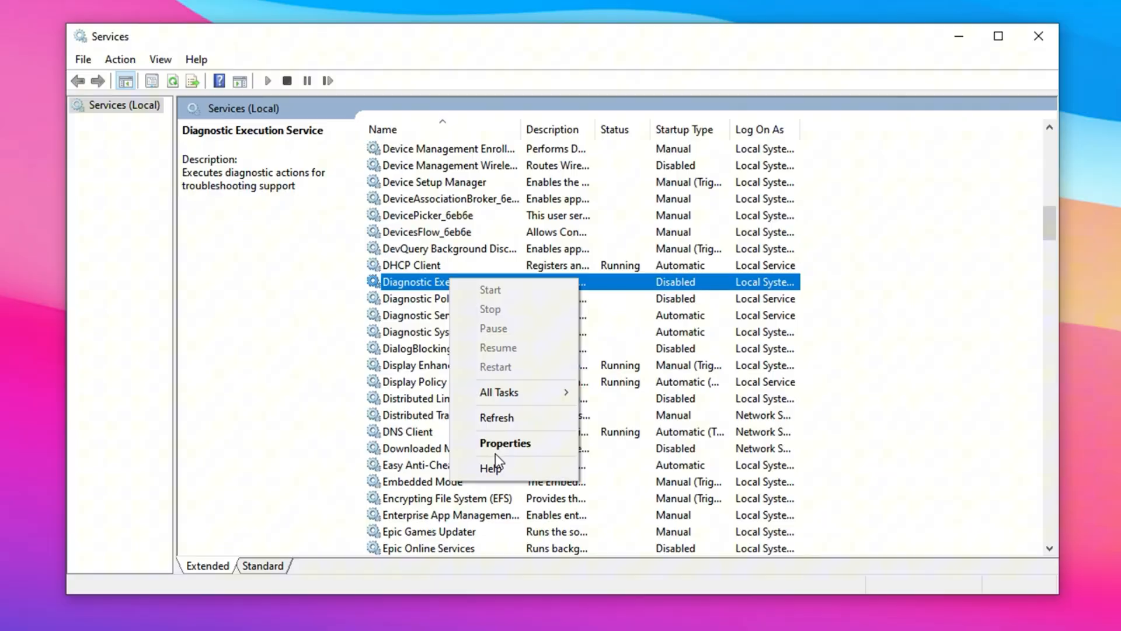
# Set Diagnostic Execution Service's startup type to Disabled in its properties and confirm.
pyautogui.click(505, 443)
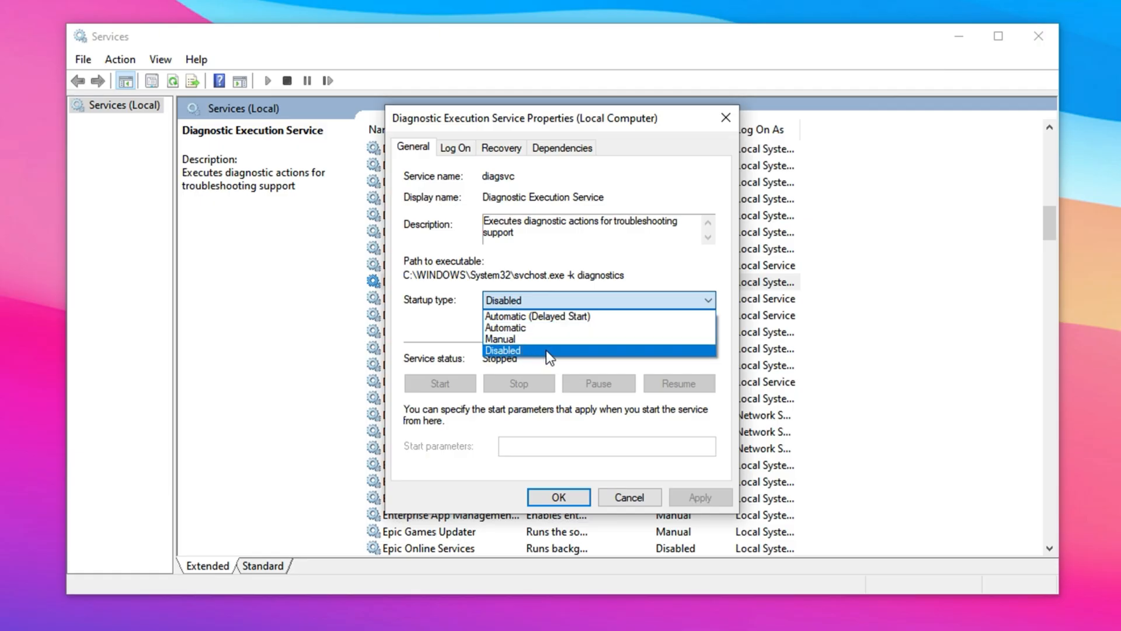
pyautogui.click(502, 350)
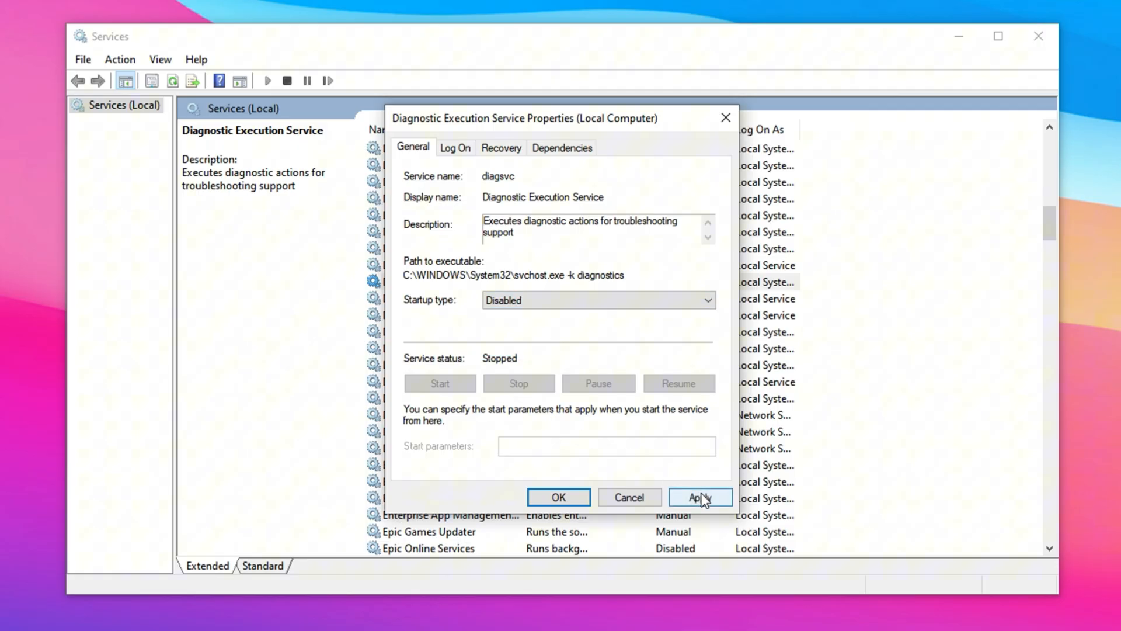
pyautogui.click(700, 497)
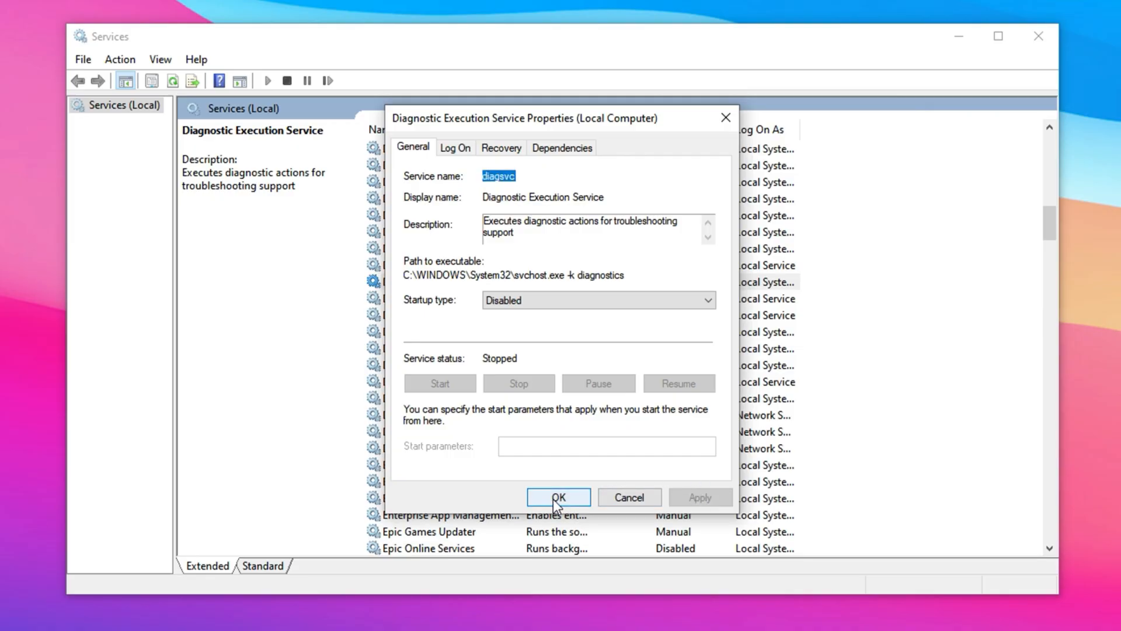
pyautogui.click(559, 497)
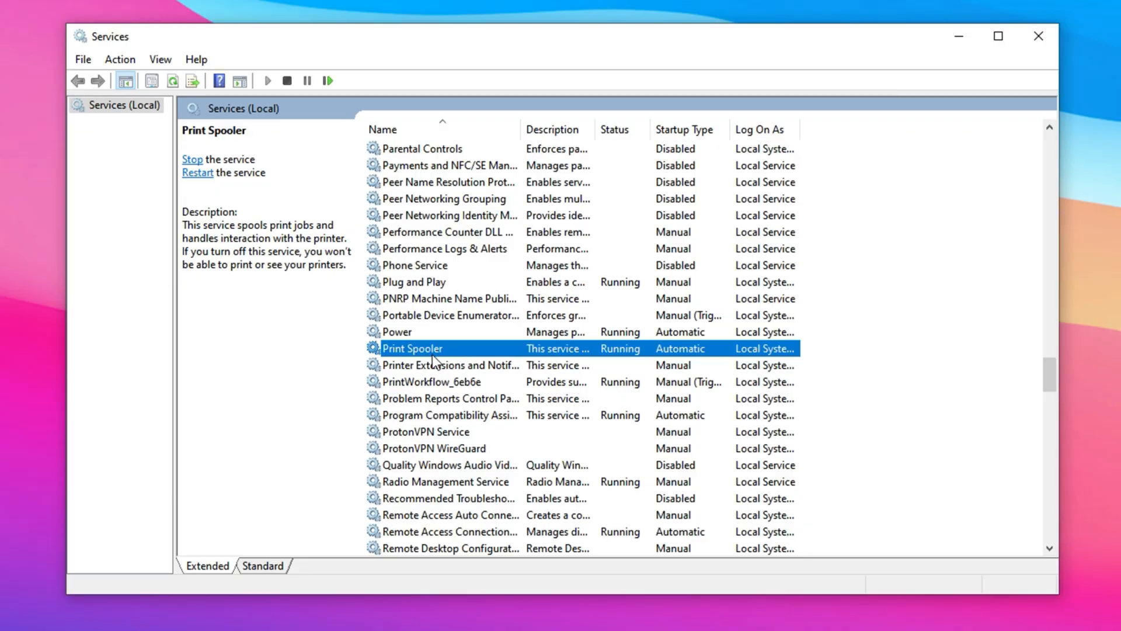
pyautogui.moveTo(447, 351)
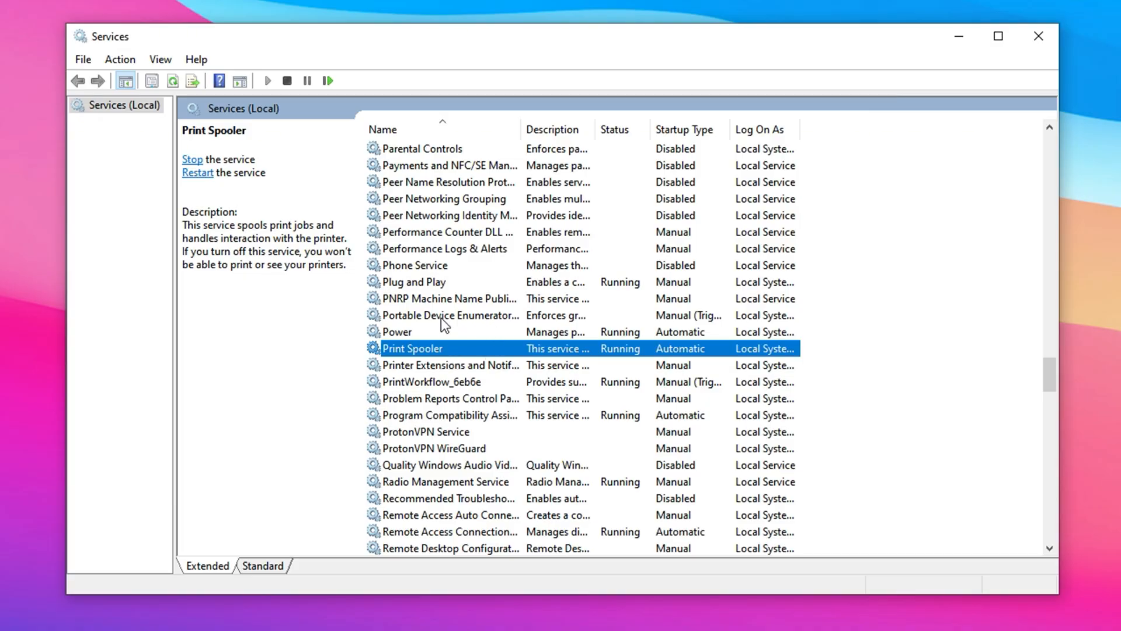
pyautogui.moveTo(460, 358)
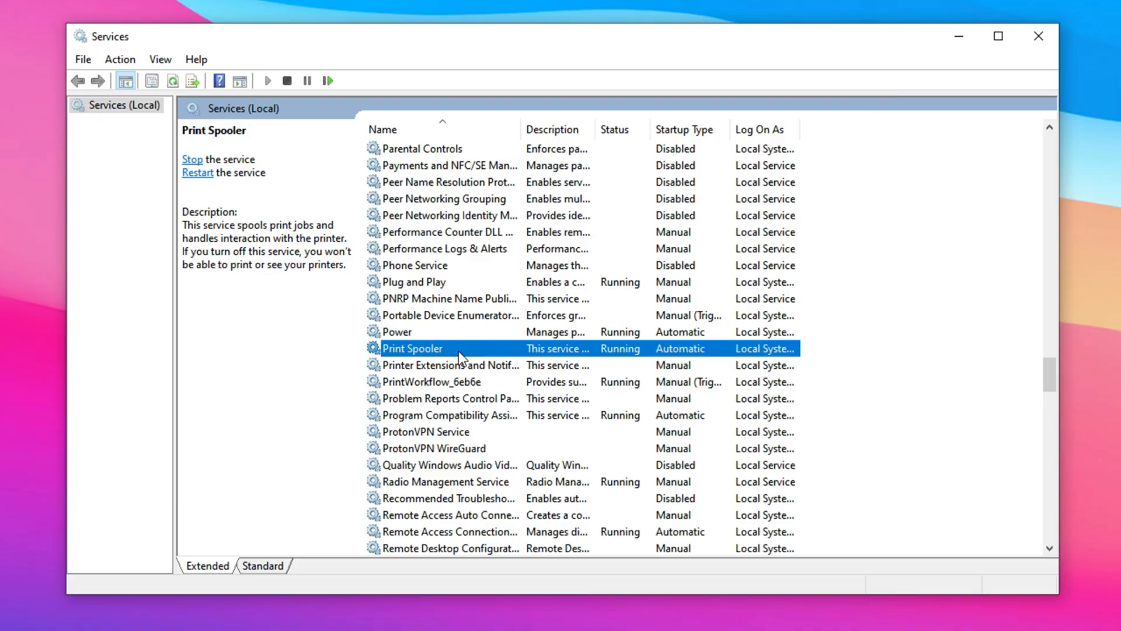
pyautogui.moveTo(467, 359)
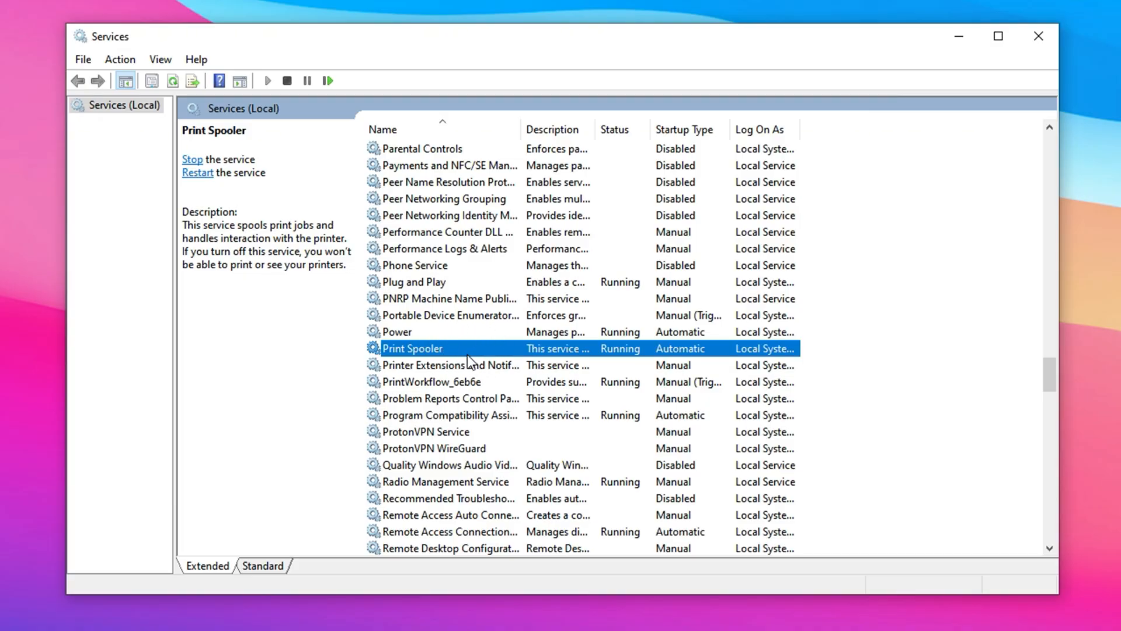
pyautogui.moveTo(464, 354)
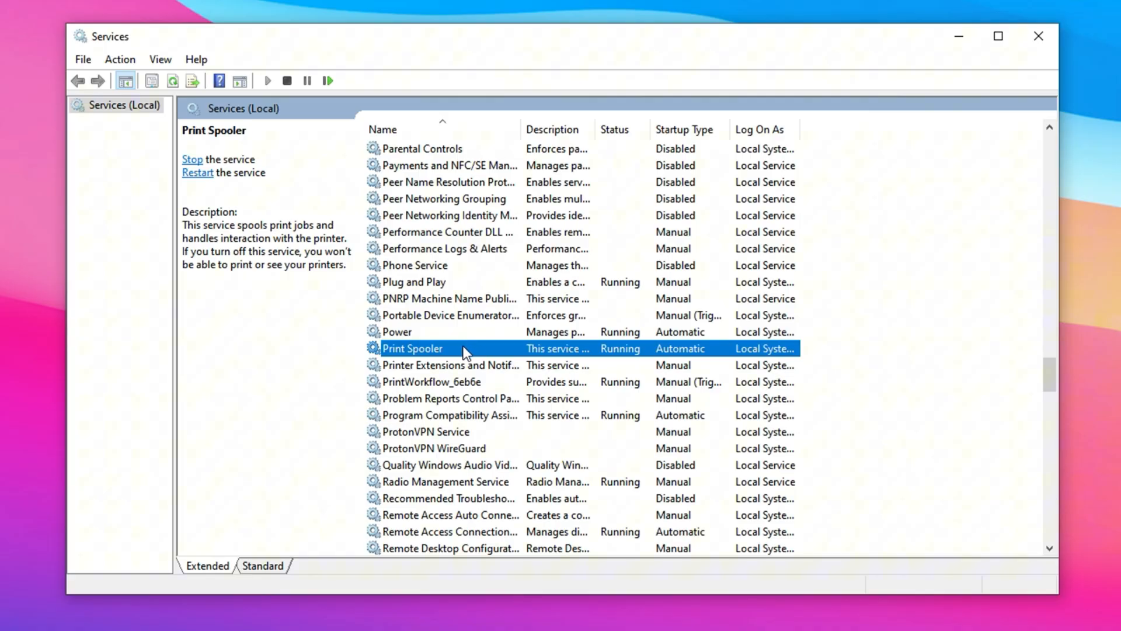
# Bring up the context menu for the Print Spooler service.
pyautogui.rightClick(412, 348)
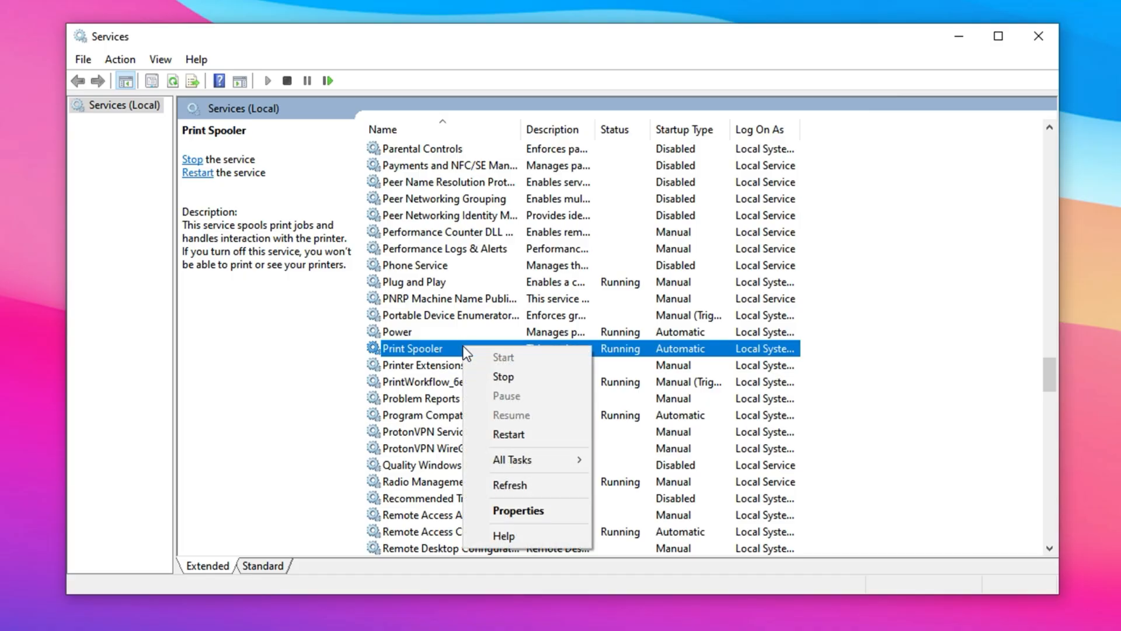
# Set Print Spooler to Disabled startup, stop the running service and apply the change.
pyautogui.click(518, 510)
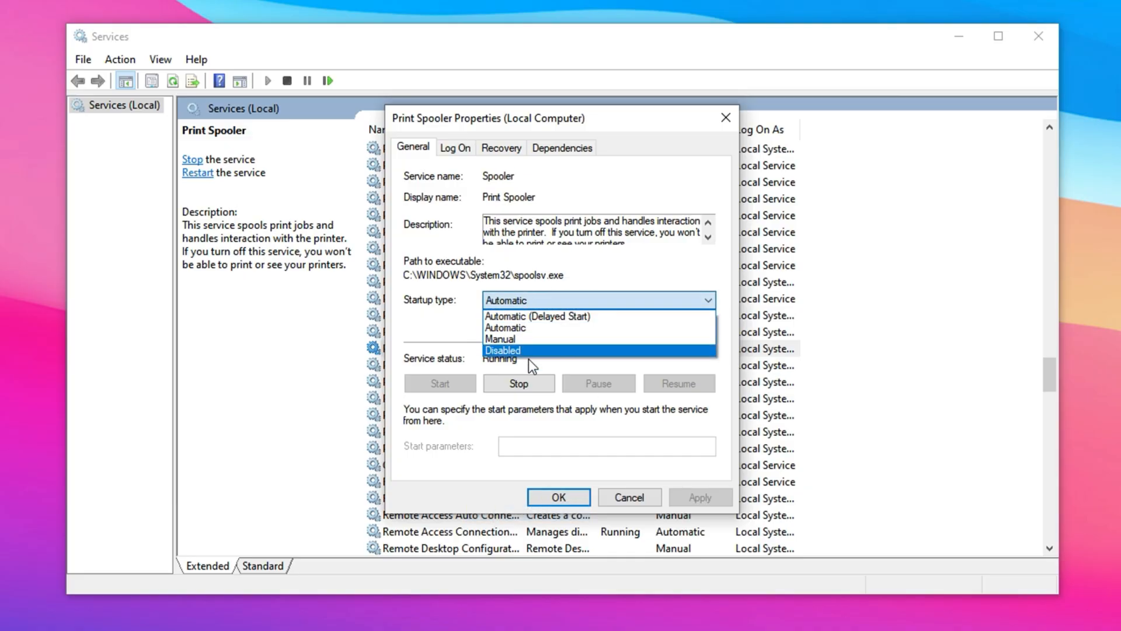
pyautogui.click(502, 349)
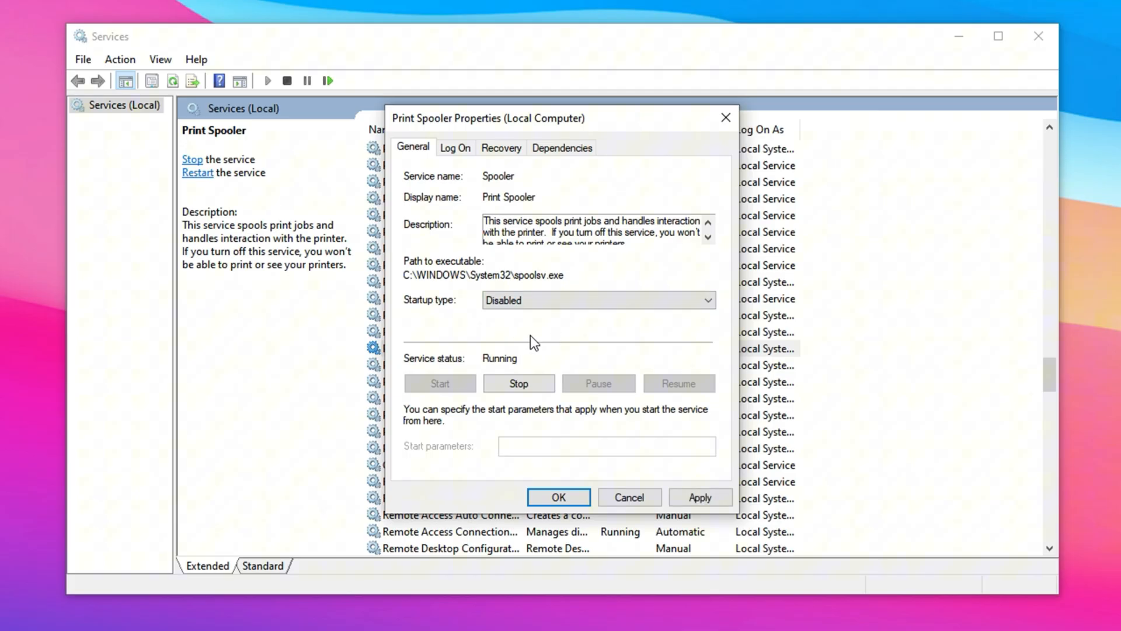
pyautogui.click(518, 383)
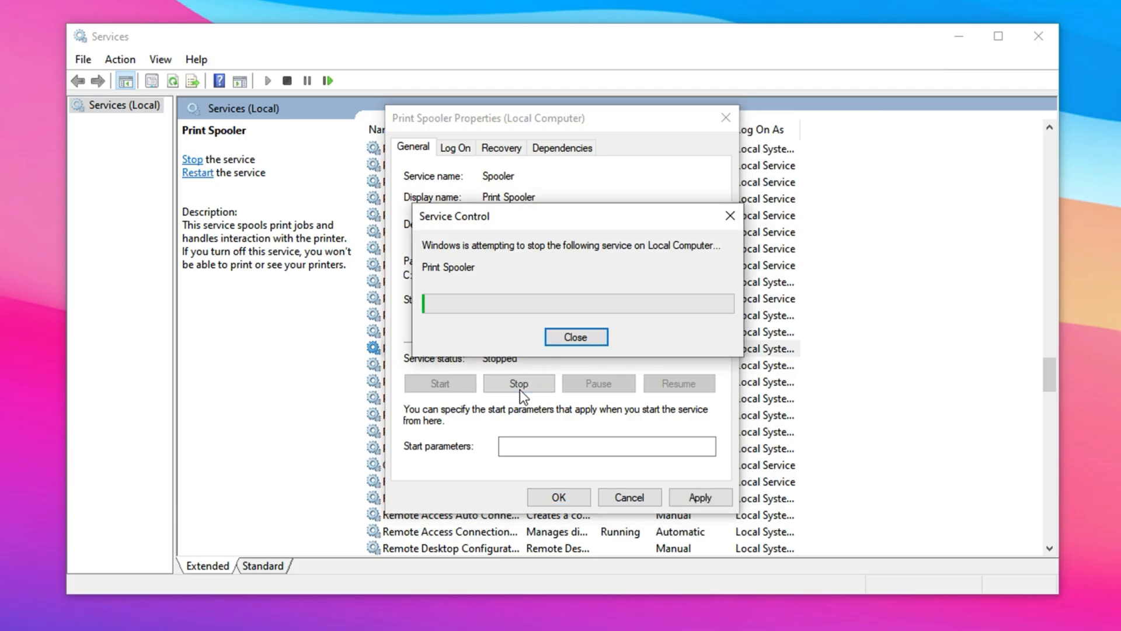
pyautogui.click(576, 337)
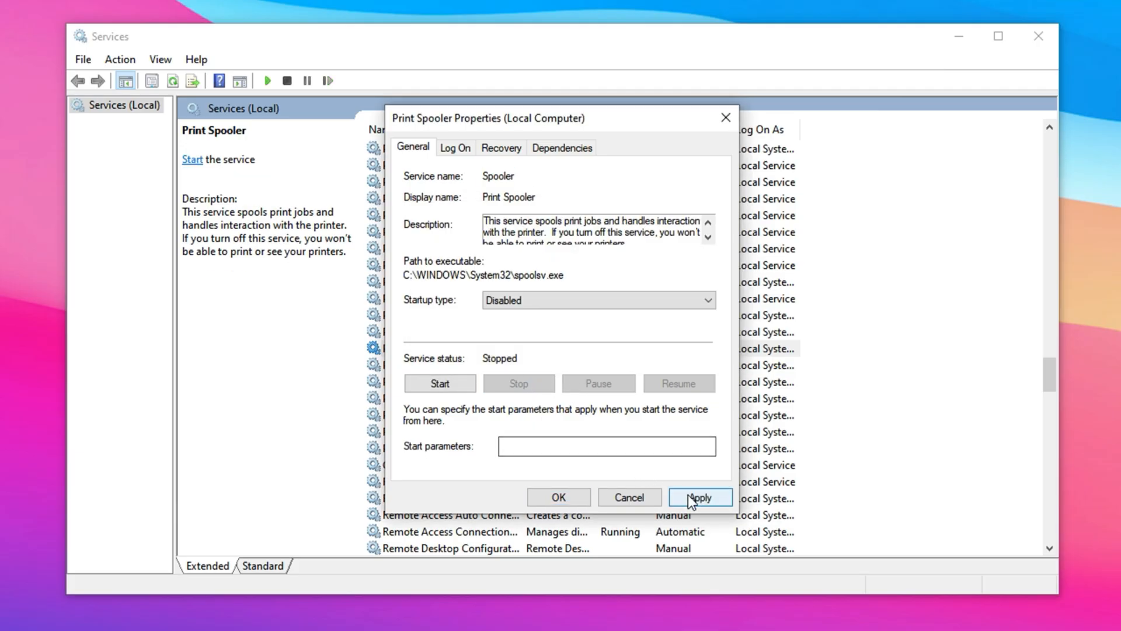
pyautogui.click(700, 497)
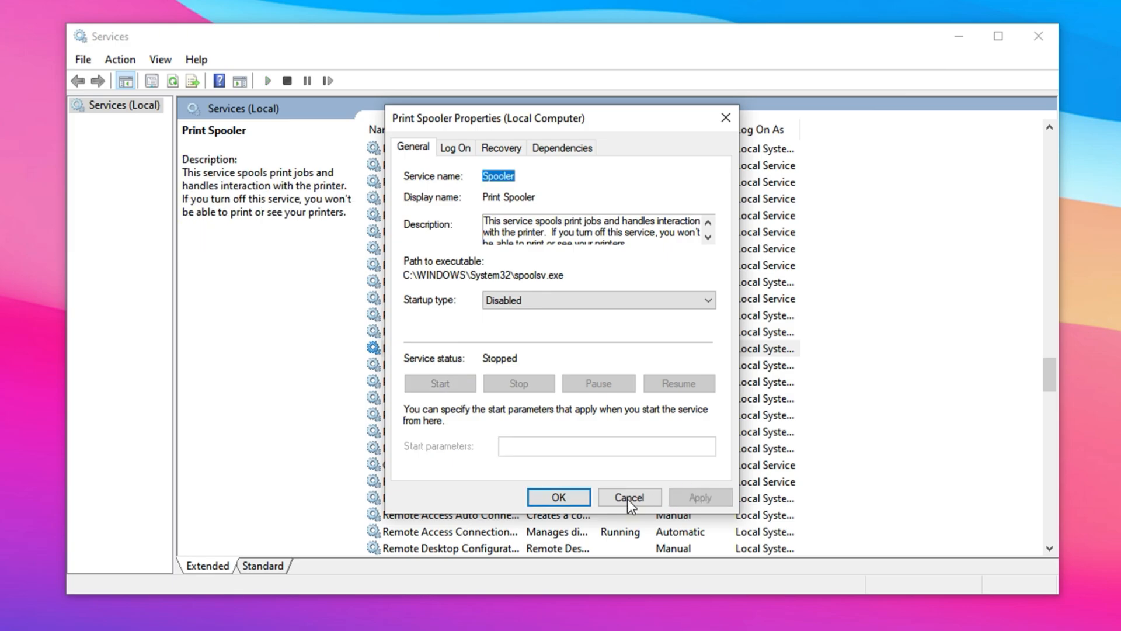
pyautogui.click(628, 496)
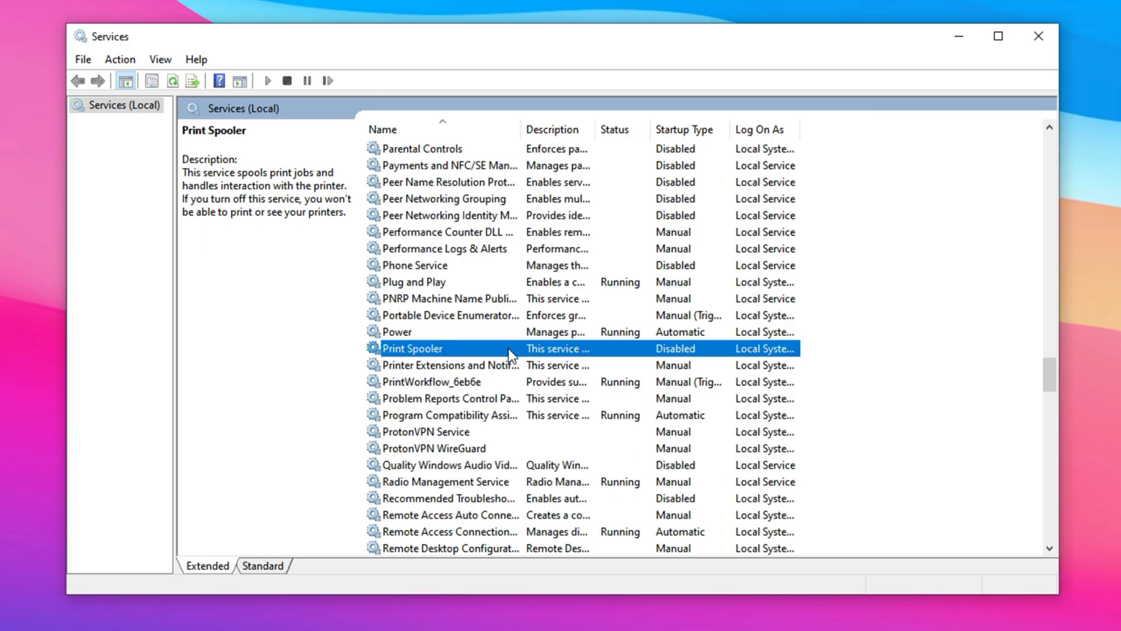
pyautogui.moveTo(508, 357)
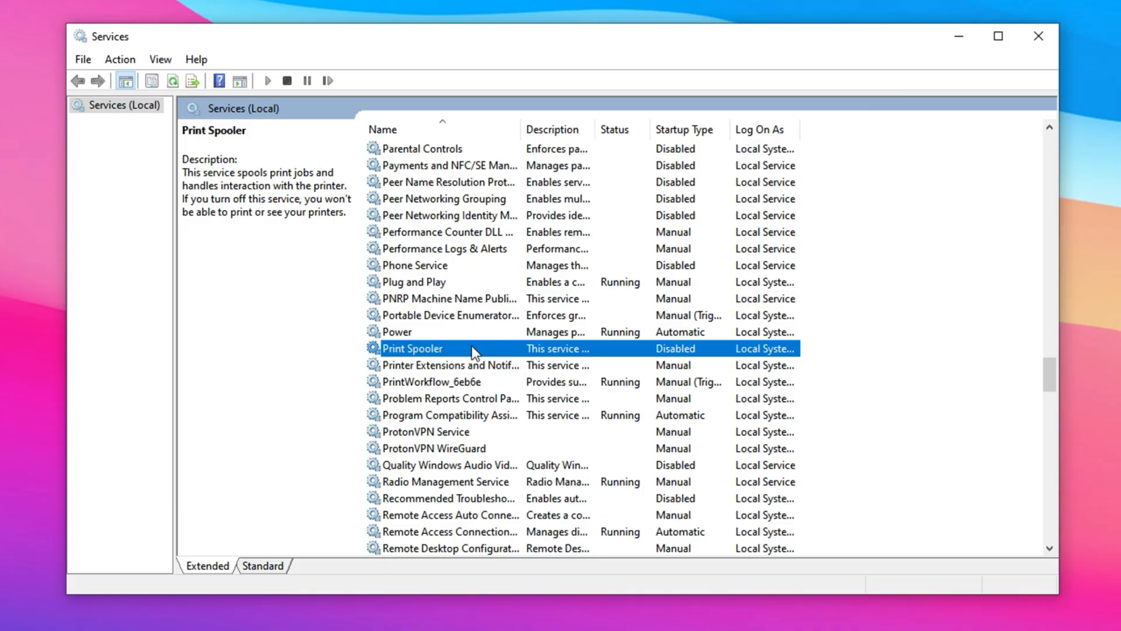
pyautogui.moveTo(485, 355)
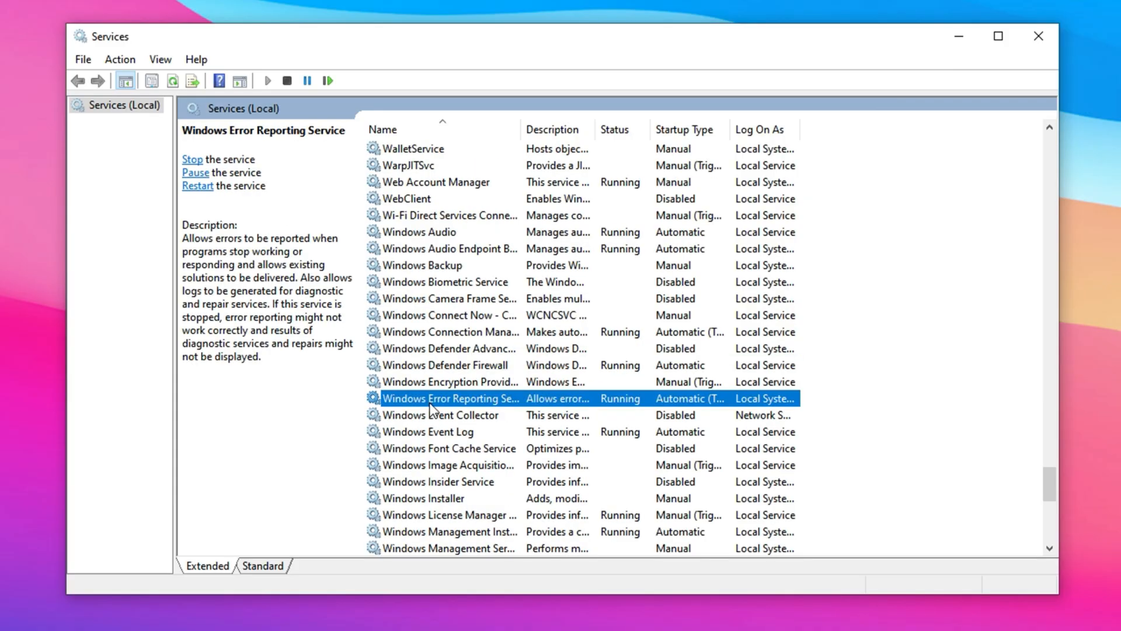
pyautogui.moveTo(429, 398)
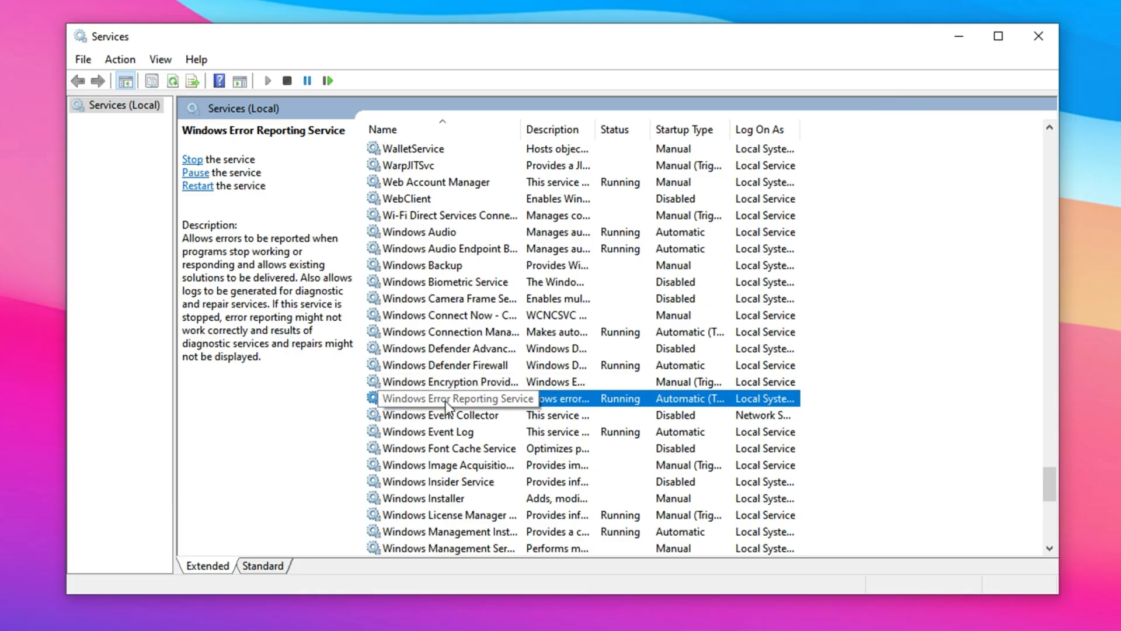
pyautogui.click(444, 398)
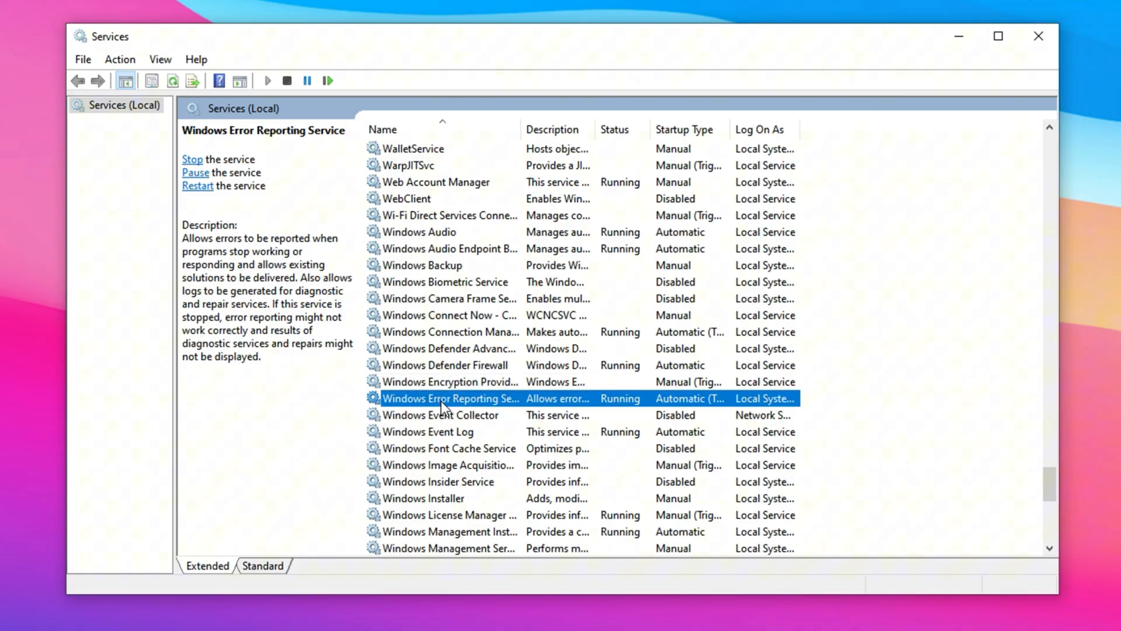
pyautogui.moveTo(441, 398)
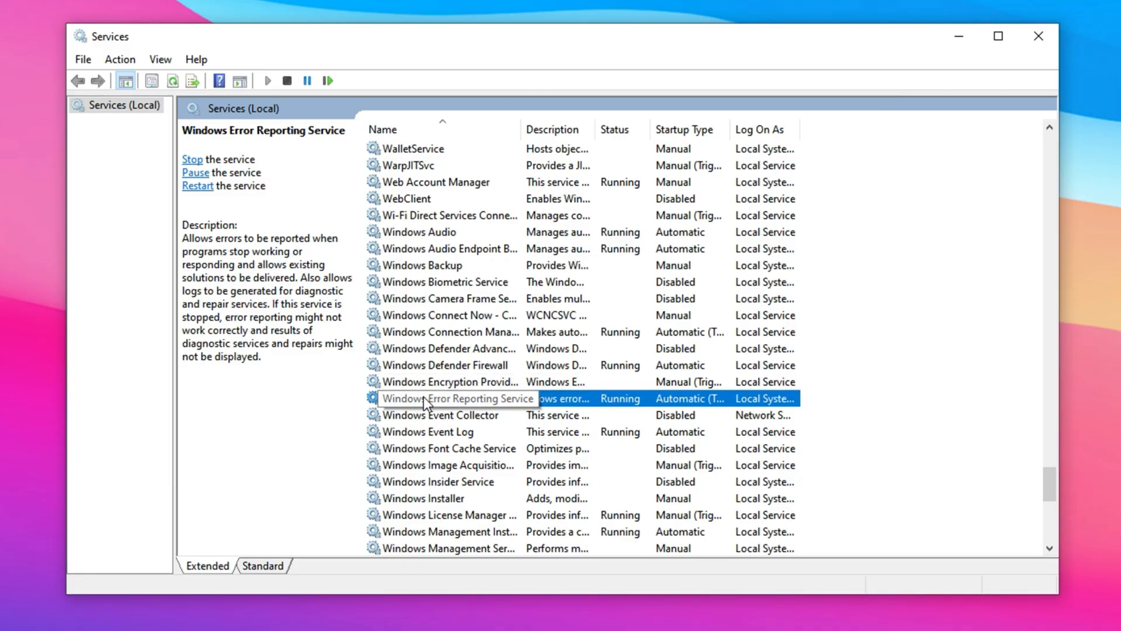
pyautogui.click(428, 398)
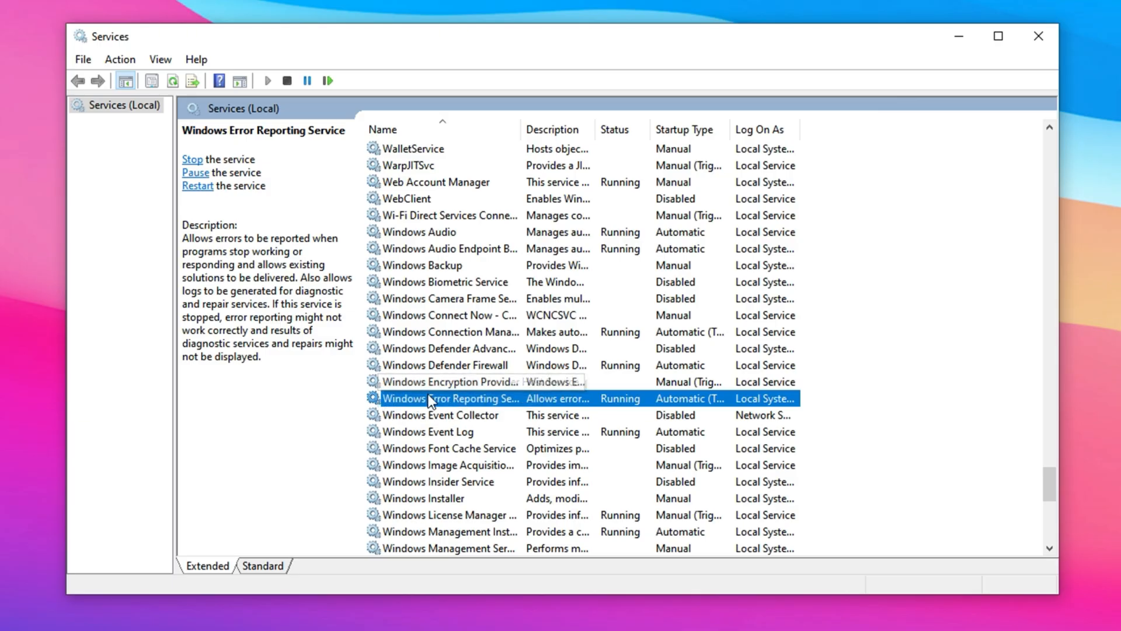
pyautogui.moveTo(429, 399)
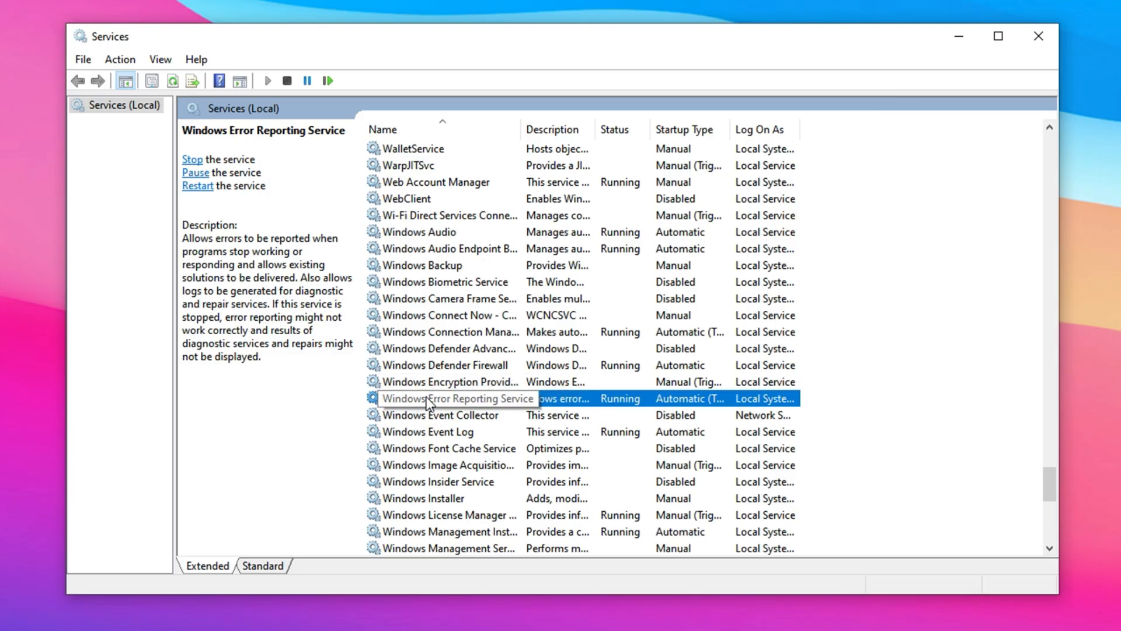
pyautogui.rightClick(458, 398)
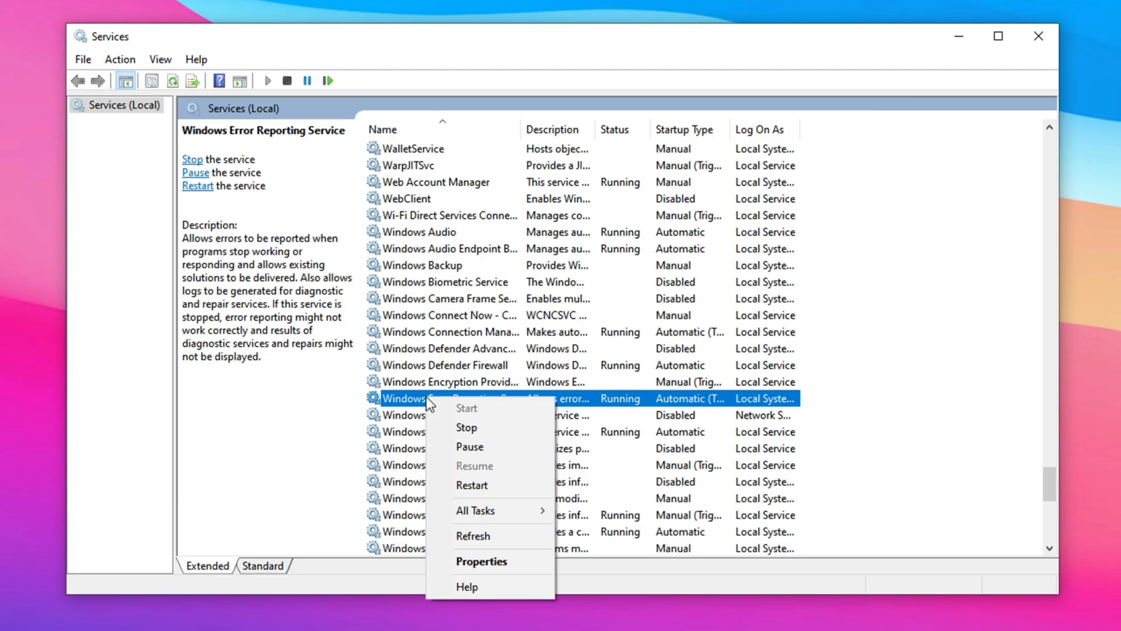
# Set Windows Error Reporting Service to Disabled startup and stop it in its properties.
pyautogui.click(481, 561)
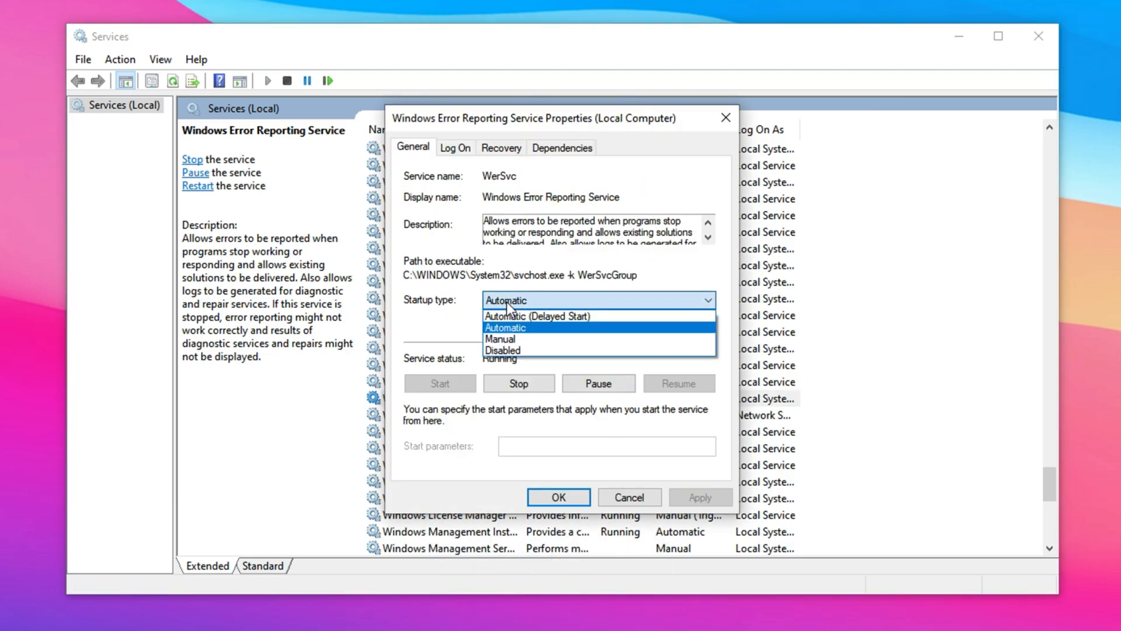
pyautogui.click(502, 349)
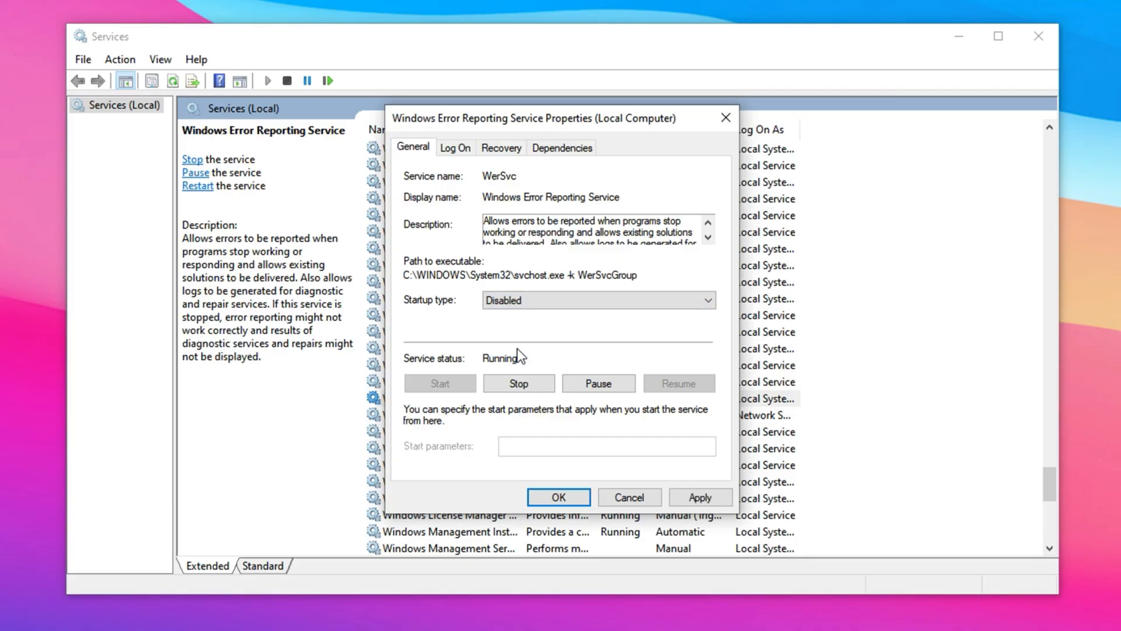
pyautogui.click(518, 383)
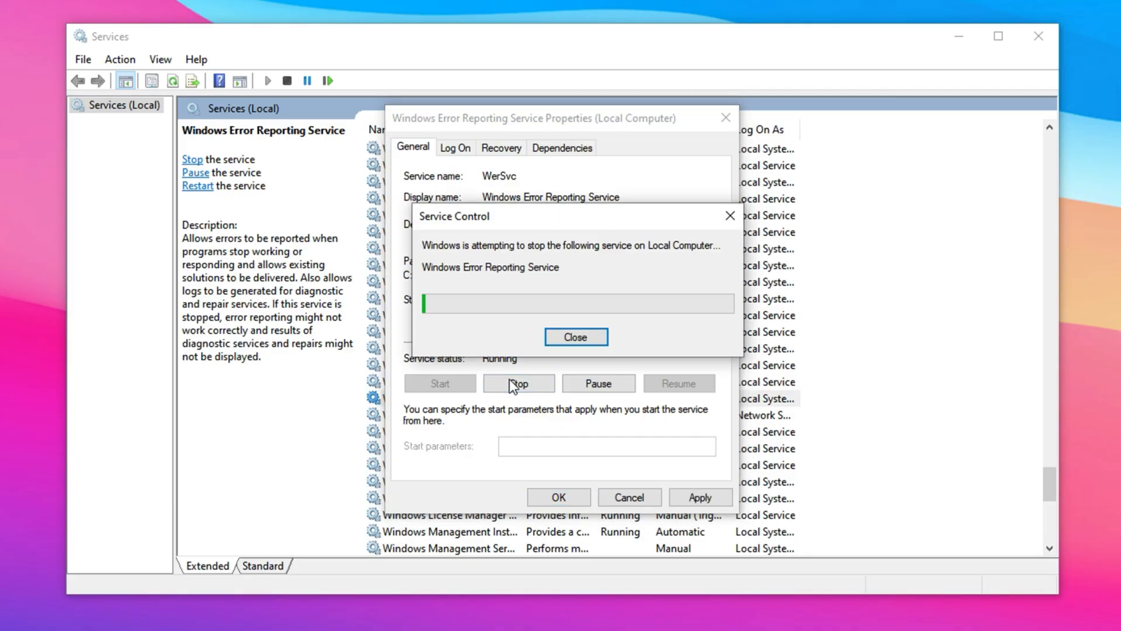
pyautogui.click(575, 336)
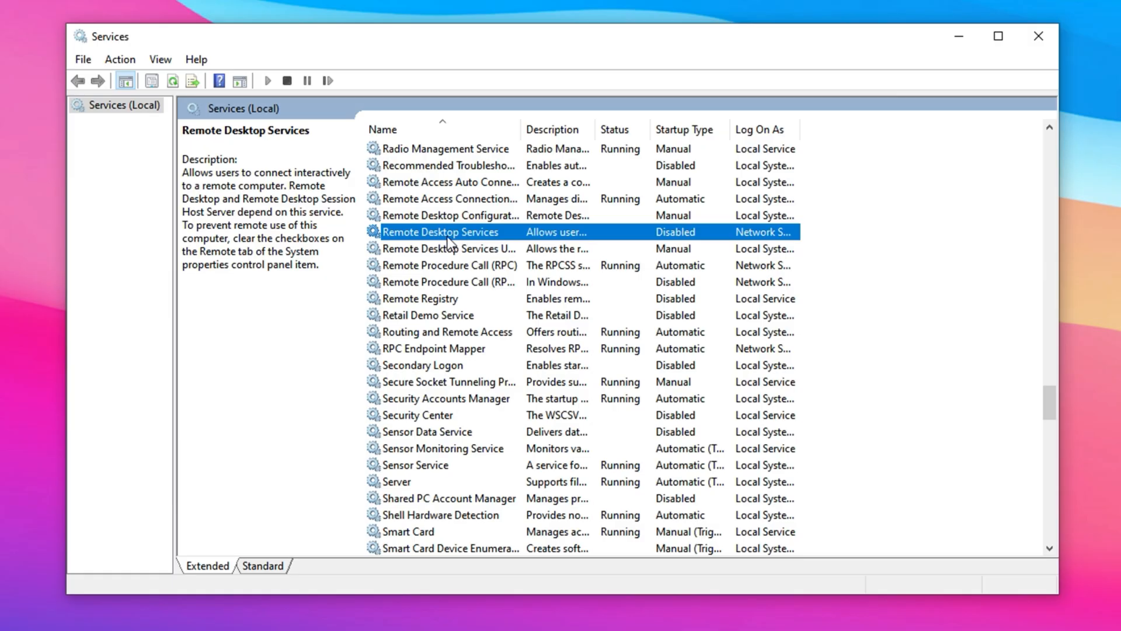
pyautogui.moveTo(431, 295)
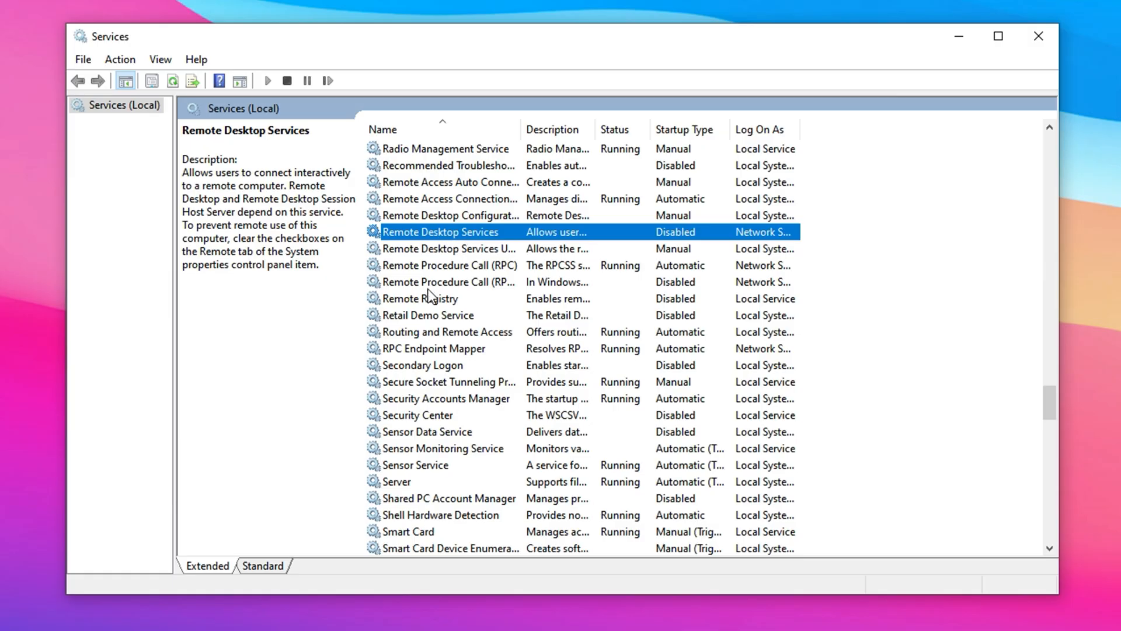
# Check the nearby Remote services and select Remote Desktop Services for its actions.
pyautogui.click(451, 215)
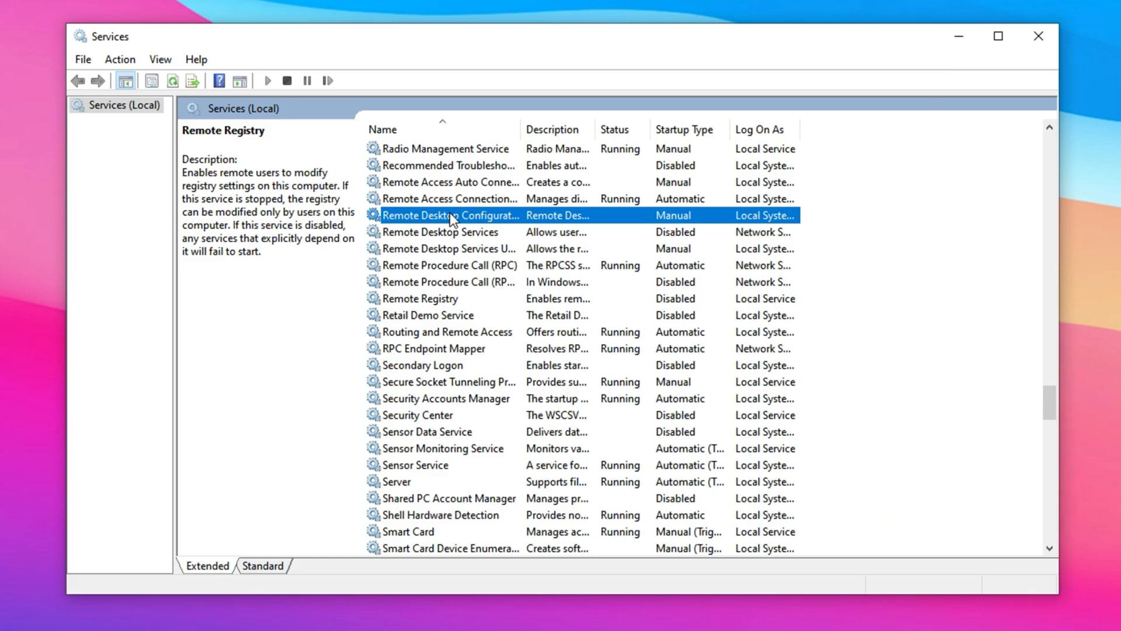
pyautogui.click(449, 214)
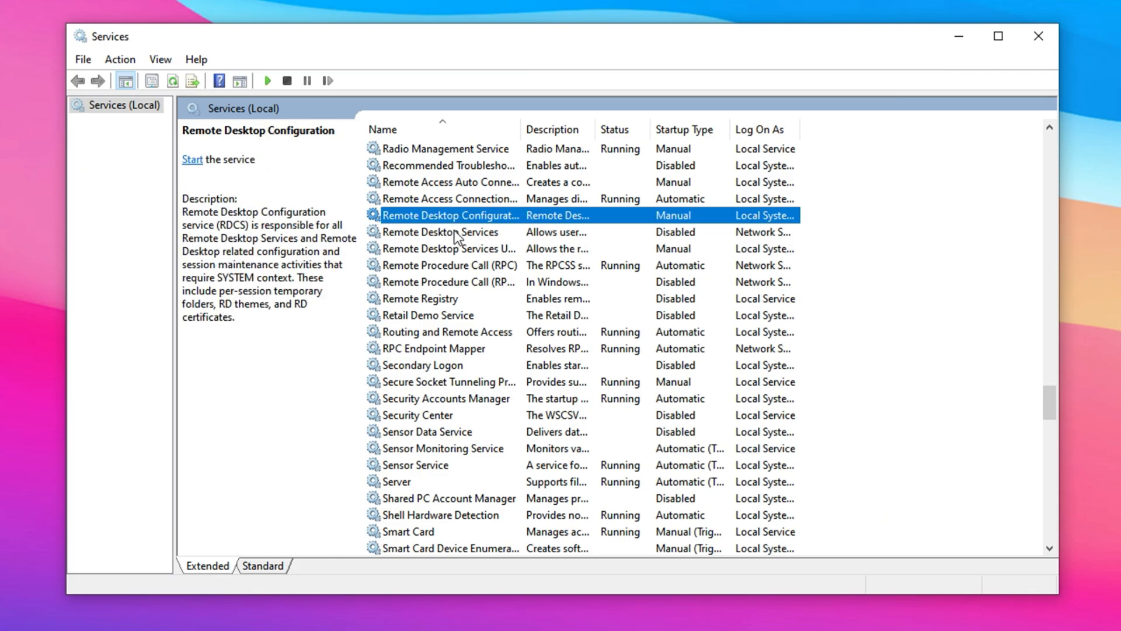
pyautogui.click(441, 231)
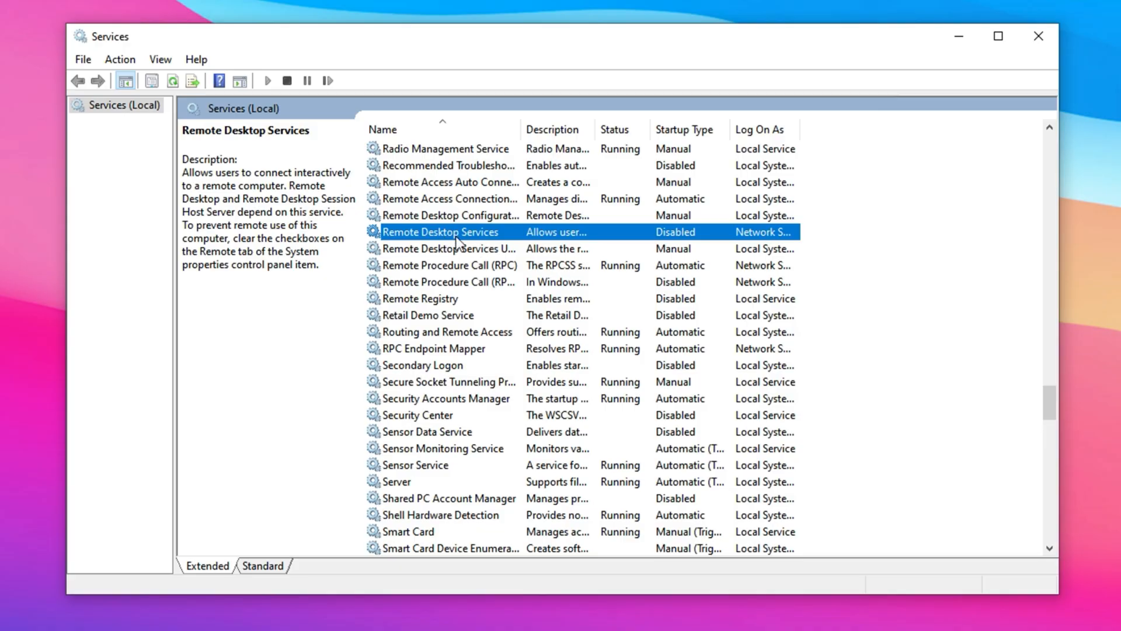
pyautogui.moveTo(455, 245)
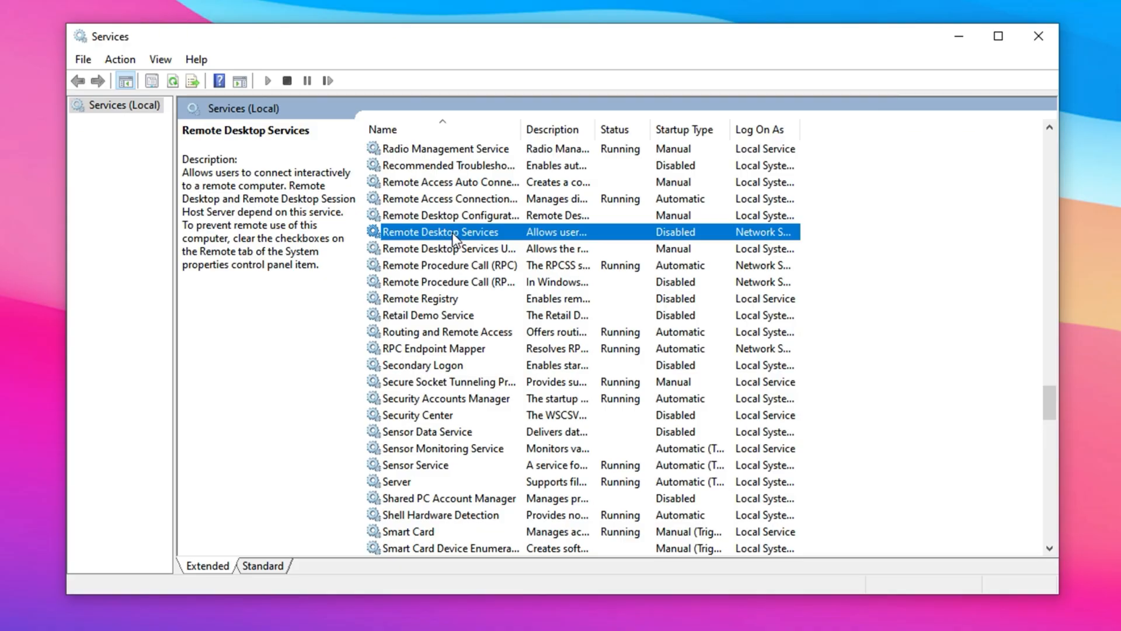
pyautogui.rightClick(442, 231)
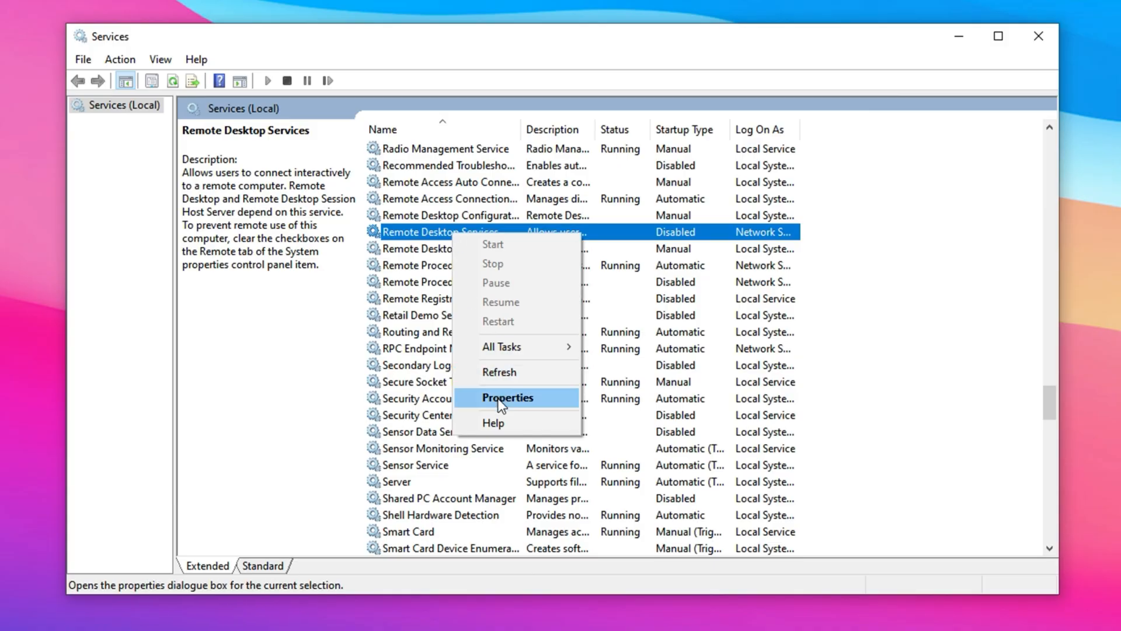
# Keep Remote Desktop Services at Disabled startup in its properties and confirm.
pyautogui.click(507, 397)
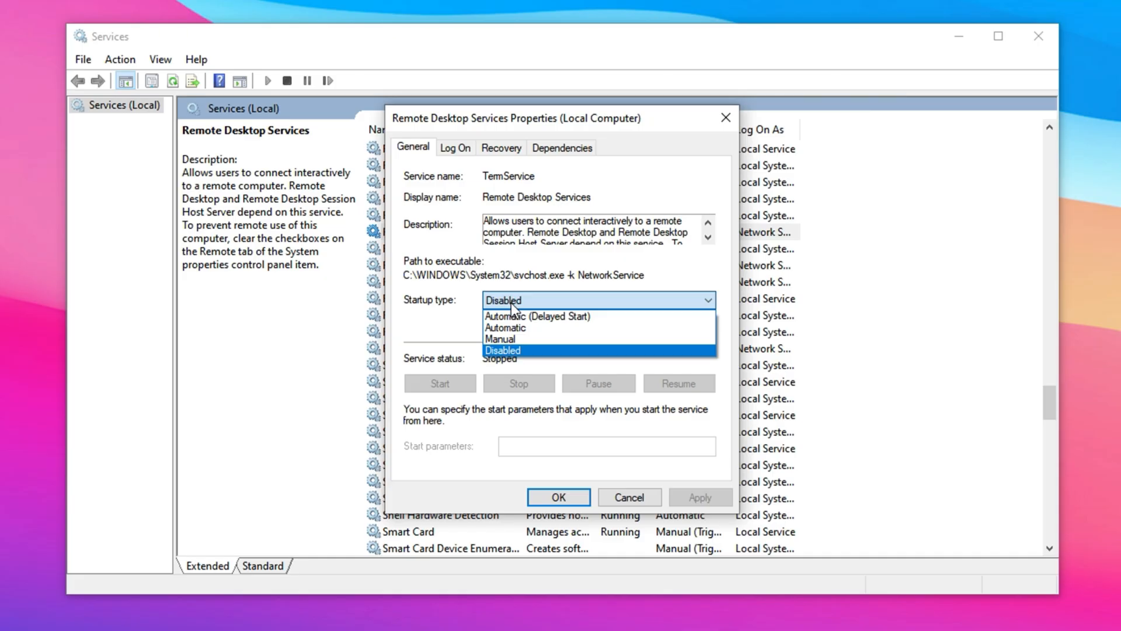
pyautogui.click(501, 349)
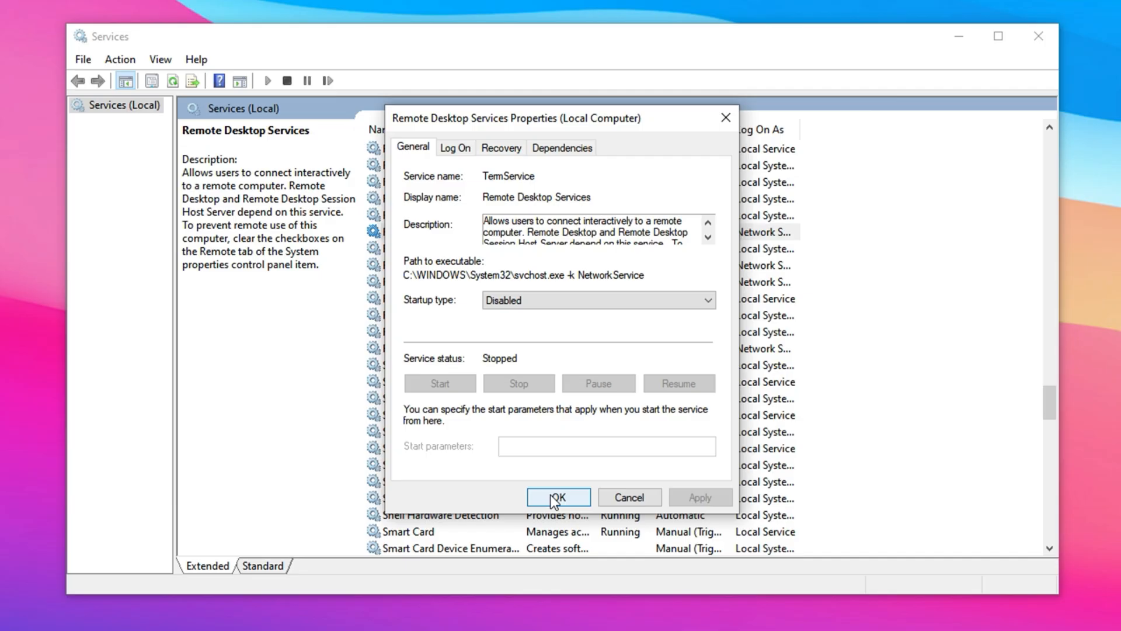
pyautogui.click(558, 496)
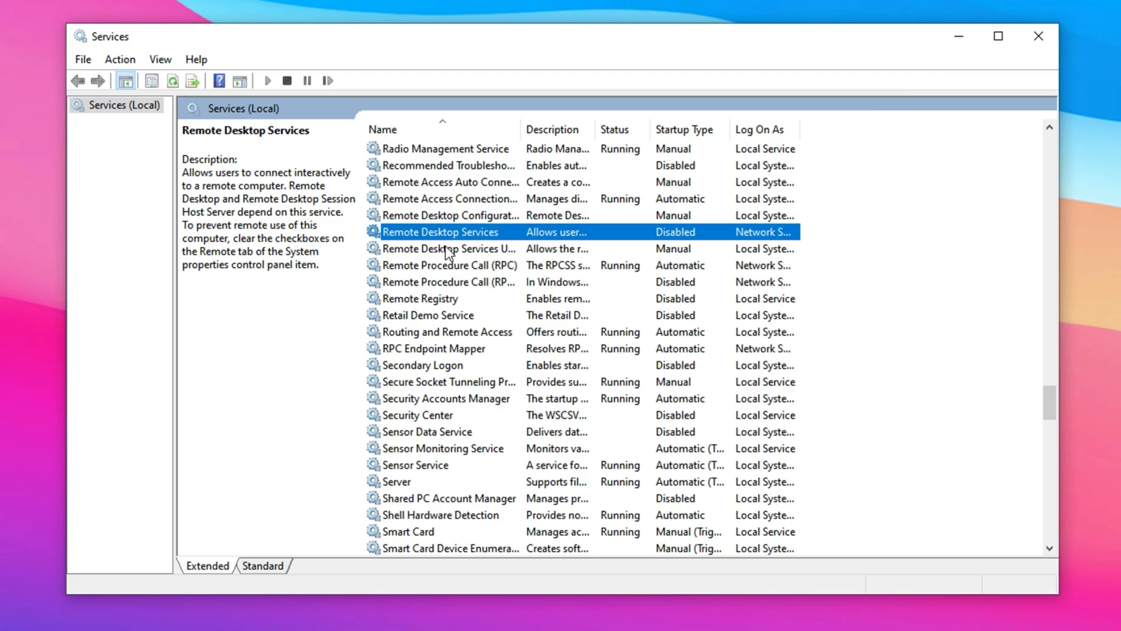
pyautogui.click(420, 298)
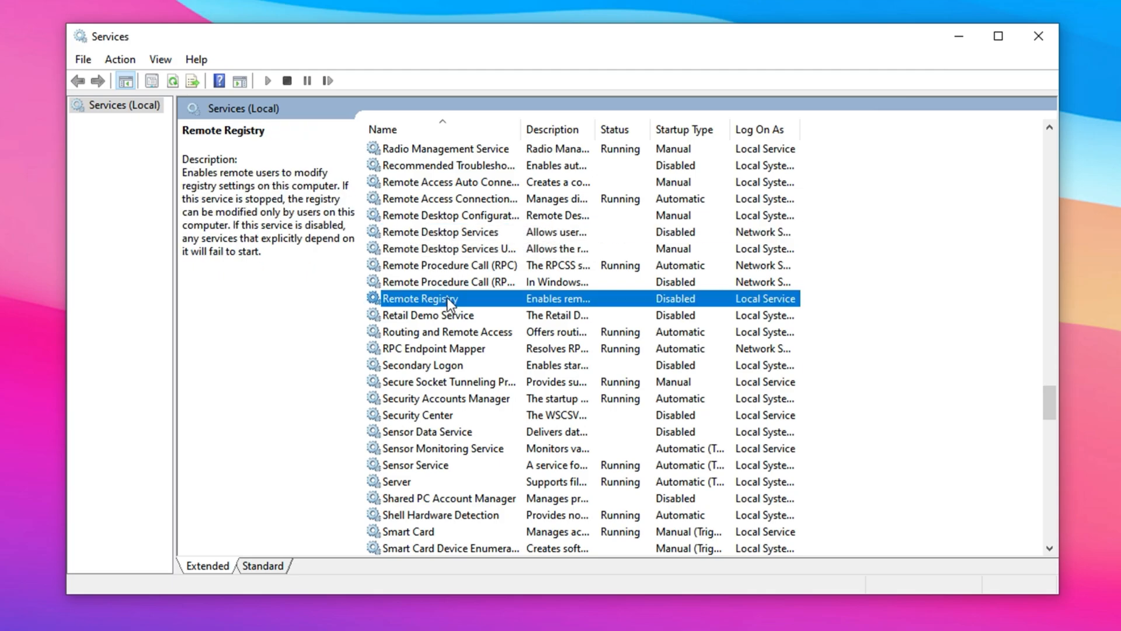
pyautogui.click(451, 215)
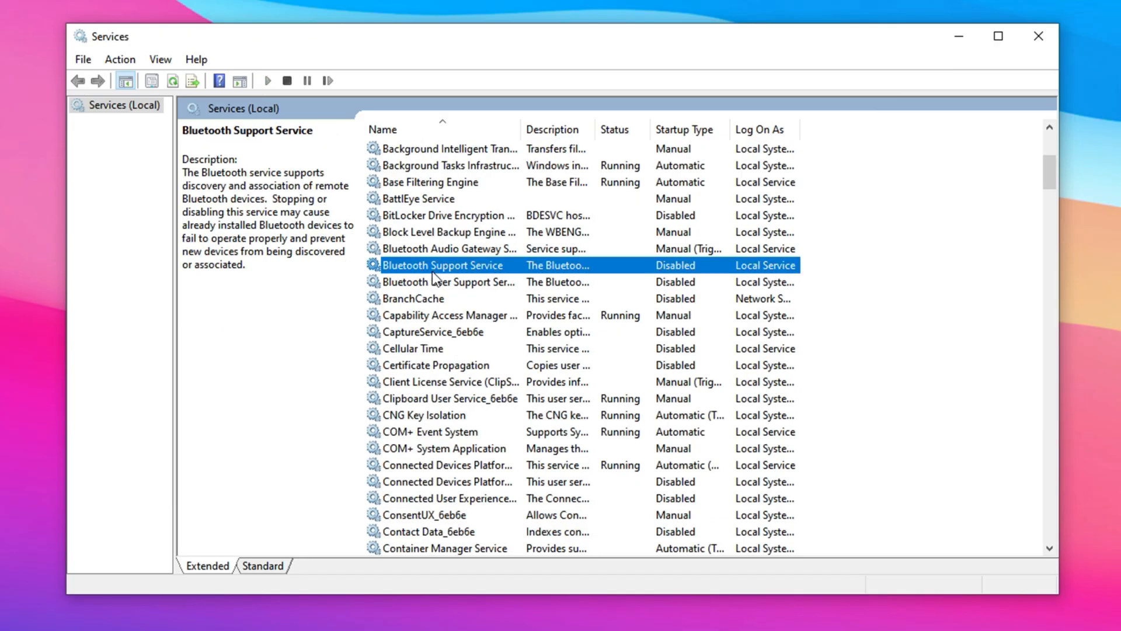
pyautogui.moveTo(447, 287)
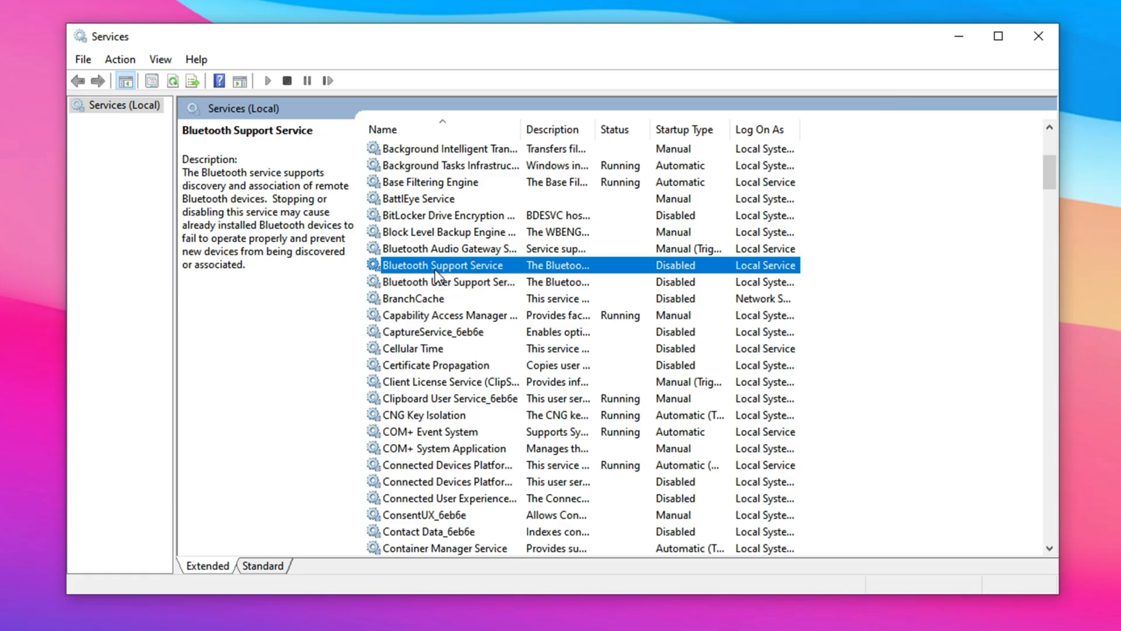
pyautogui.moveTo(453, 272)
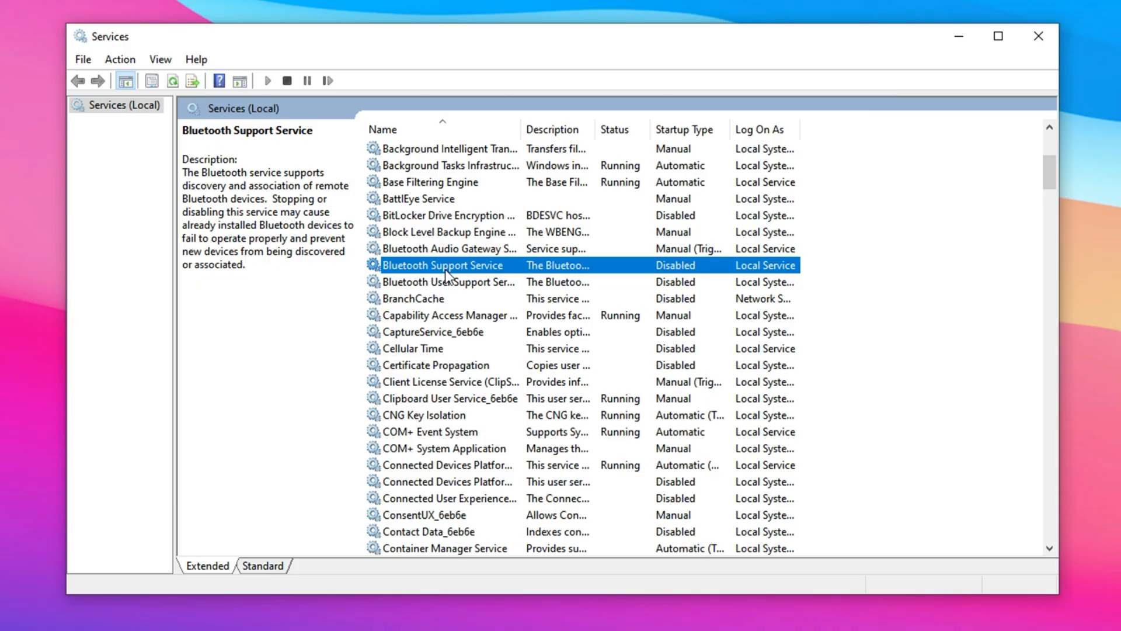
pyautogui.moveTo(473, 250)
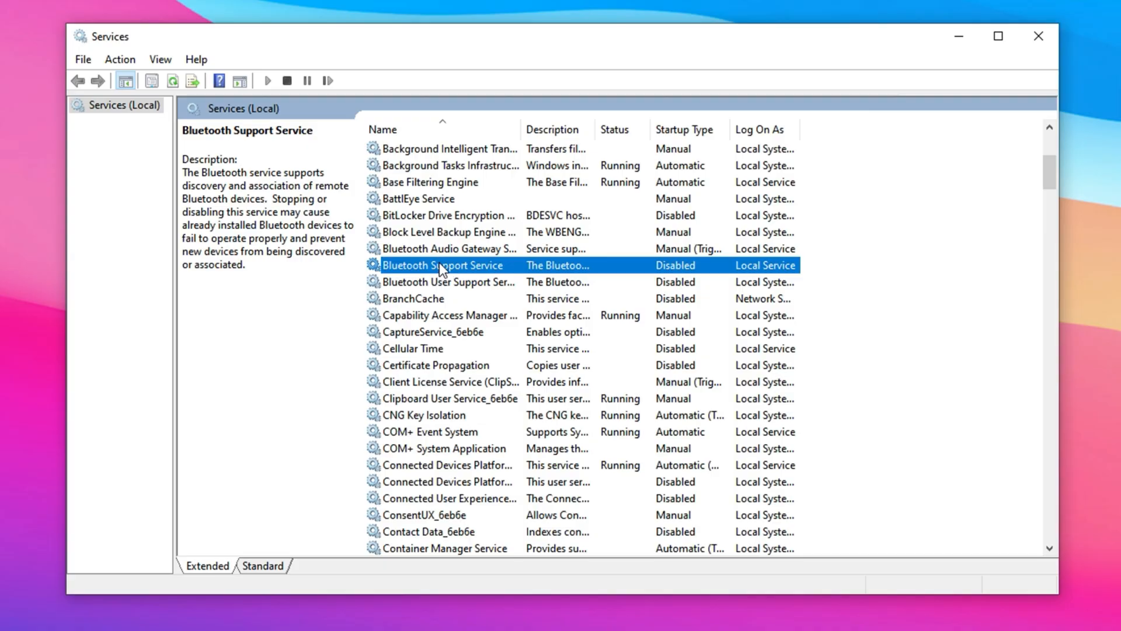
pyautogui.rightClick(441, 265)
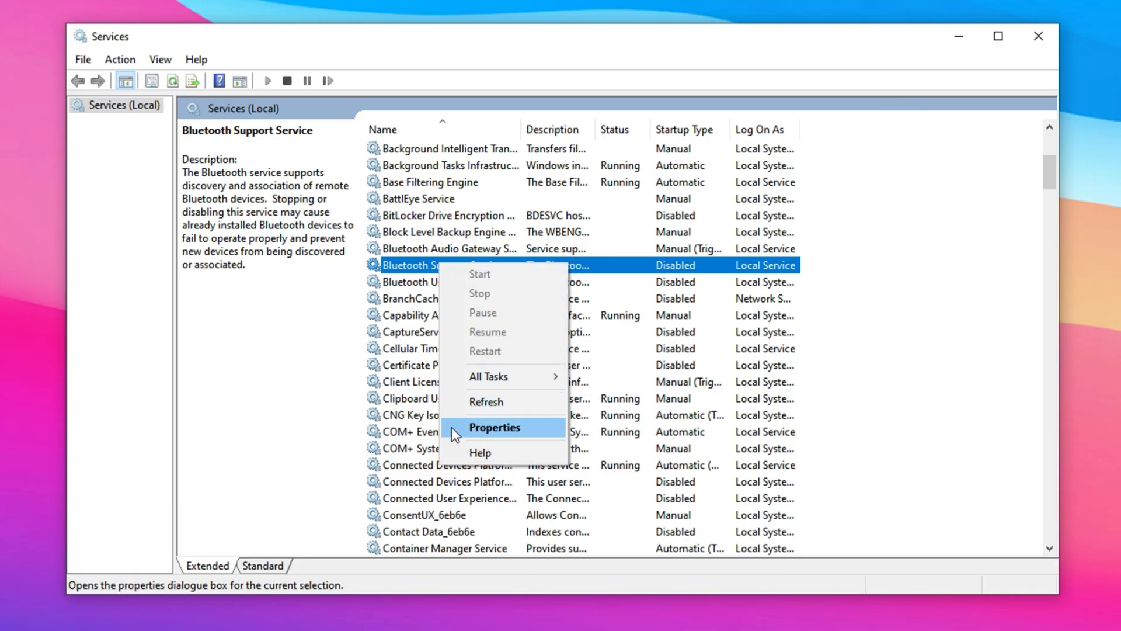
pyautogui.click(492, 428)
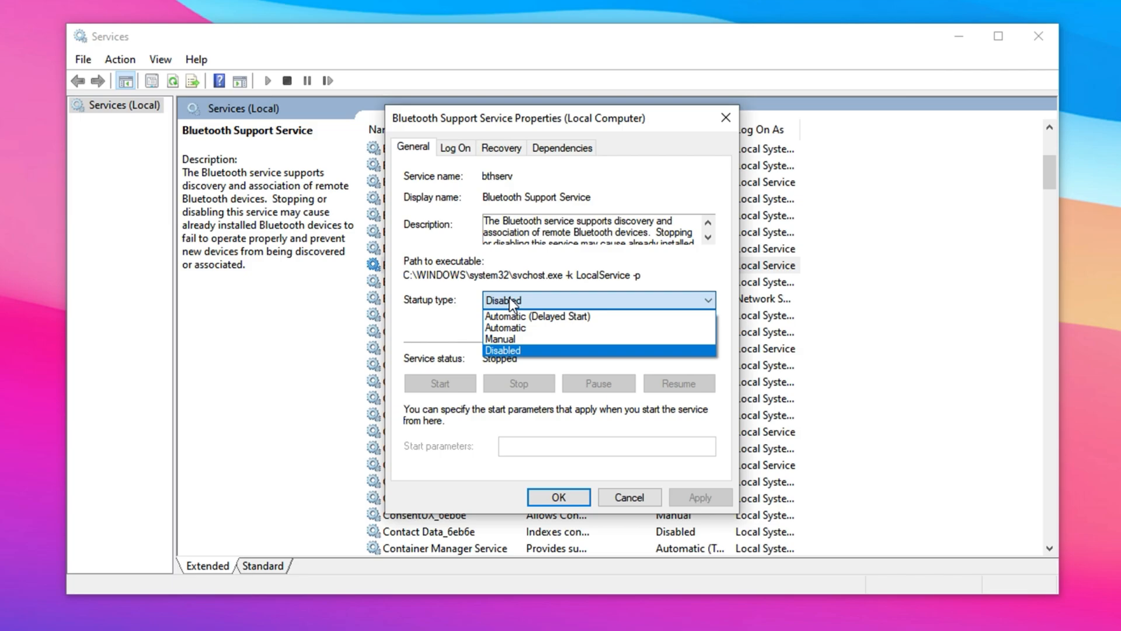
pyautogui.click(502, 349)
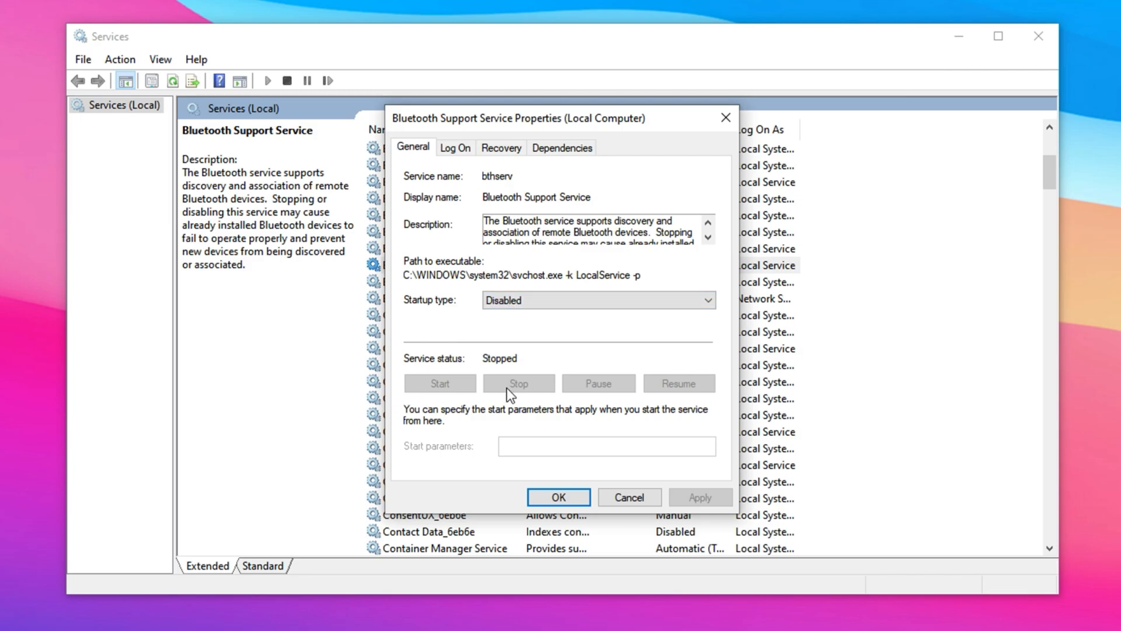
pyautogui.moveTo(611, 428)
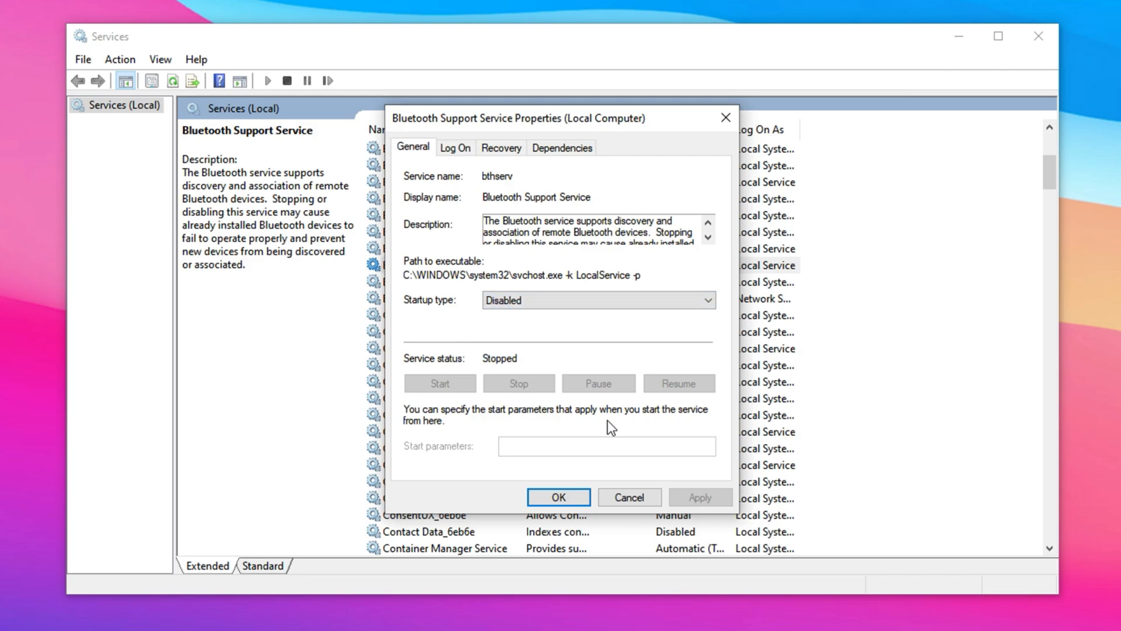
pyautogui.click(558, 496)
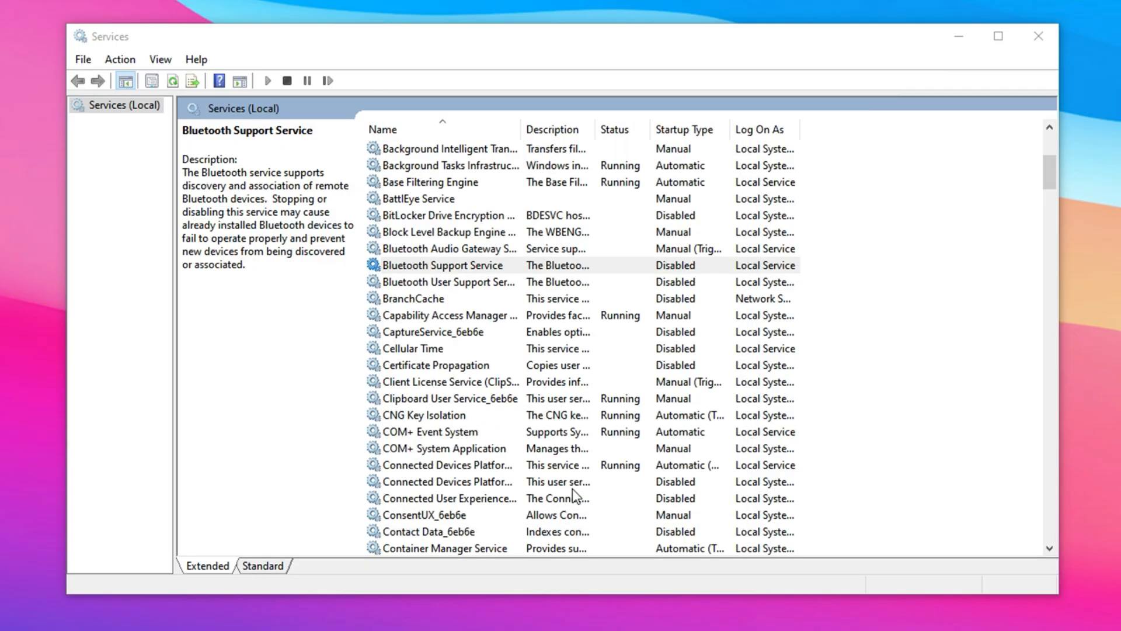
# Stop Program Compatibility Assistant Service and save it with Disabled startup.
pyautogui.click(442, 265)
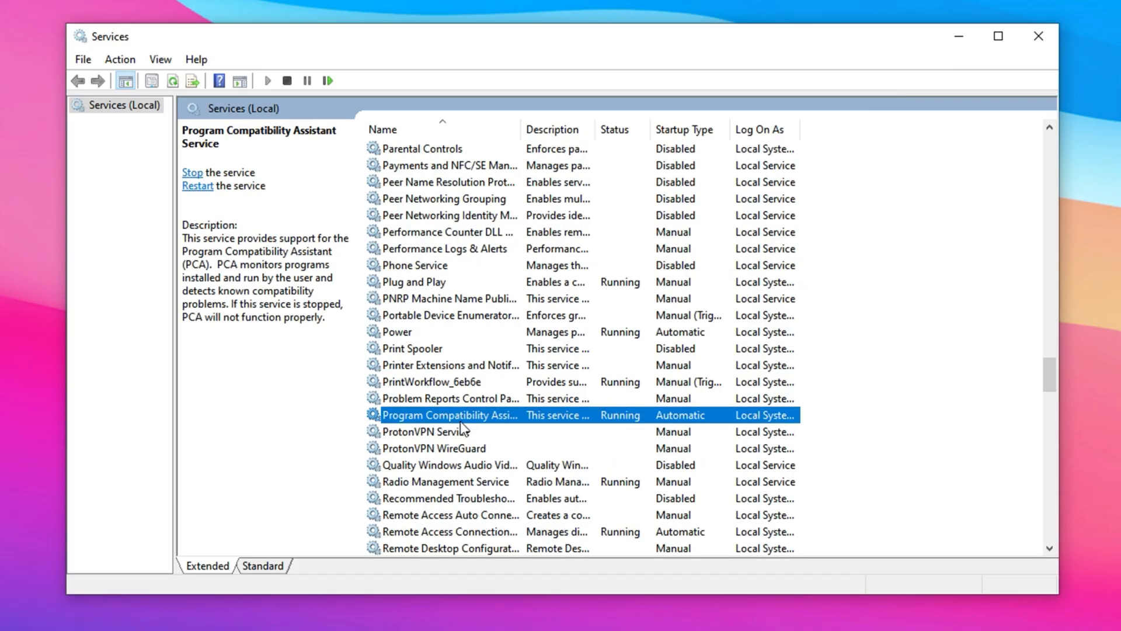
pyautogui.moveTo(451, 415)
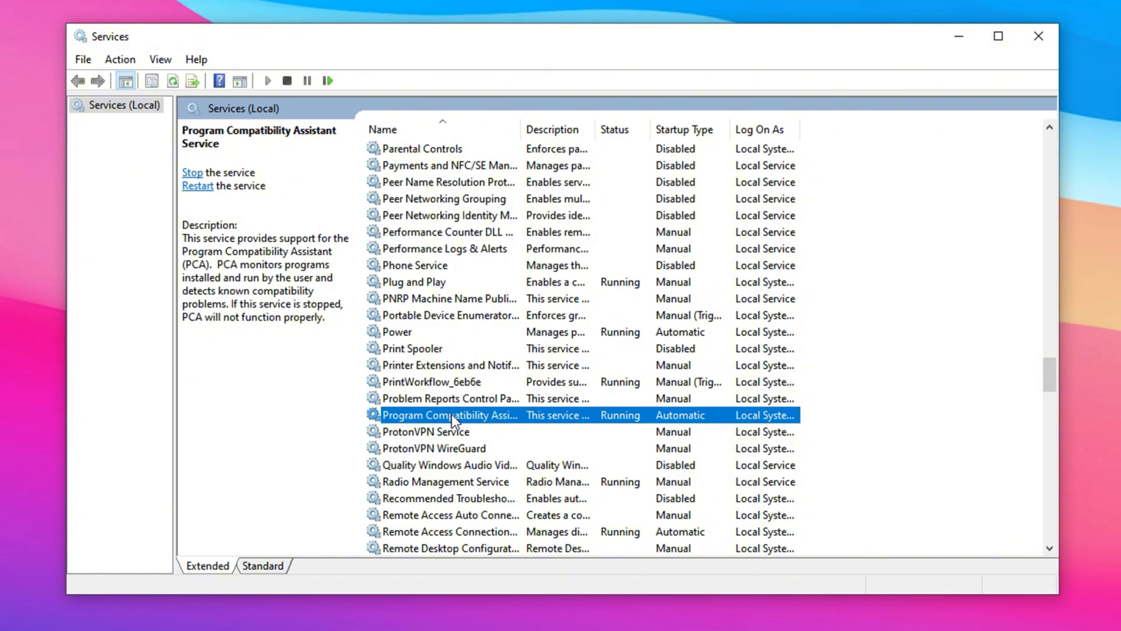
pyautogui.rightClick(450, 414)
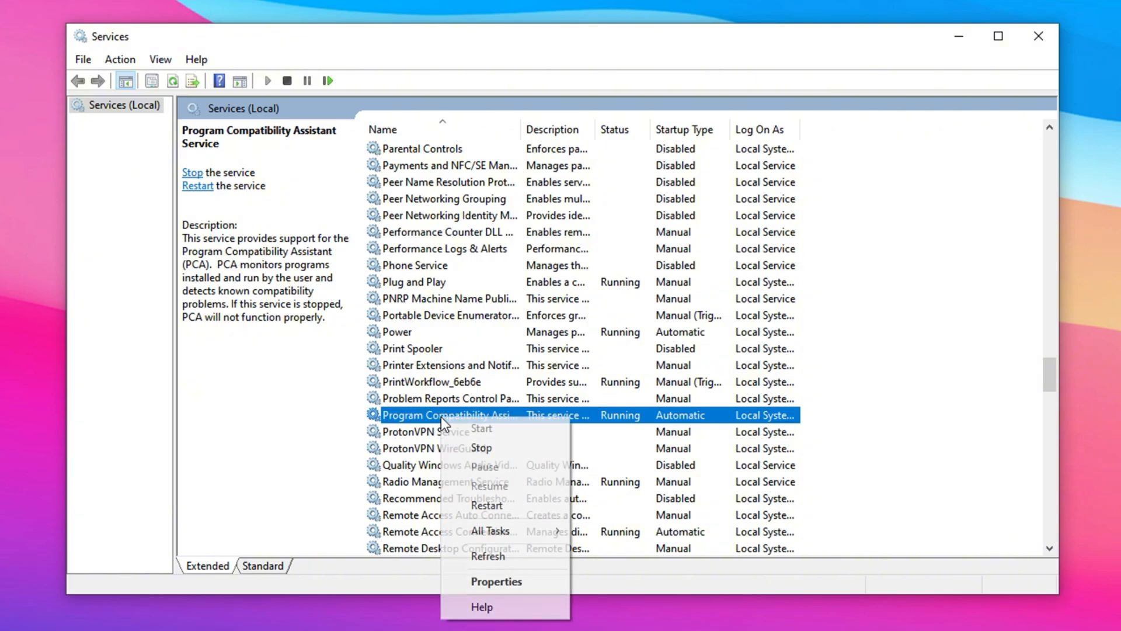
pyautogui.moveTo(487, 556)
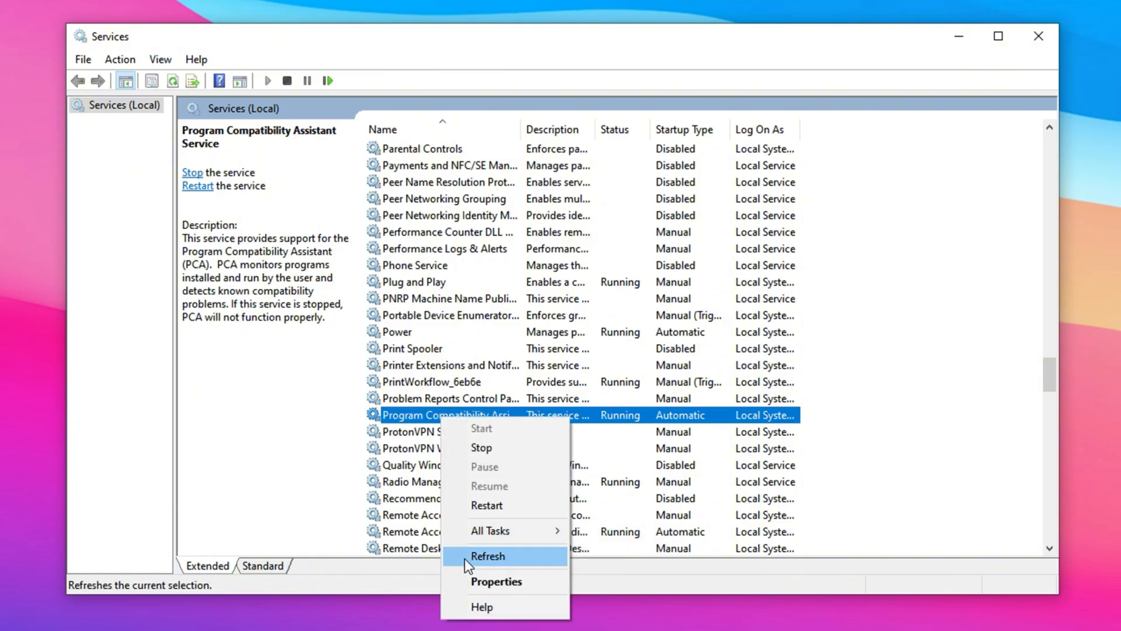
pyautogui.moveTo(477, 581)
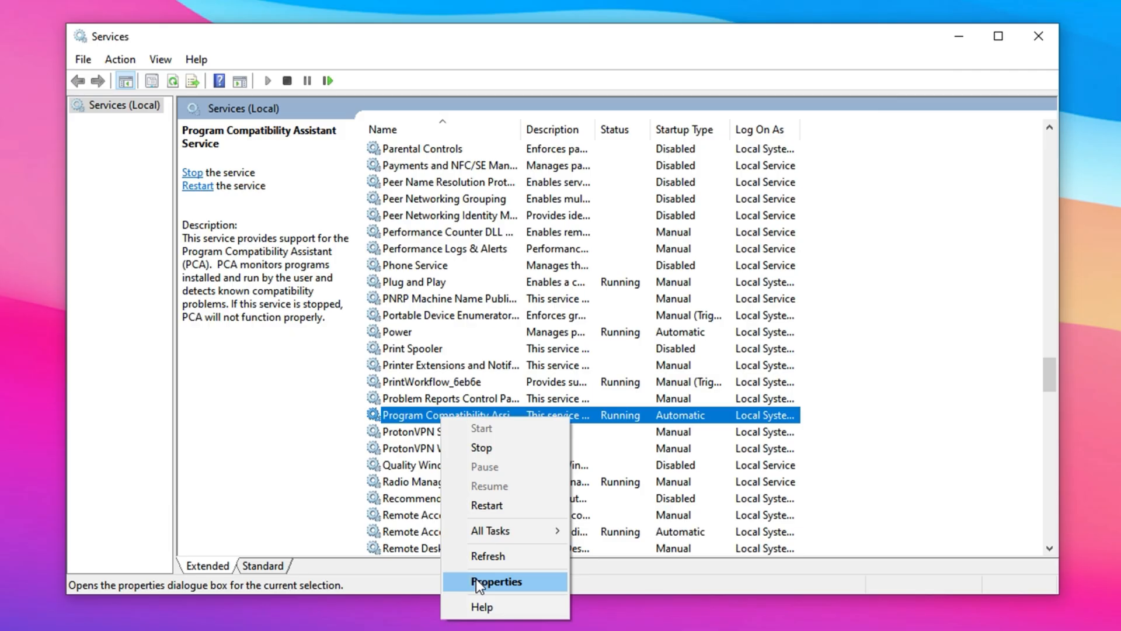
pyautogui.click(497, 581)
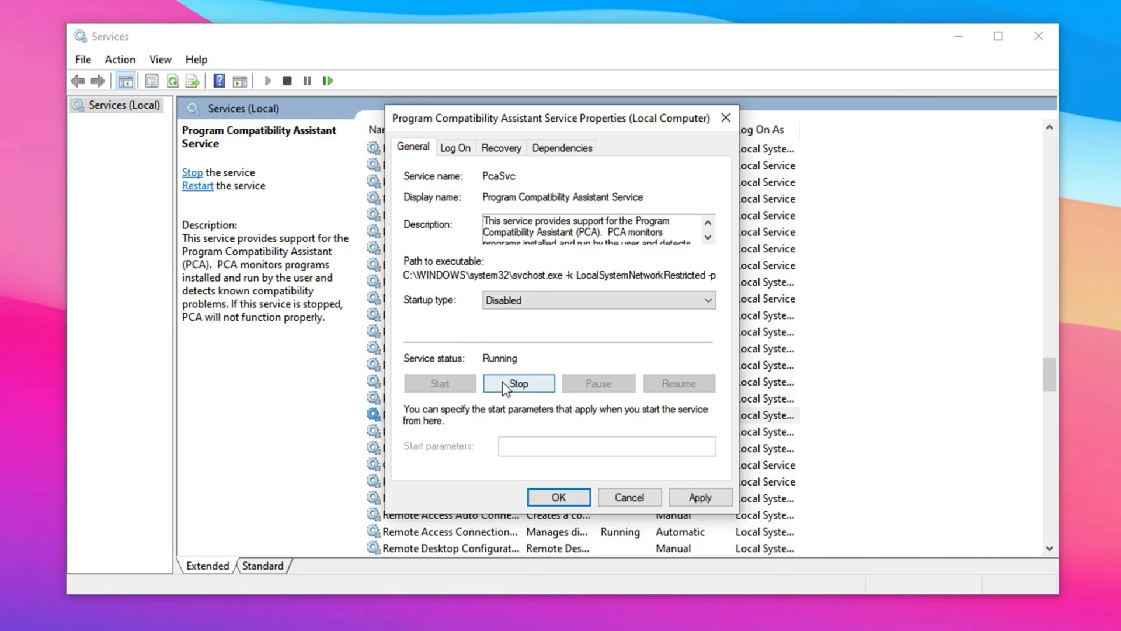
pyautogui.click(519, 383)
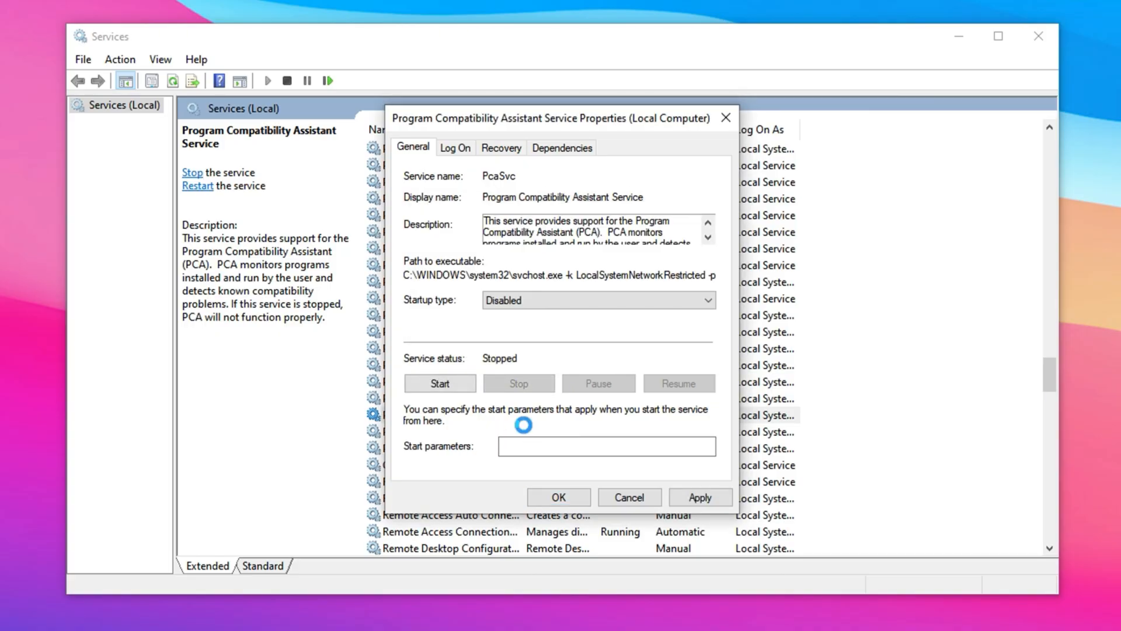
pyautogui.click(699, 498)
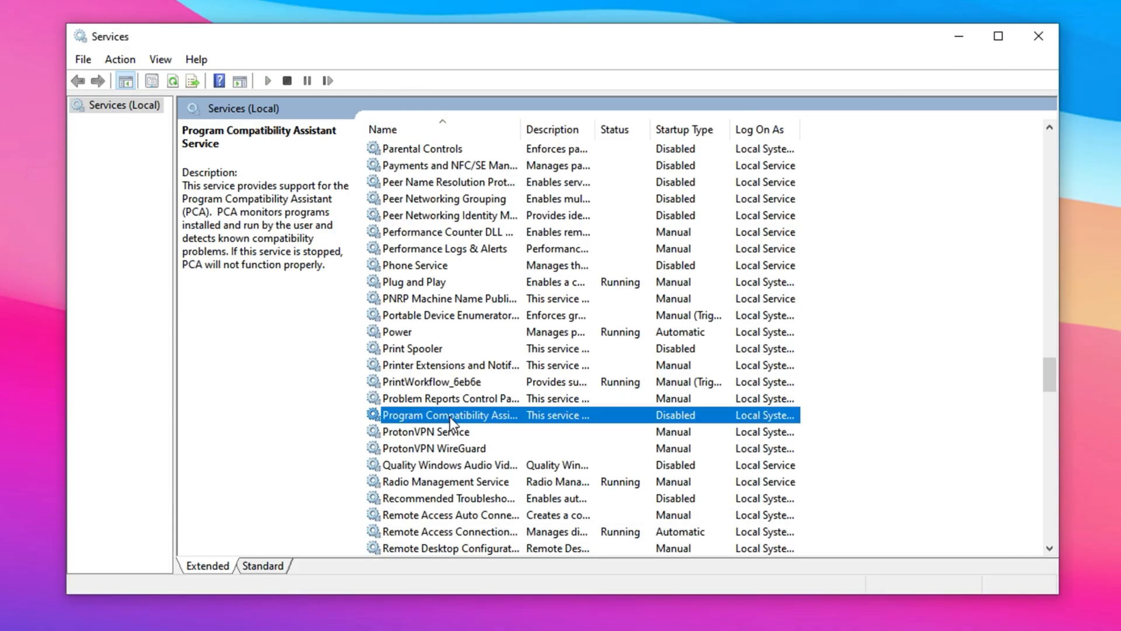
pyautogui.moveTo(450, 415)
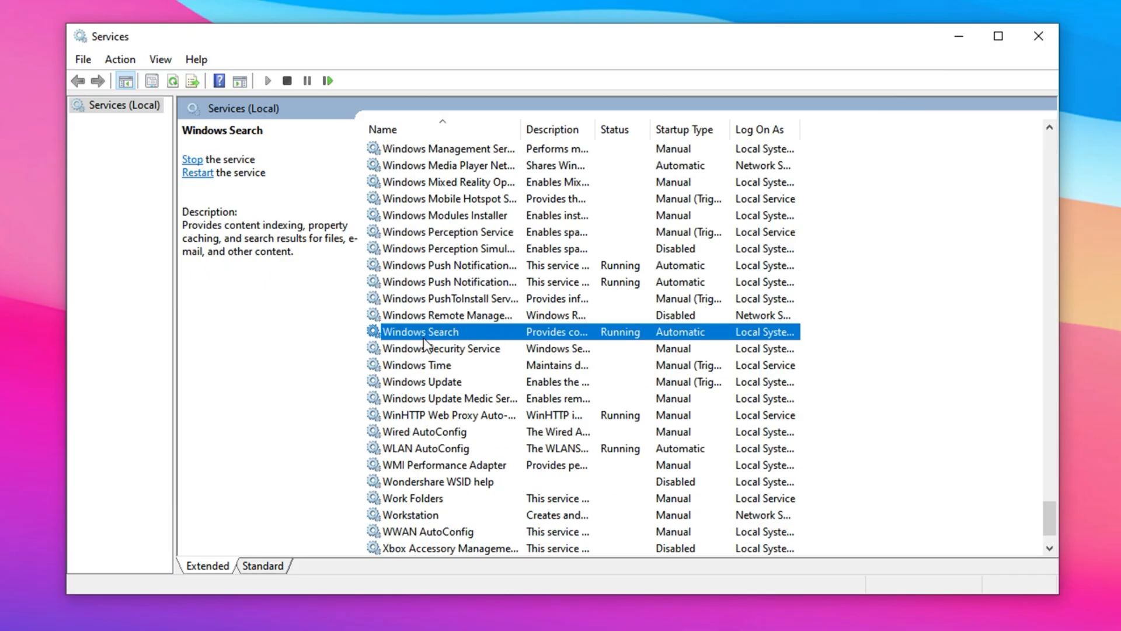
pyautogui.moveTo(464, 336)
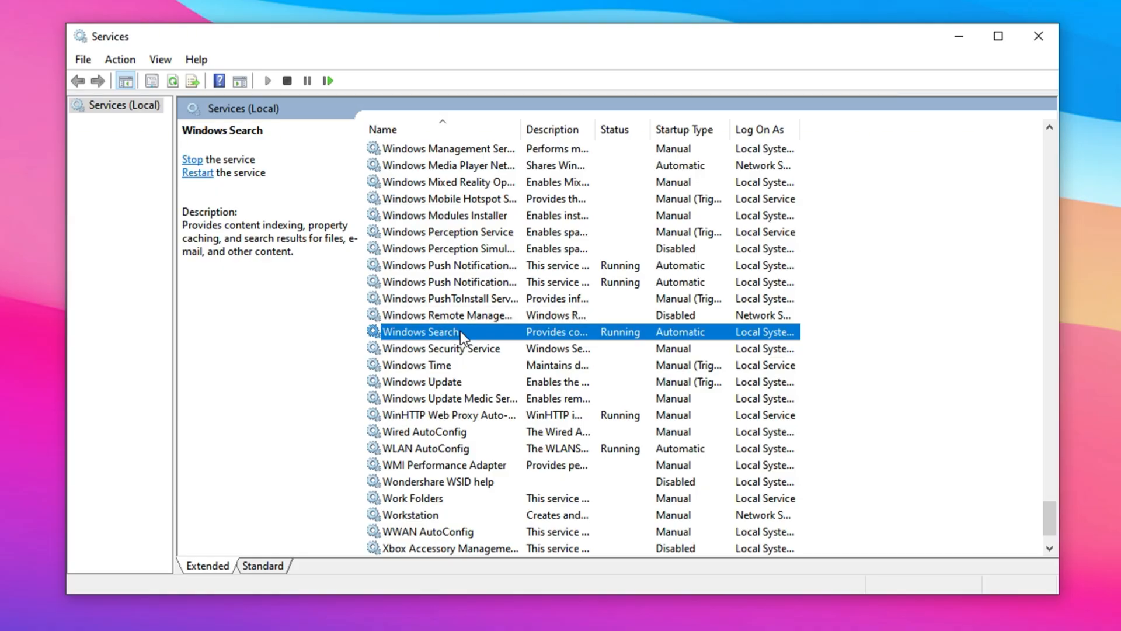
pyautogui.moveTo(460, 348)
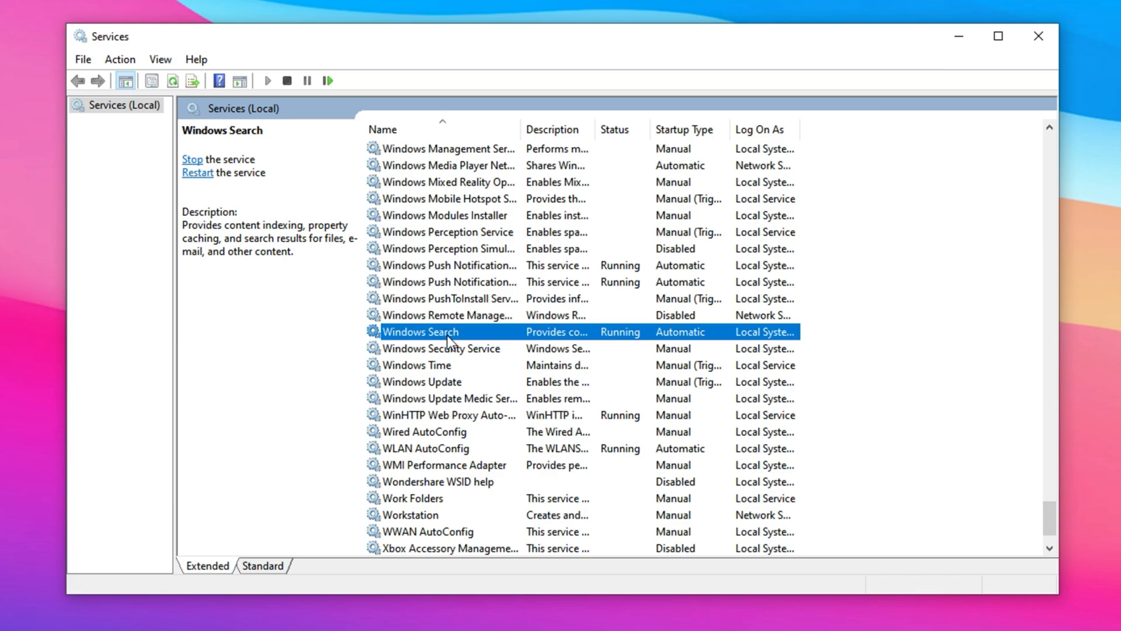
pyautogui.moveTo(463, 343)
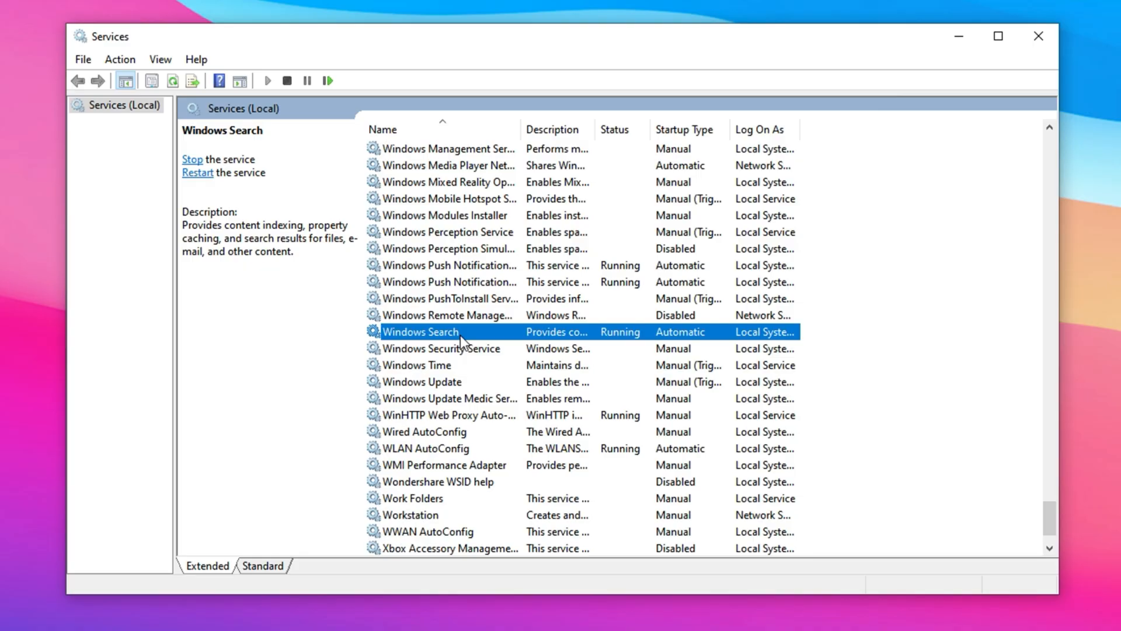
# Stop the Windows Search service, set its startup to Disabled and confirm the change.
pyautogui.rightClick(420, 330)
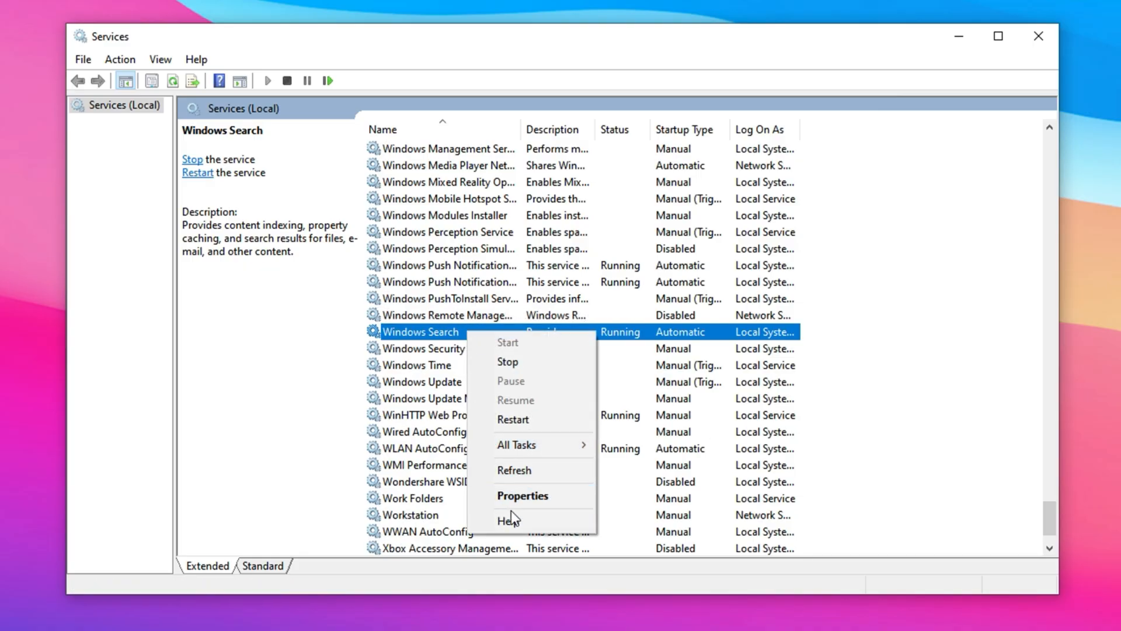
pyautogui.moveTo(522, 496)
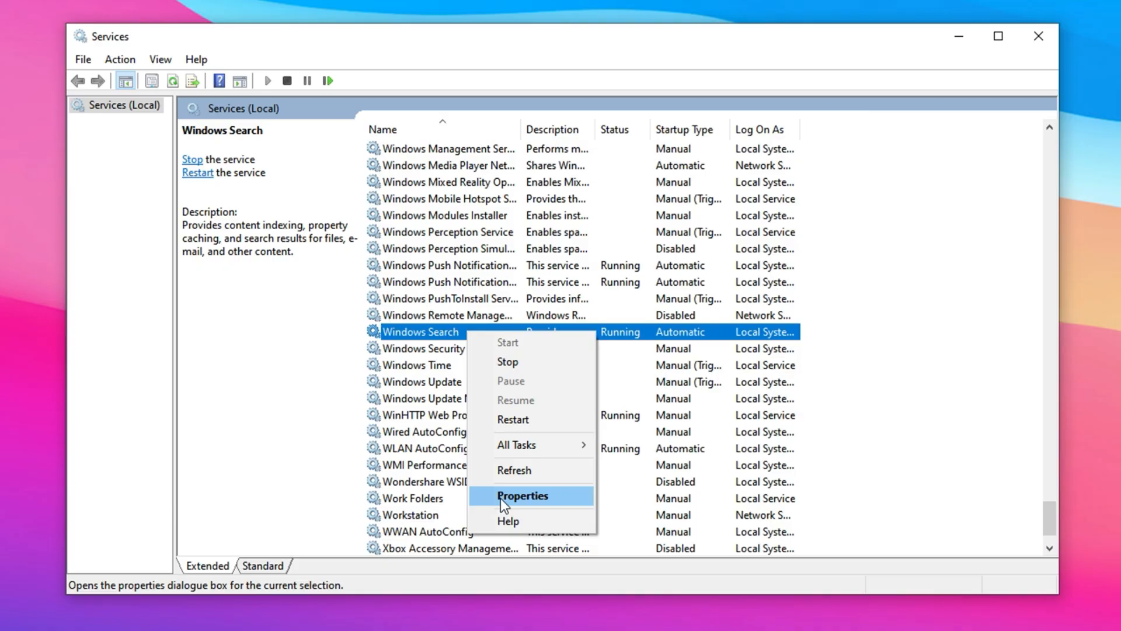
pyautogui.click(522, 495)
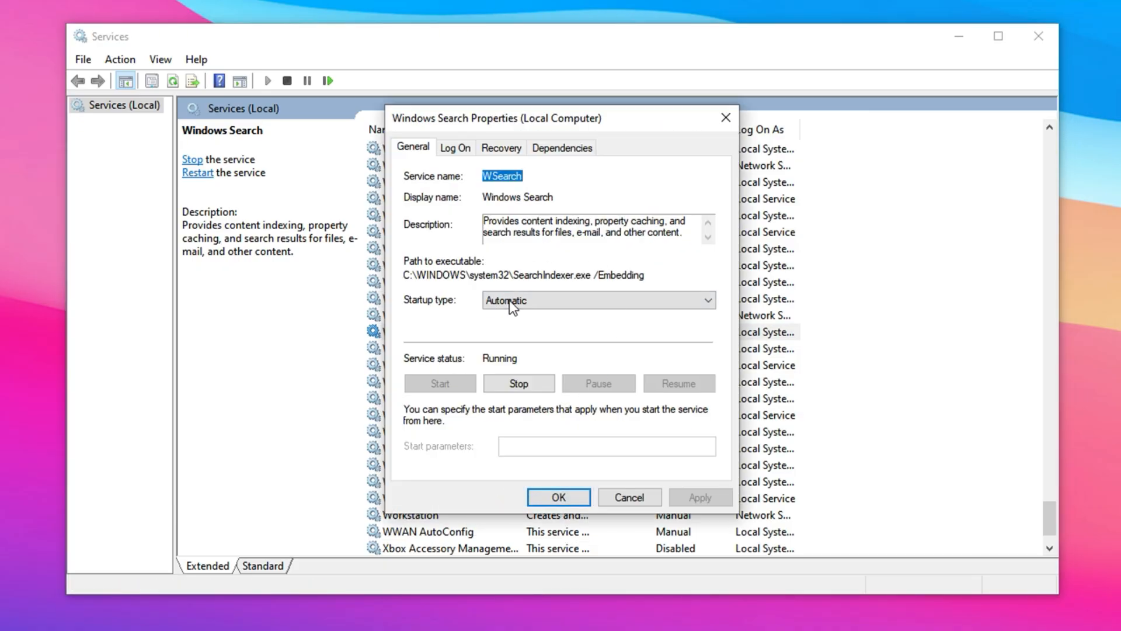
pyautogui.click(518, 383)
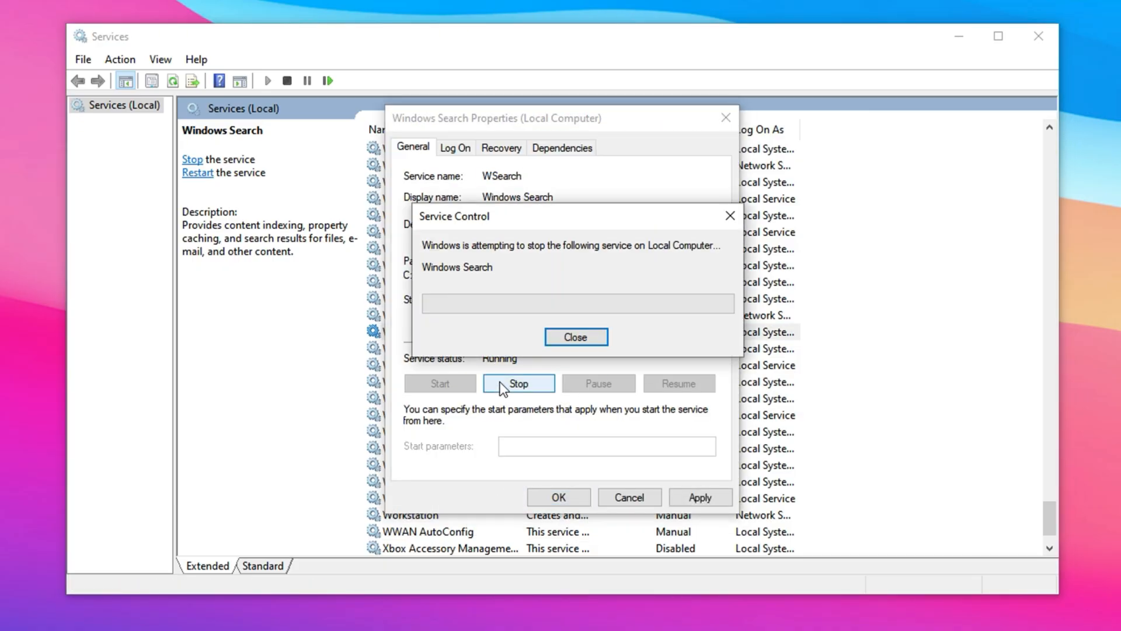
pyautogui.click(576, 336)
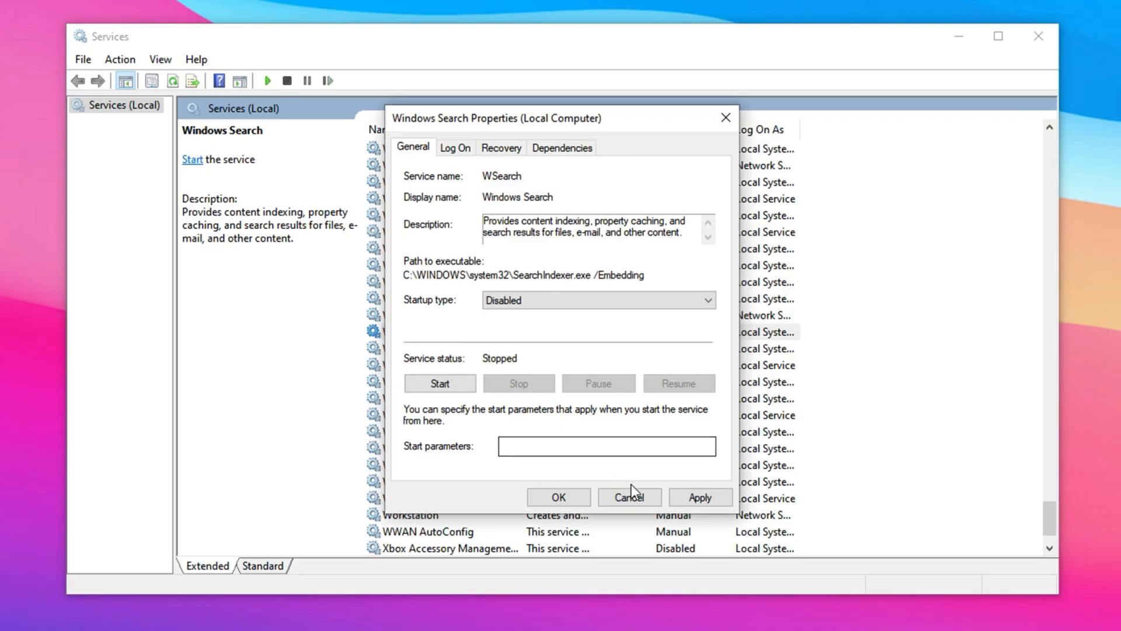
pyautogui.click(558, 498)
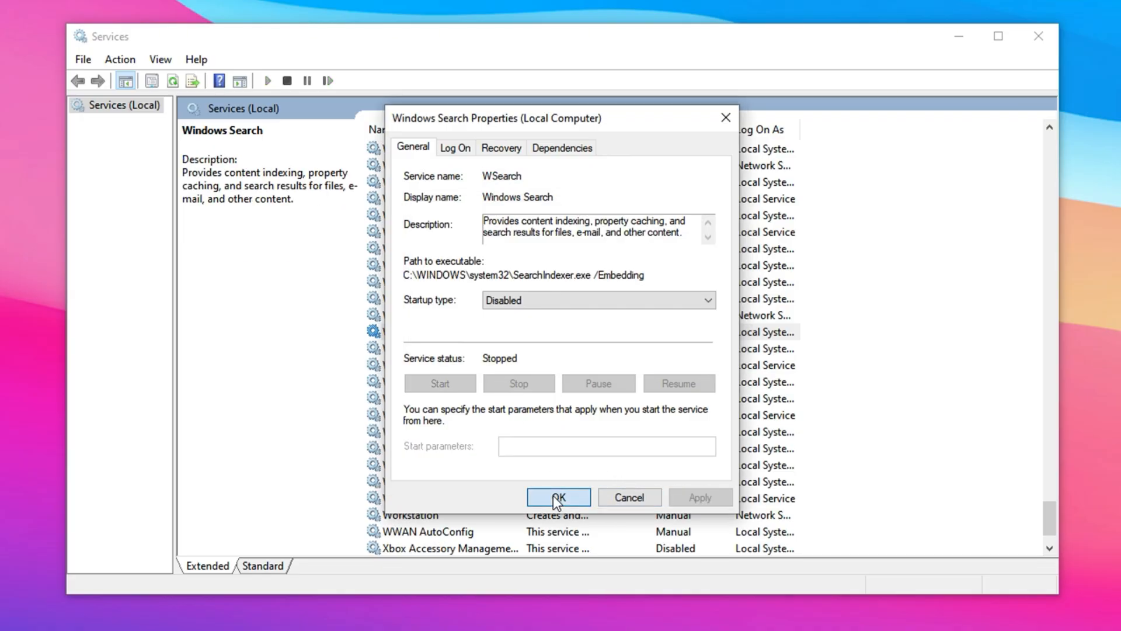
pyautogui.click(558, 498)
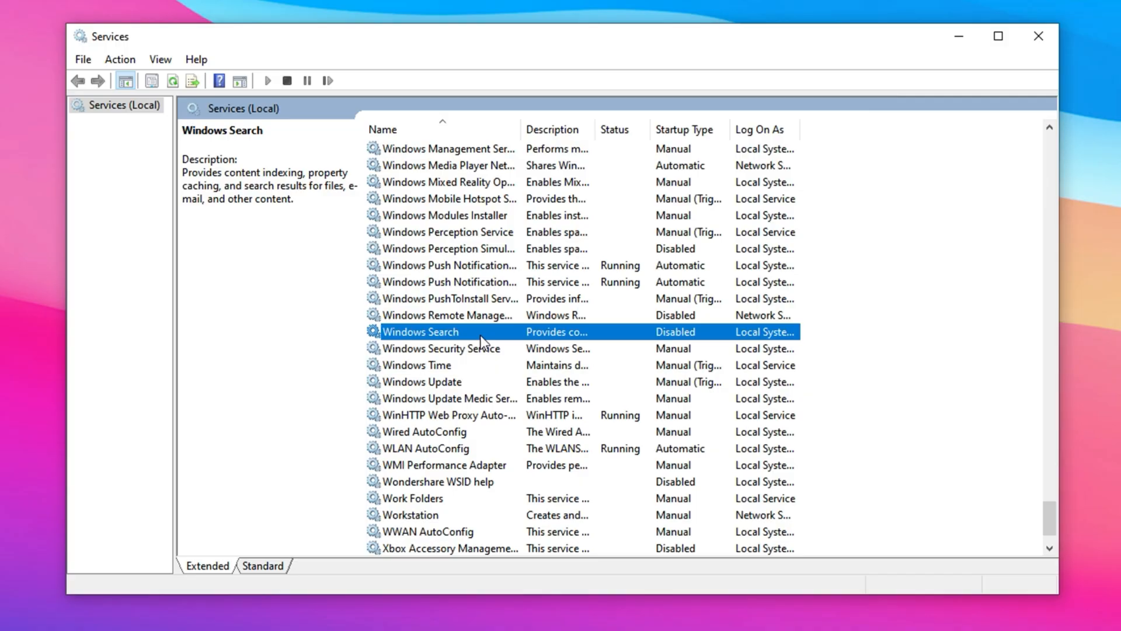
pyautogui.moveTo(474, 341)
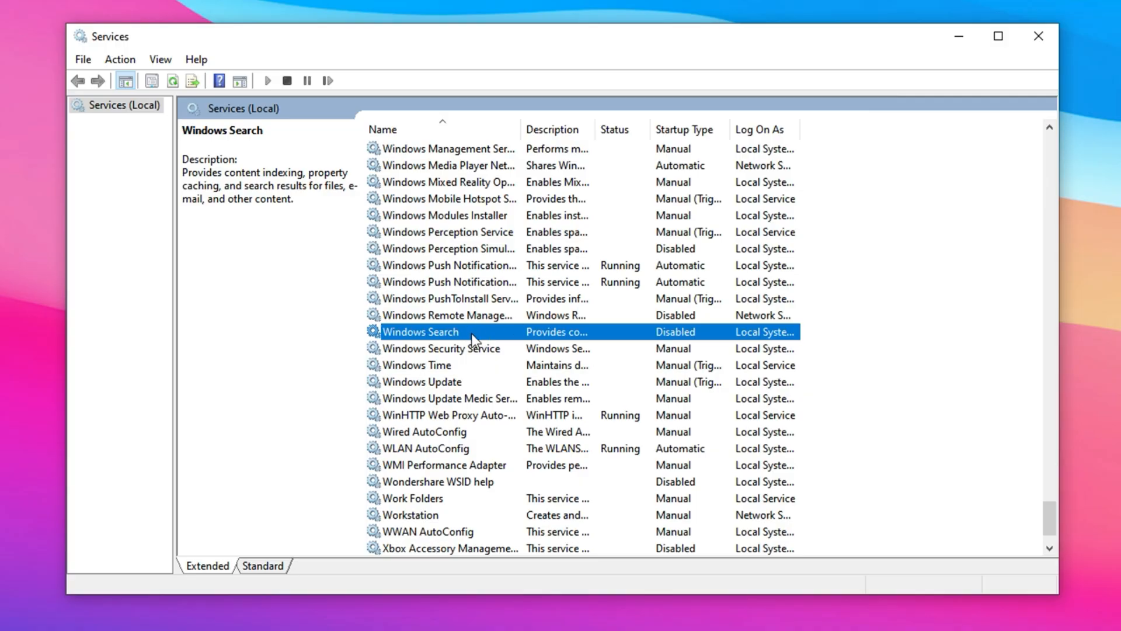
pyautogui.moveTo(488, 348)
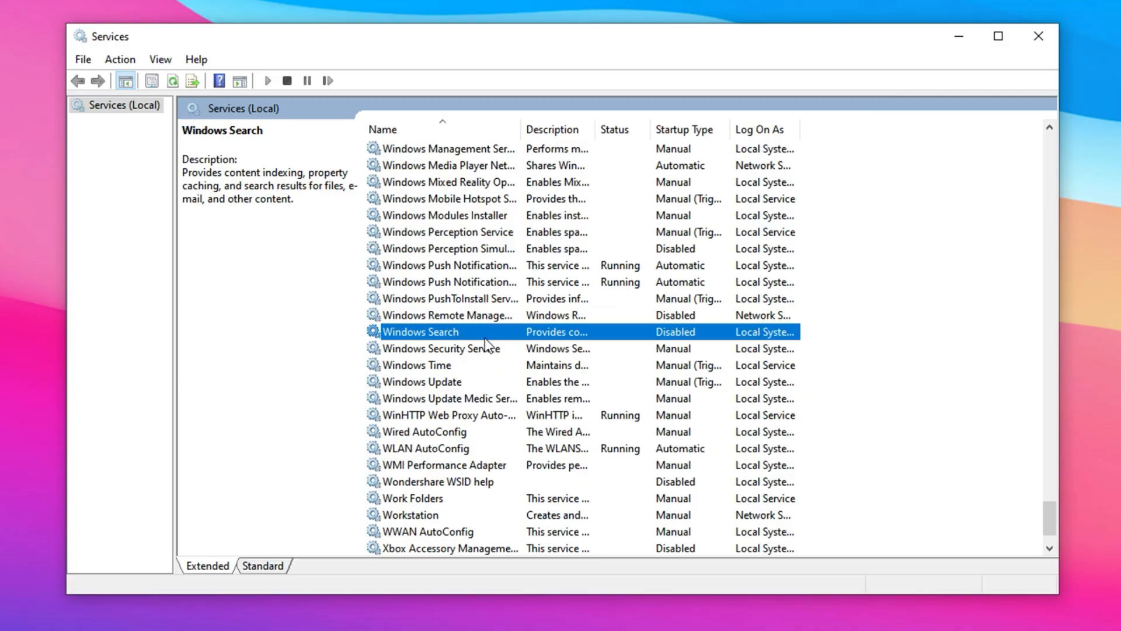